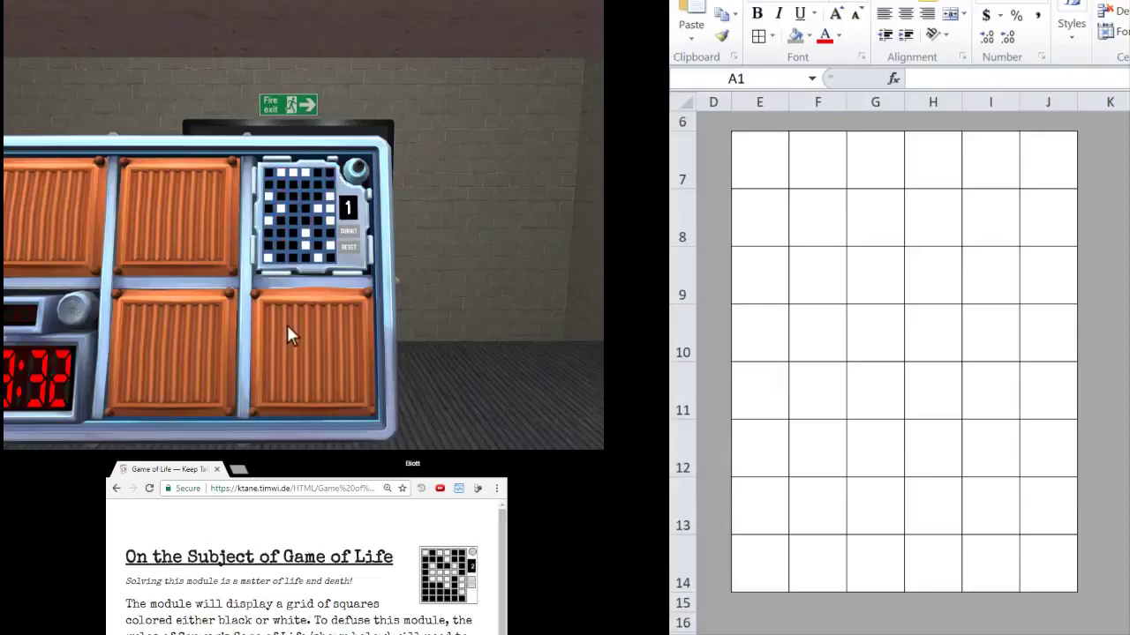
{"action": "mouse_move", "coordinate": [316, 346]}
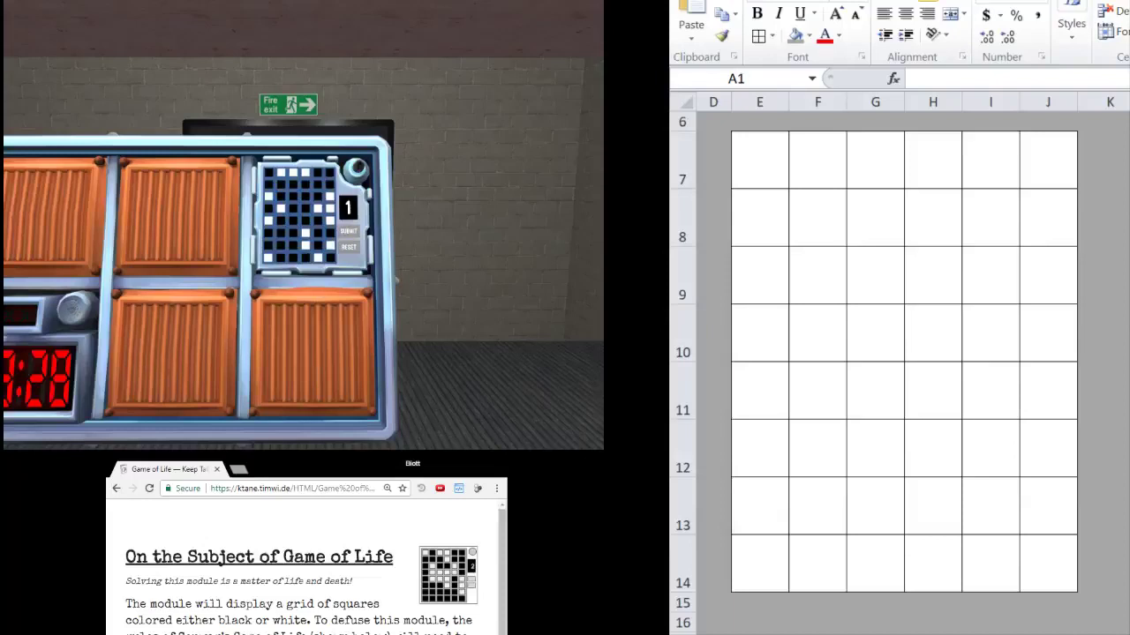
{"action": "mouse_move", "coordinate": [316, 344]}
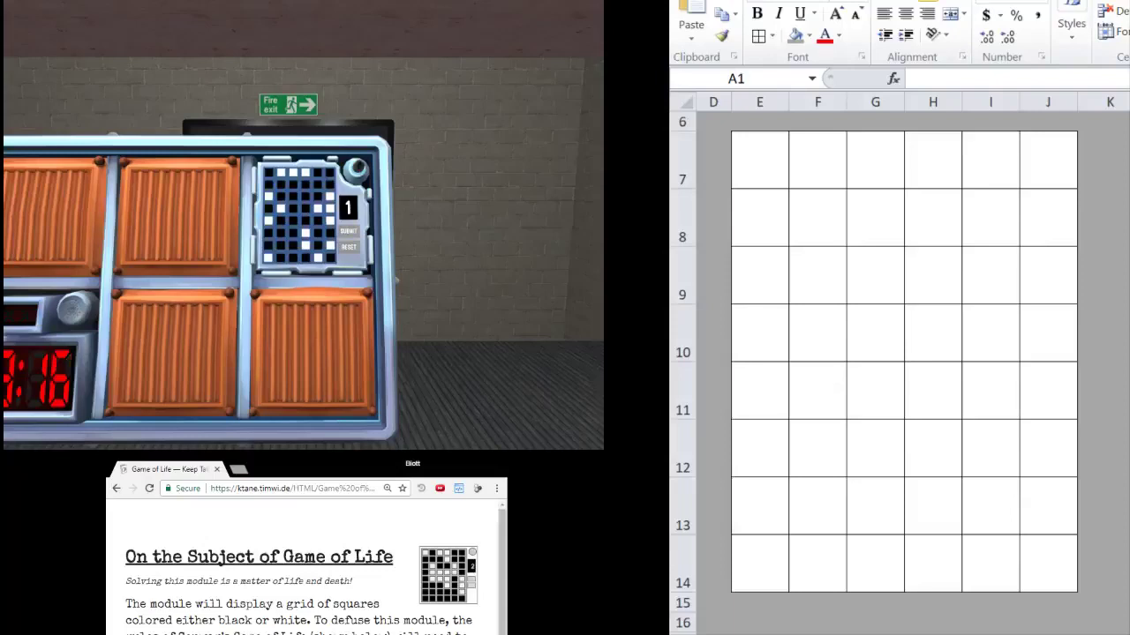
Enter X into the grid cells matching the module's white starting squares
{"action": "left_click", "coordinate": [932, 369]}
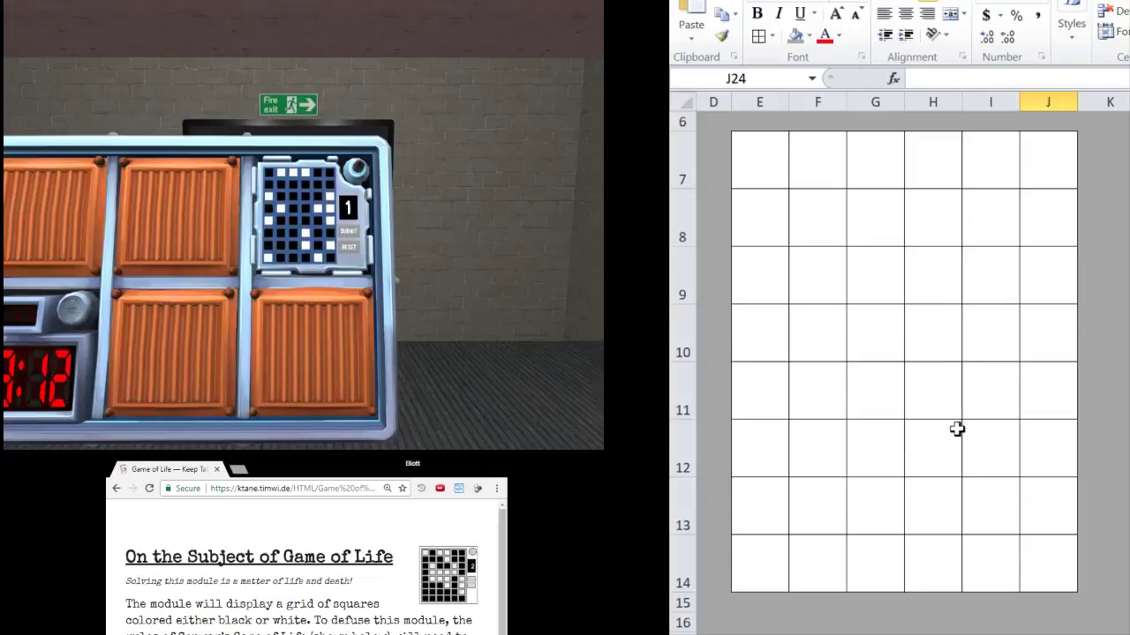
{"action": "mouse_move", "coordinate": [960, 484]}
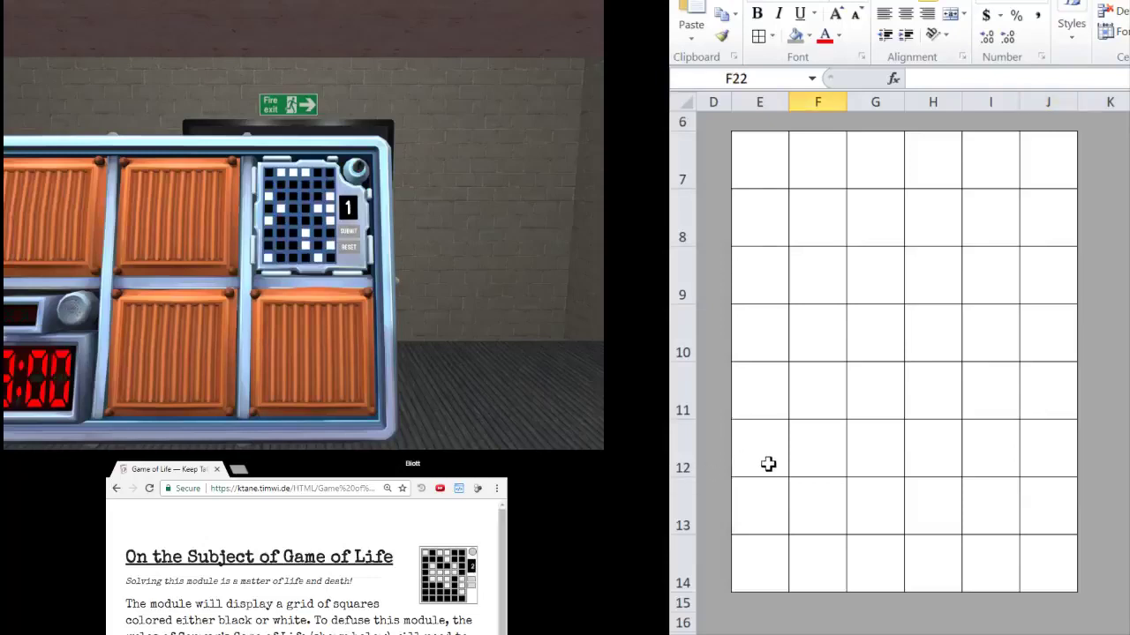
{"action": "mouse_move", "coordinate": [750, 457]}
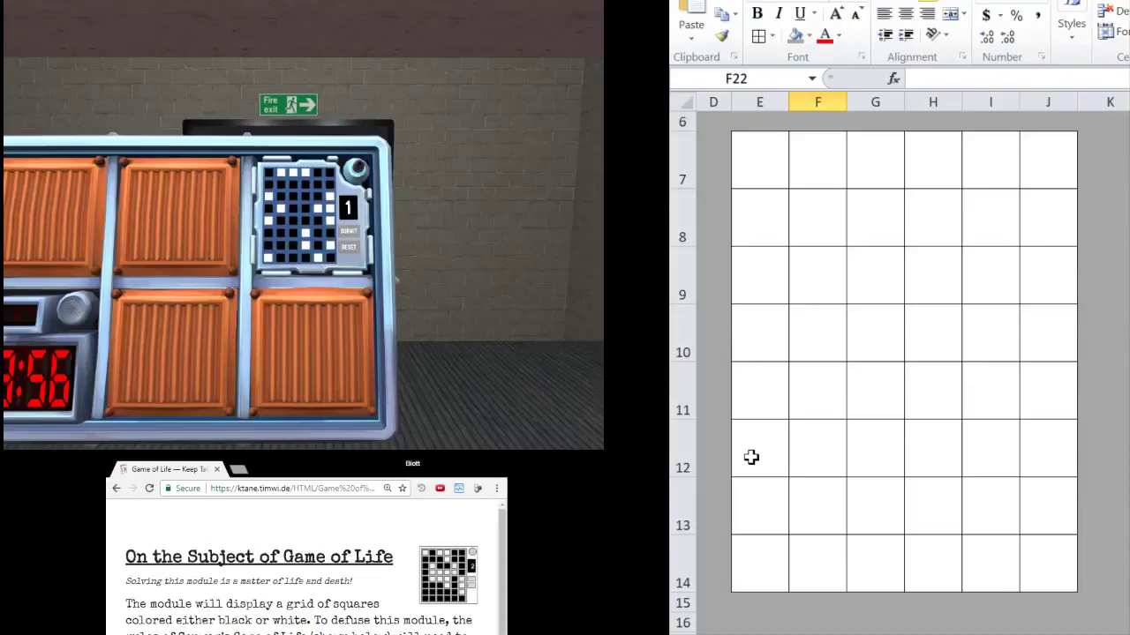
{"action": "left_click", "coordinate": [759, 476]}
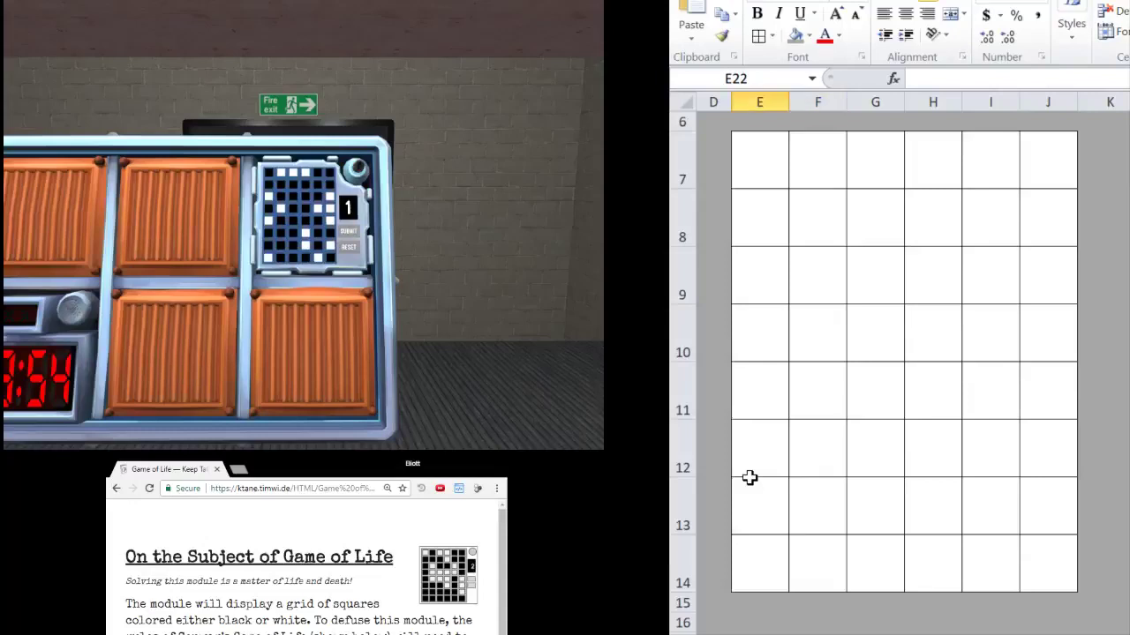
{"action": "left_click", "coordinate": [759, 275]}
{"action": "type", "text": "X"}
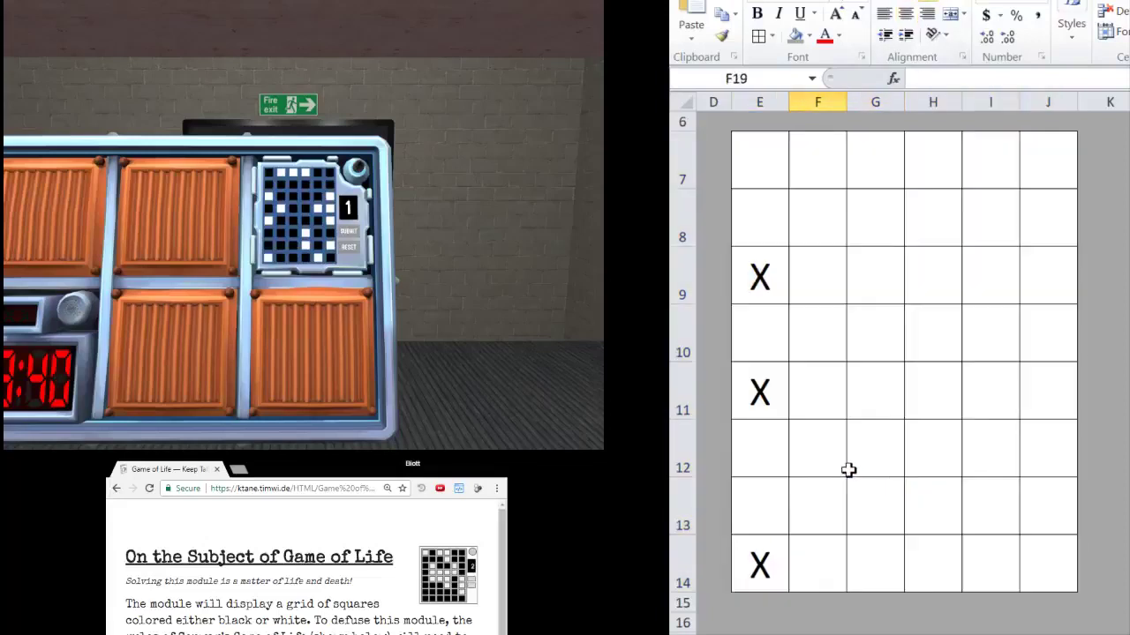
{"action": "type", "text": "B"}
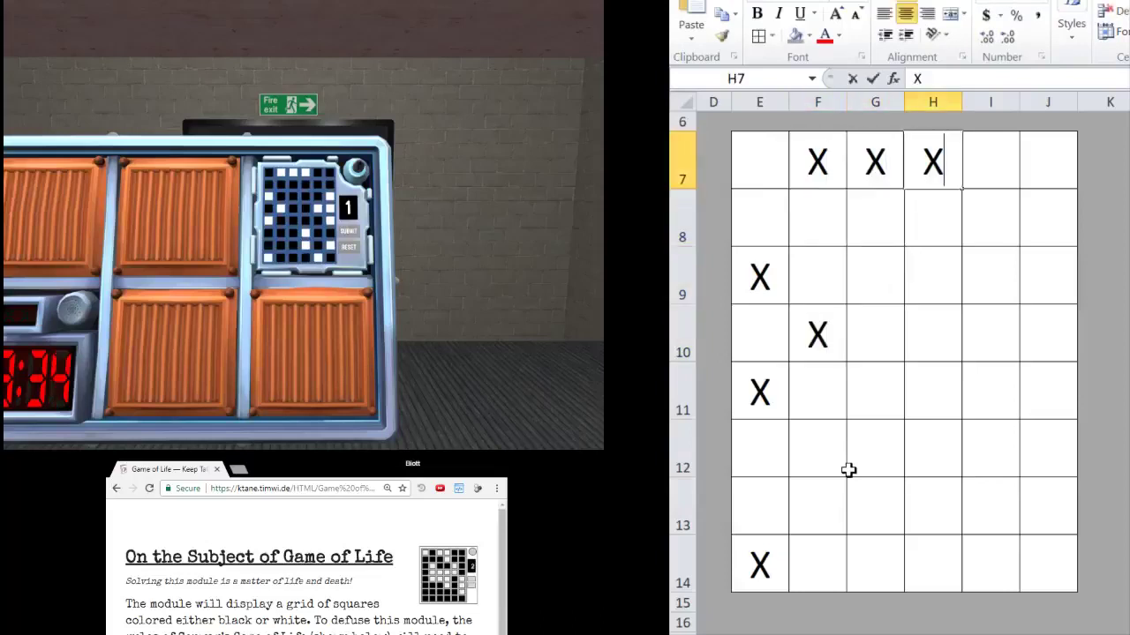
{"action": "type", "text": "X"}
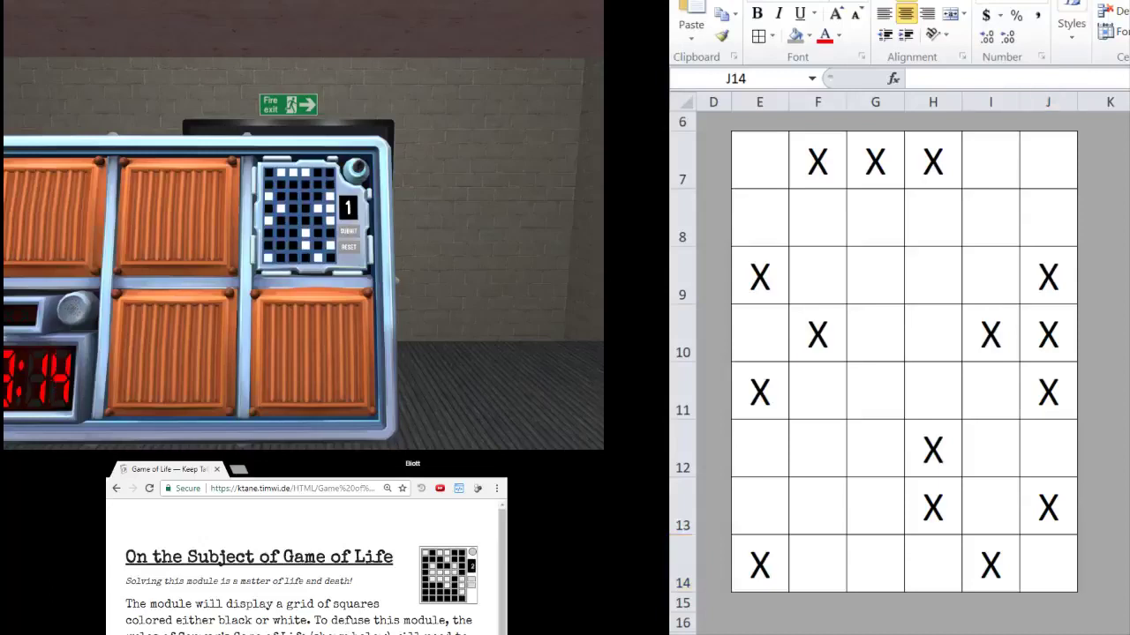
Scroll the manual to the rule tables and highlight the black-squares turn-white rule
{"action": "scroll", "scroll_direction": "down", "scroll_amount": 3}
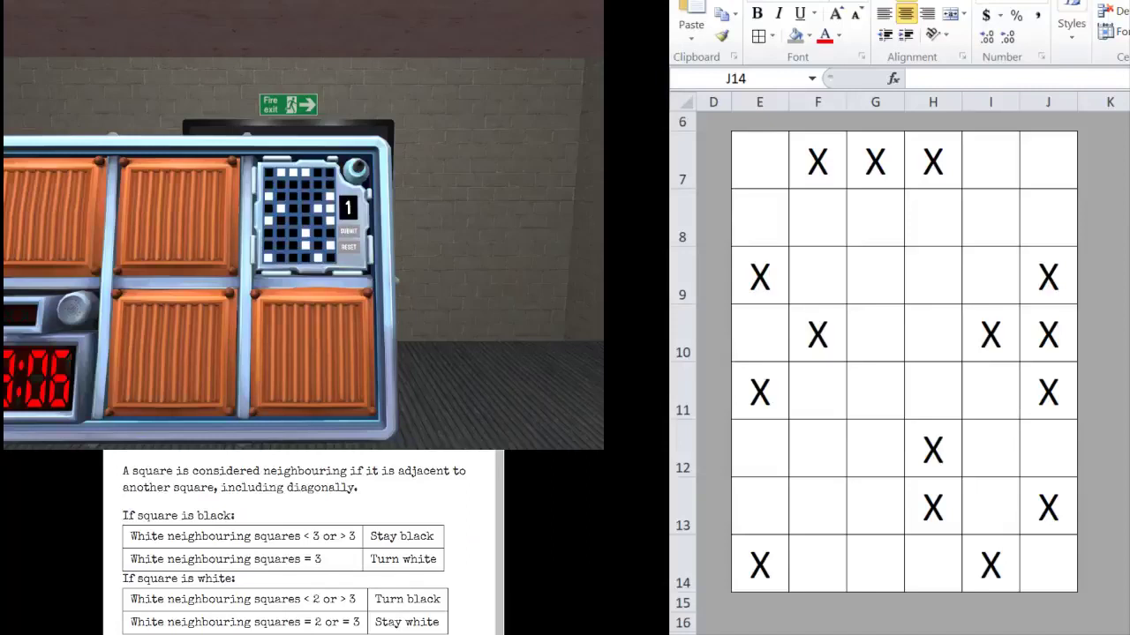
{"action": "scroll", "scroll_direction": "down", "scroll_amount": 3}
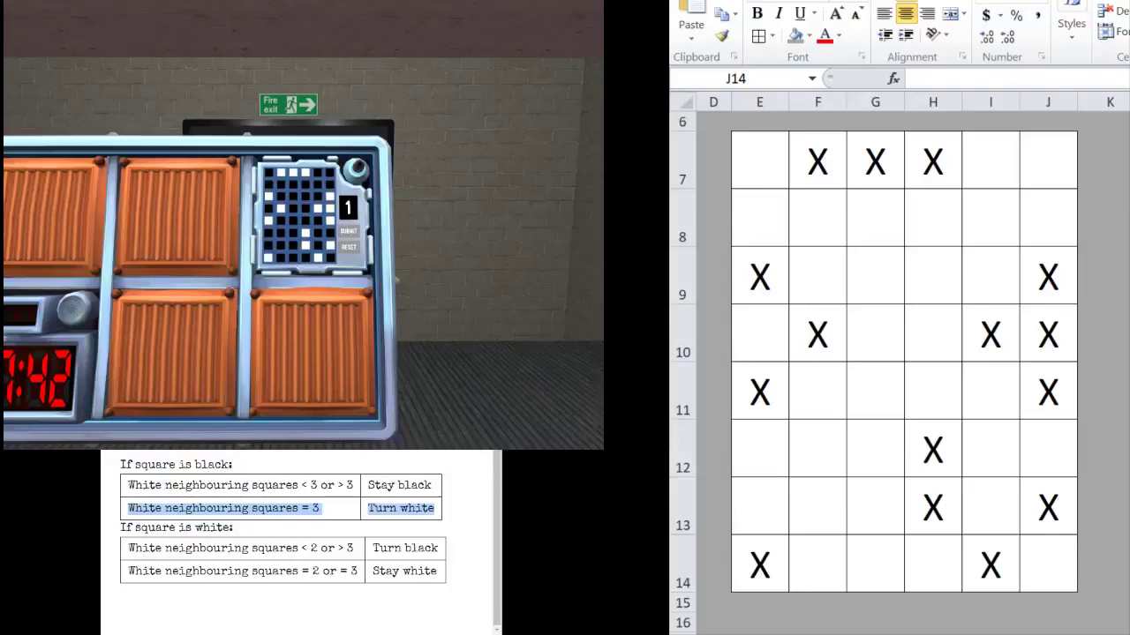
{"action": "left_click", "coordinate": [759, 159]}
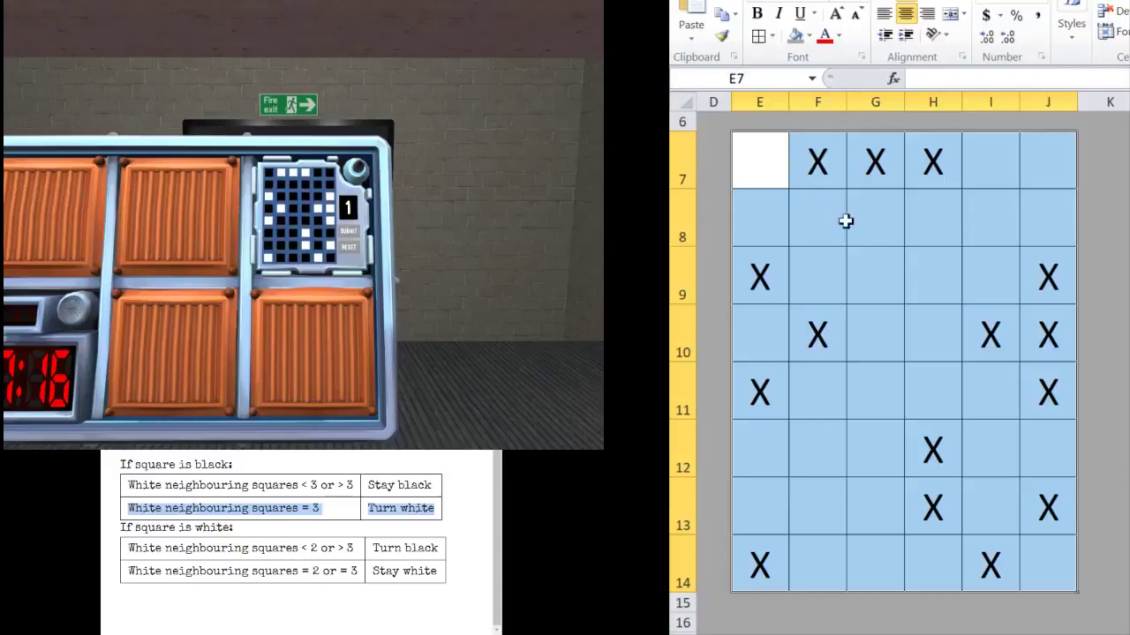
{"action": "left_click", "coordinate": [1047, 161]}
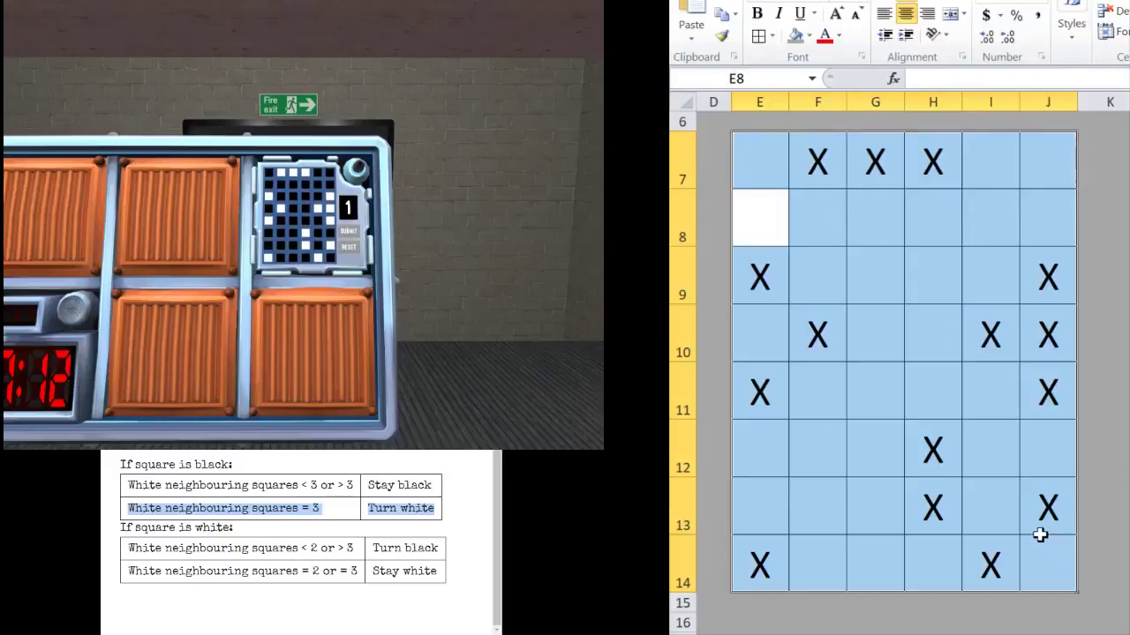
{"action": "left_click", "coordinate": [815, 217]}
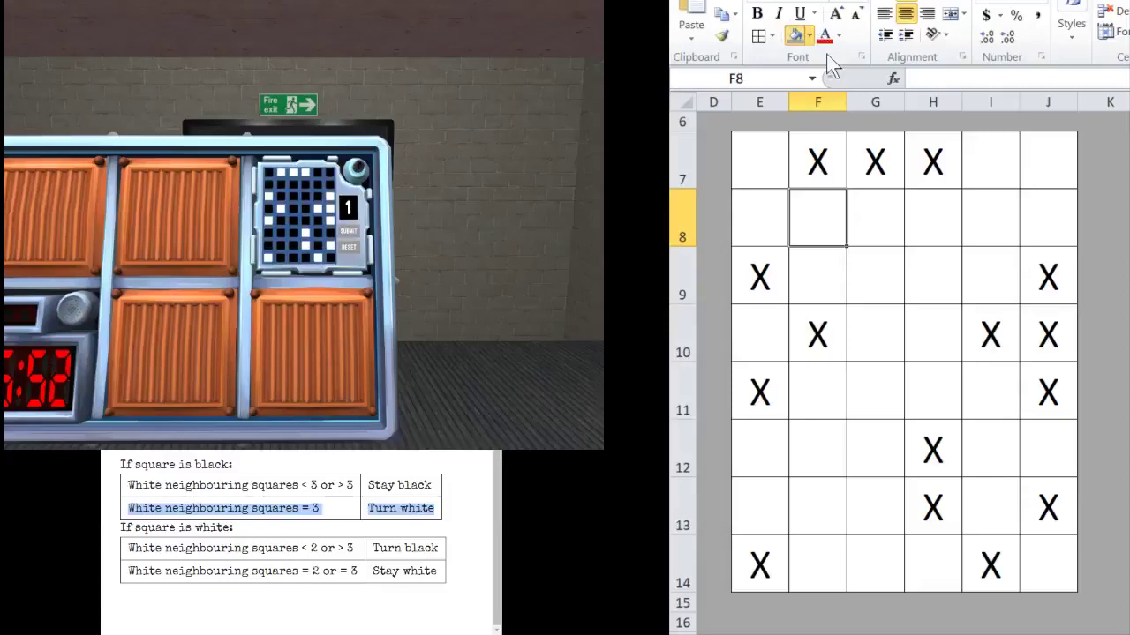
Shade blank cells F8 and G8 green as changing, checking neighbours along rows 8–9
{"action": "left_click", "coordinate": [795, 35]}
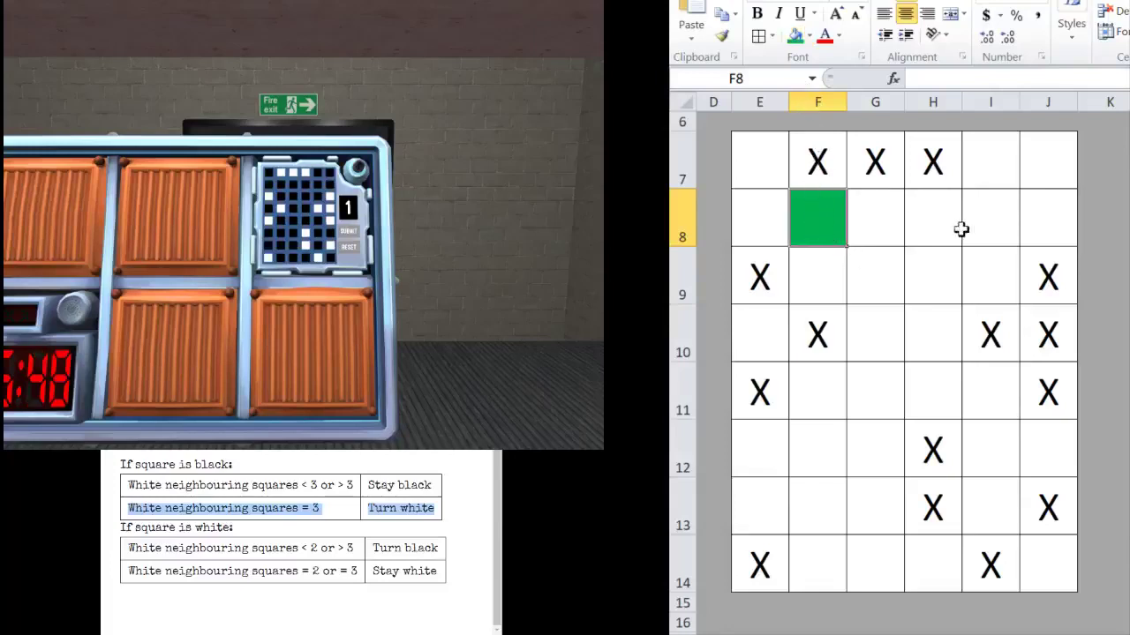
{"action": "left_click", "coordinate": [876, 219]}
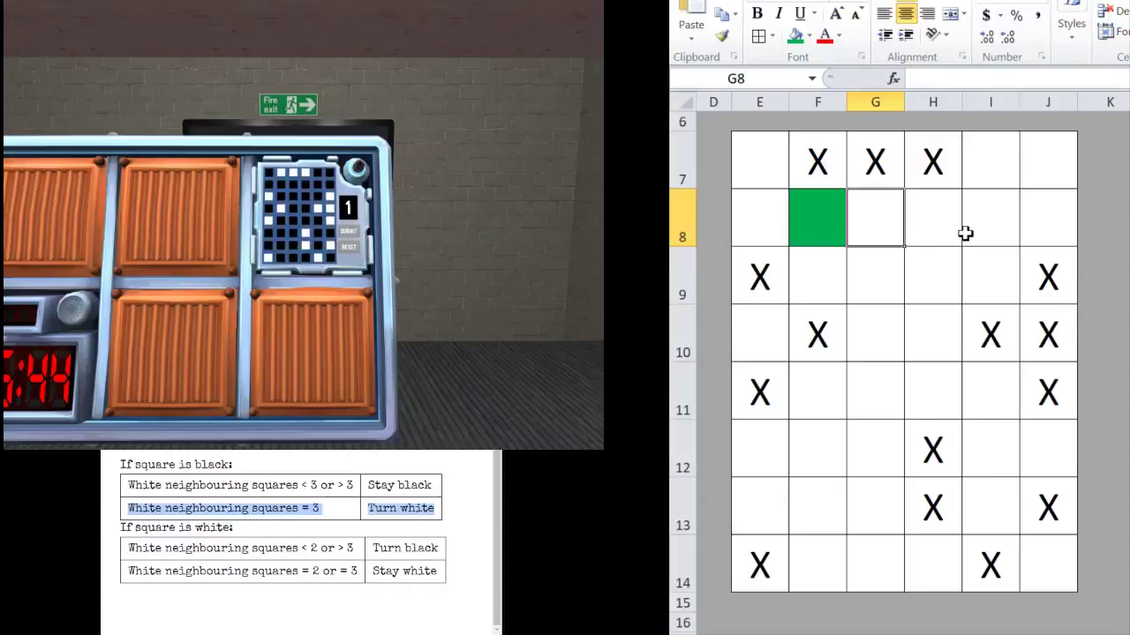
{"action": "mouse_move", "coordinate": [1104, 557]}
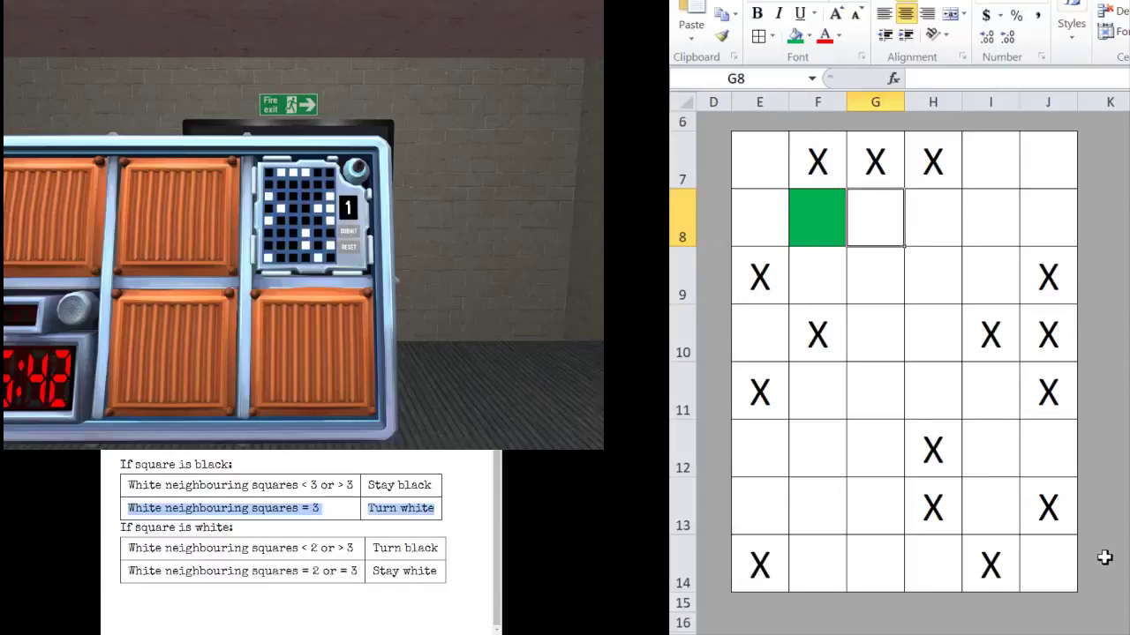
{"action": "left_click", "coordinate": [816, 219]}
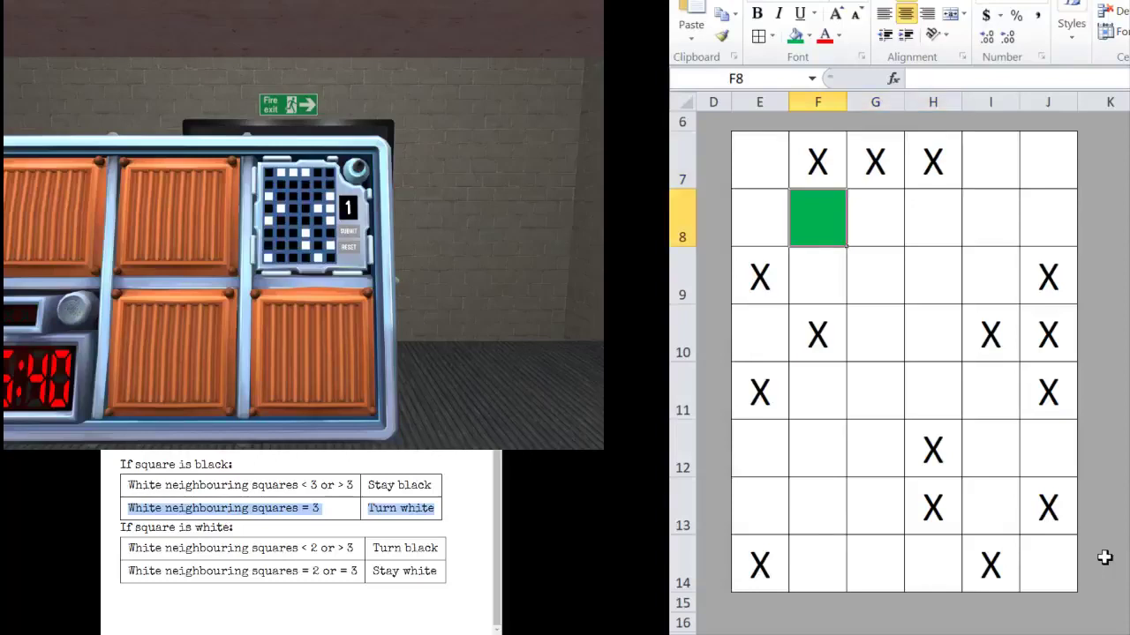
{"action": "left_click", "coordinate": [876, 219]}
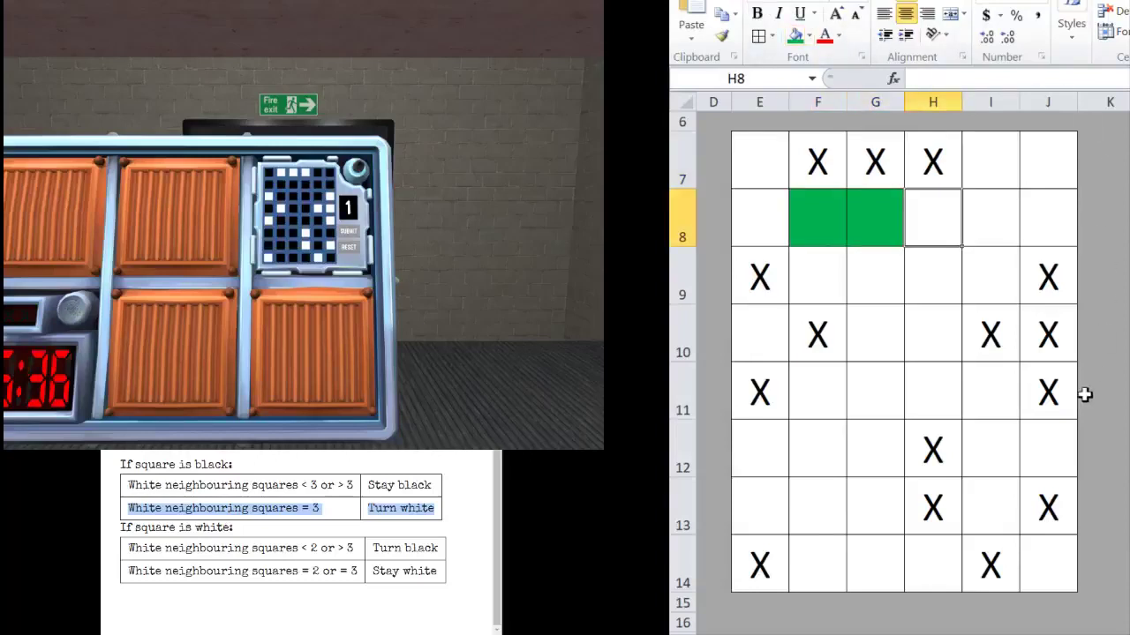
{"action": "left_click", "coordinate": [990, 219]}
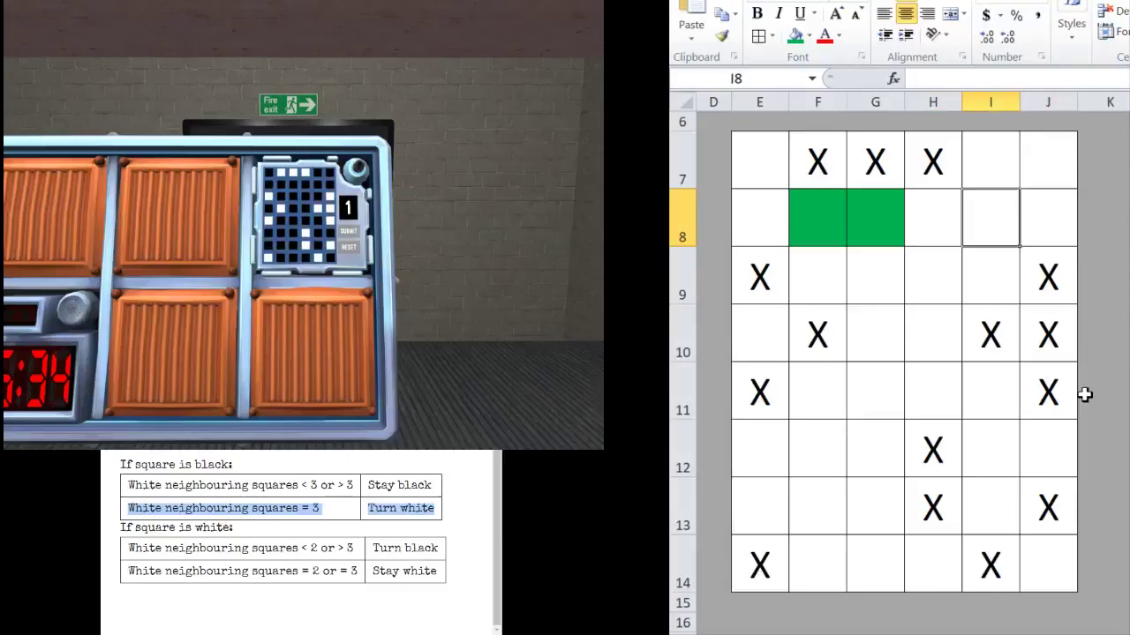
{"action": "left_click", "coordinate": [876, 276]}
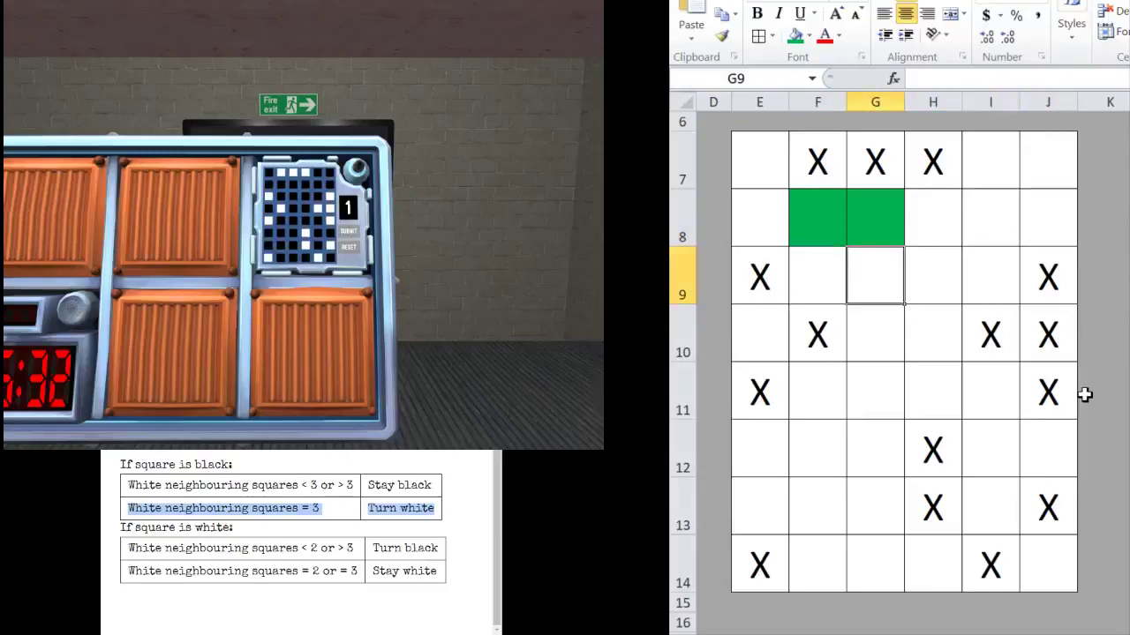
{"action": "left_click", "coordinate": [990, 275]}
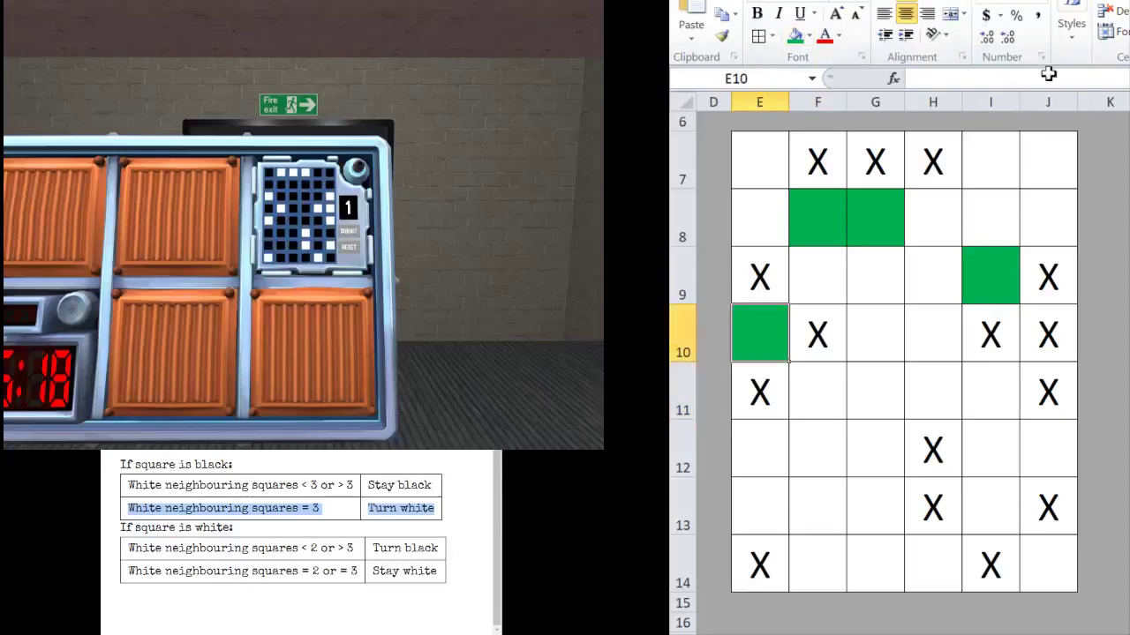
Check neighbour counts for cells in rows 11–14, shading I9 and E10 green where they change
{"action": "left_click", "coordinate": [932, 334]}
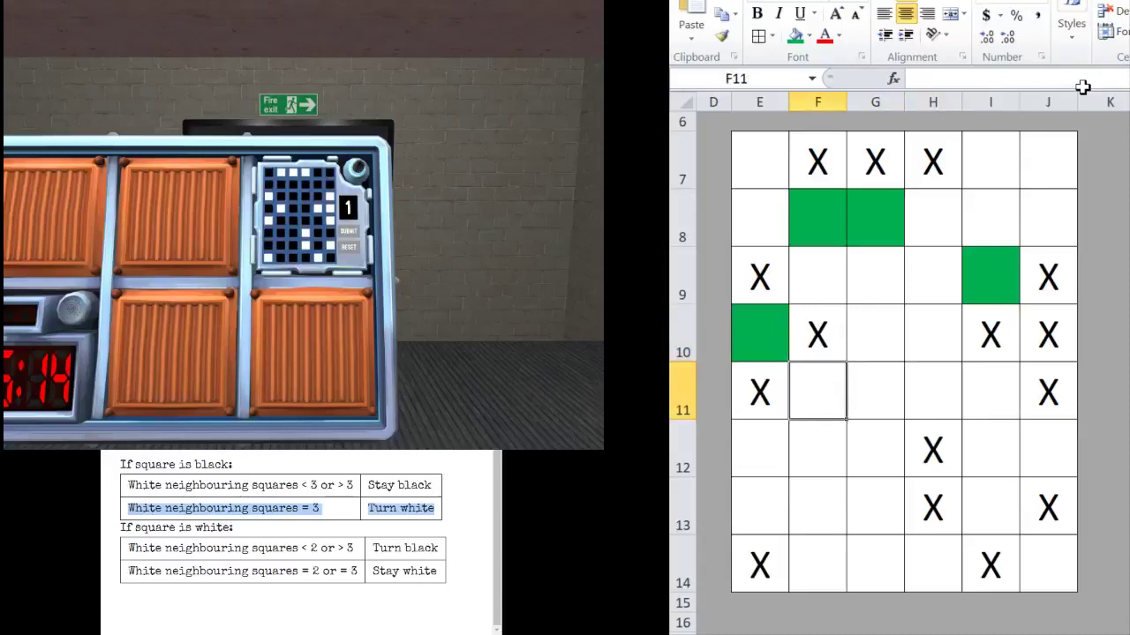
{"action": "left_click", "coordinate": [932, 392]}
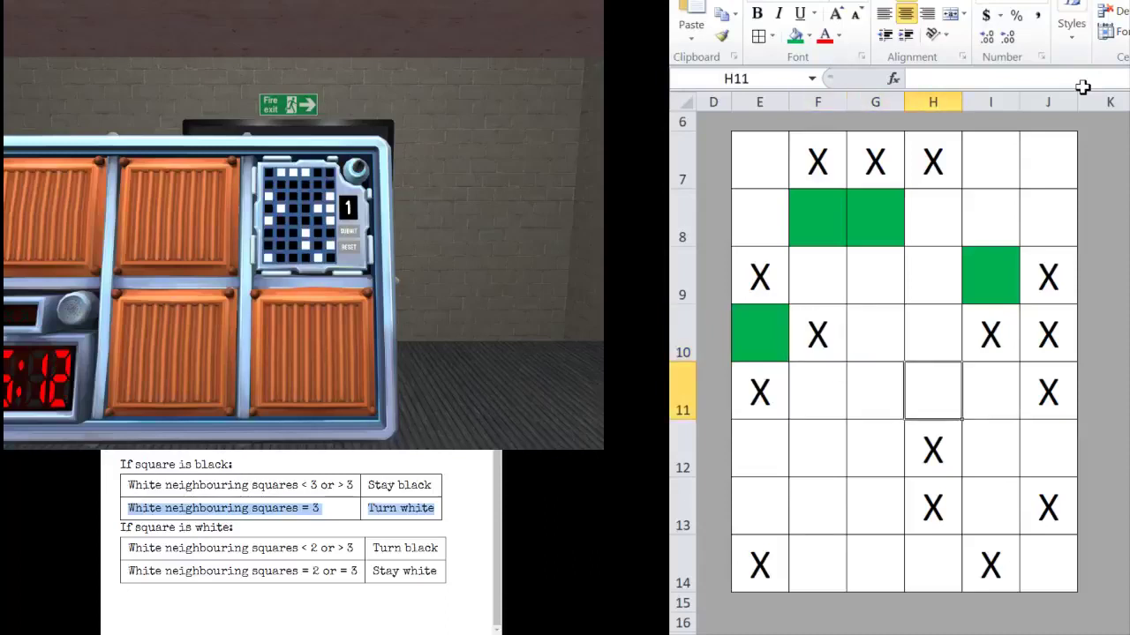
{"action": "left_click", "coordinate": [988, 392]}
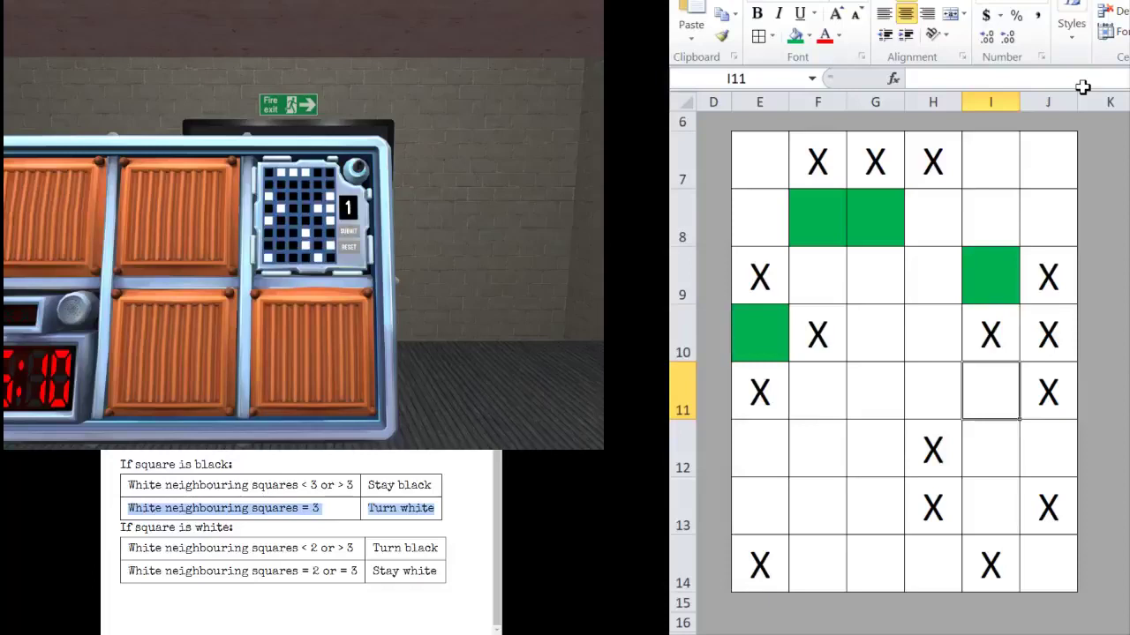
{"action": "left_click", "coordinate": [759, 448]}
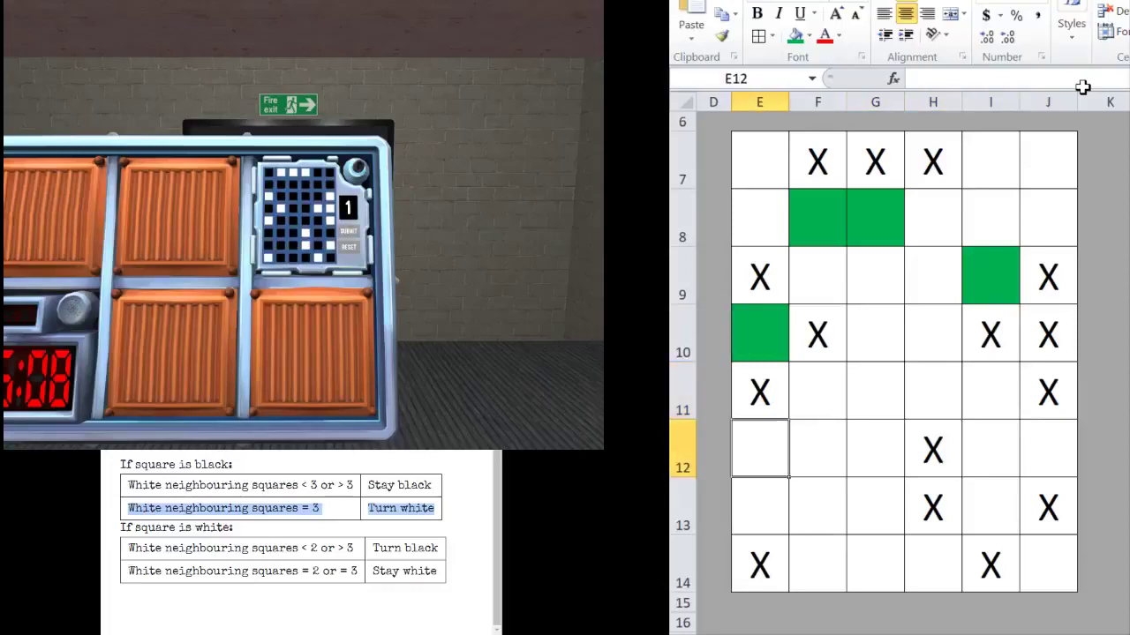
{"action": "left_click", "coordinate": [988, 448]}
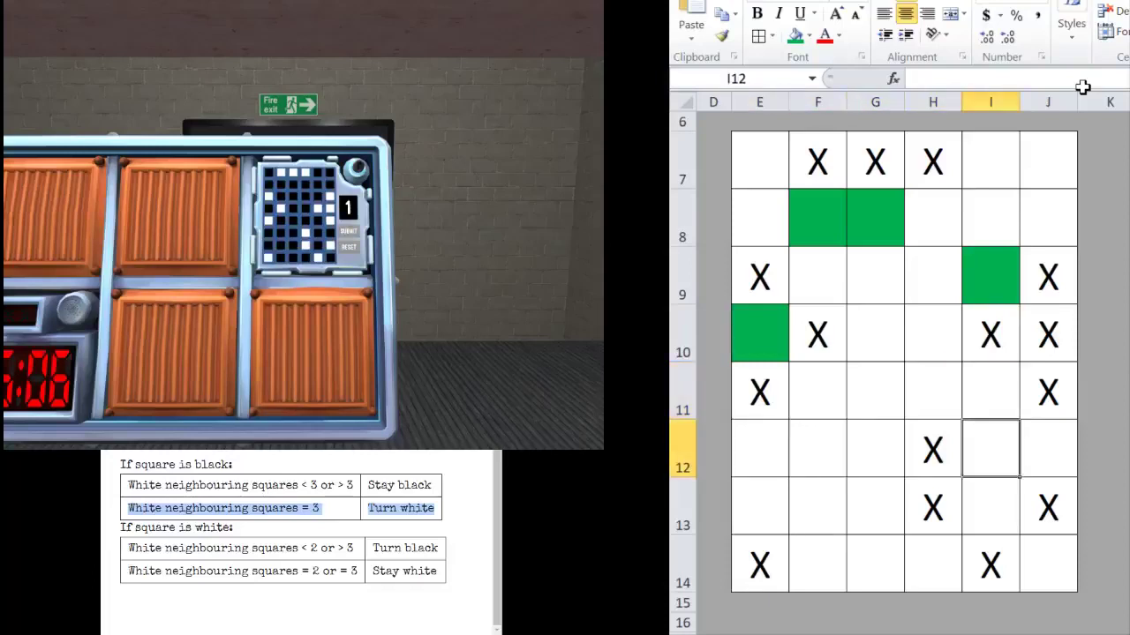
{"action": "left_click", "coordinate": [932, 450]}
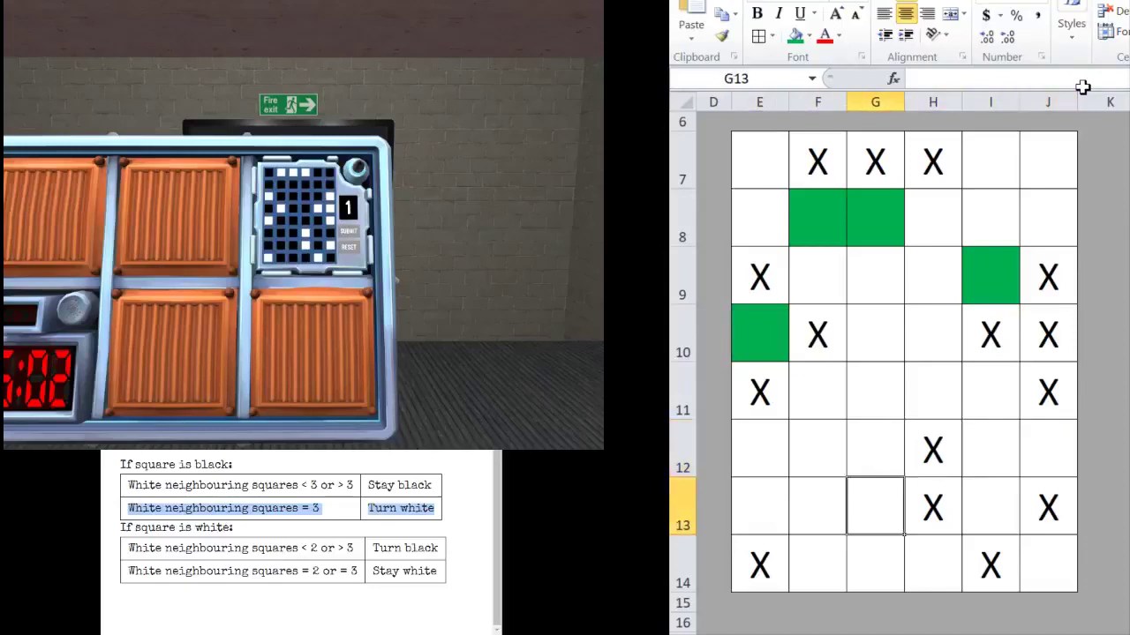
{"action": "left_click", "coordinate": [988, 505]}
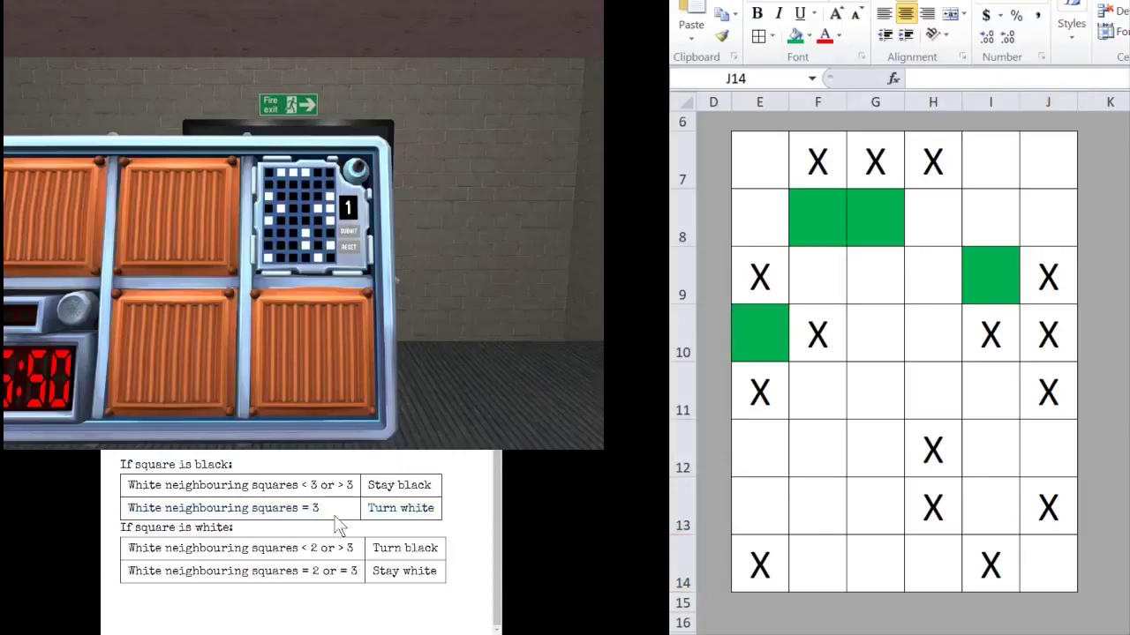
Highlight the turn-white and stay-white rule rows in the manual, then return to the grid
{"action": "left_click", "coordinate": [238, 509]}
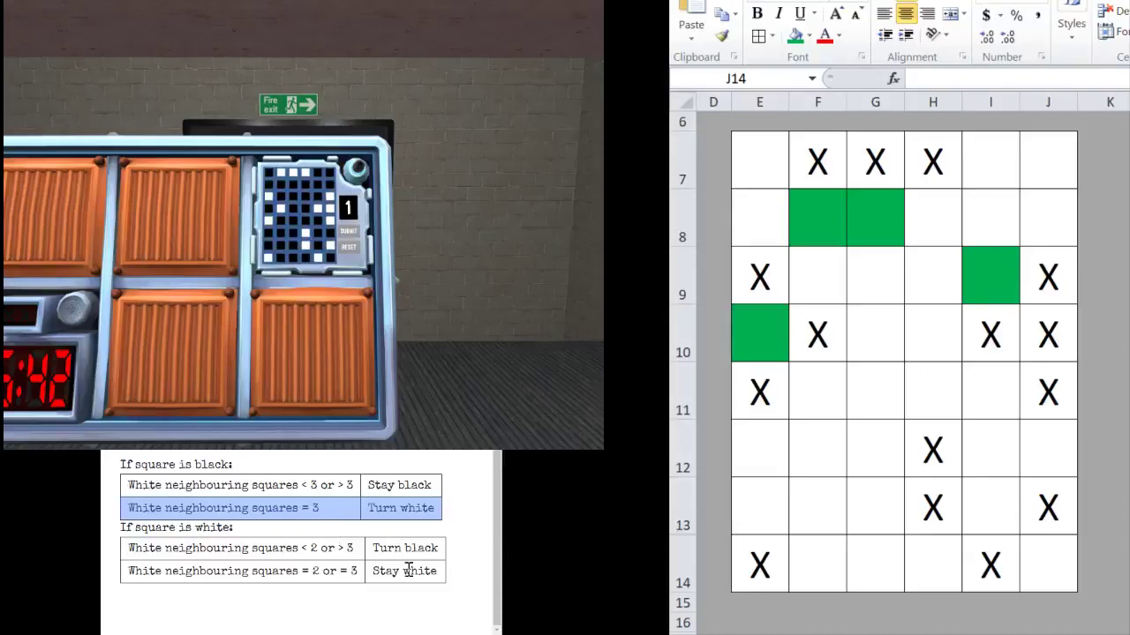
{"action": "left_click", "coordinate": [243, 570]}
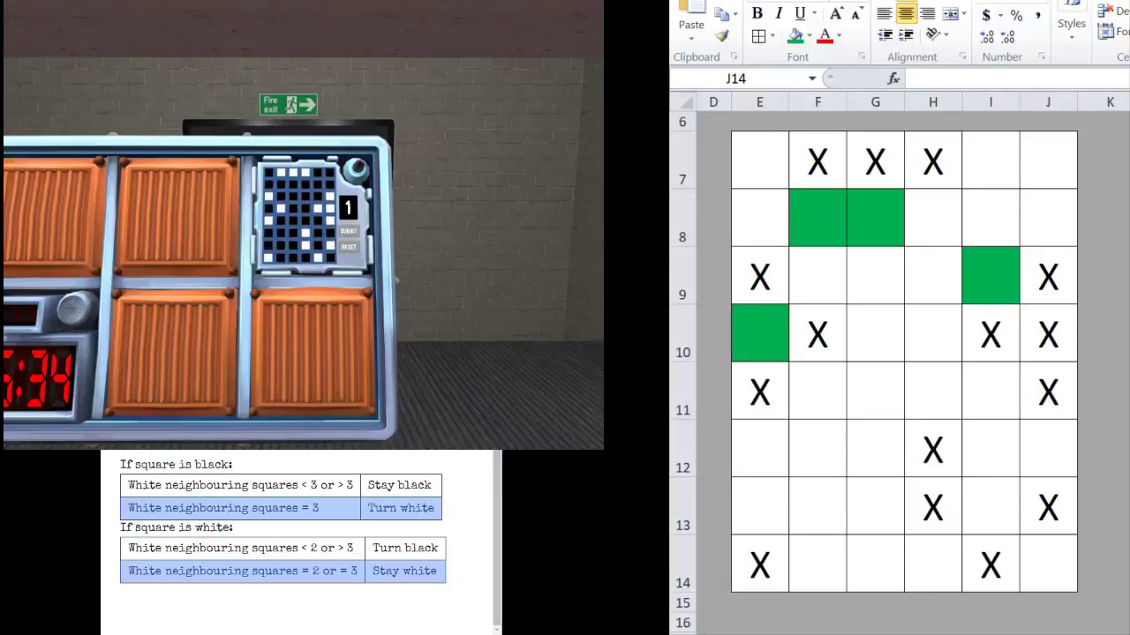
{"action": "left_click", "coordinate": [1048, 564]}
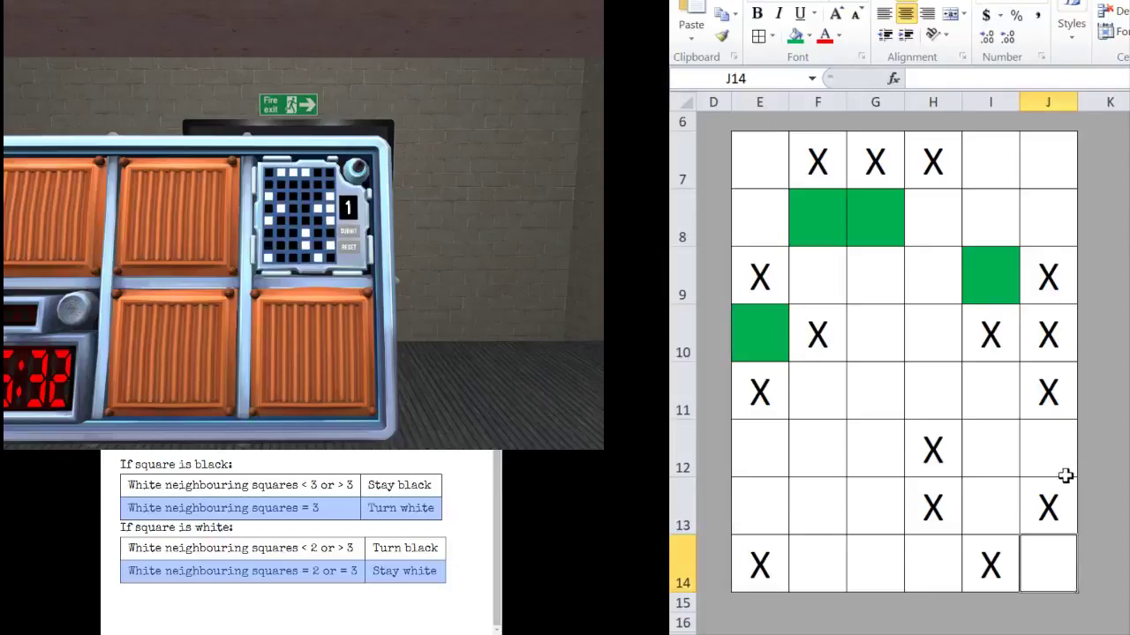
{"action": "mouse_move", "coordinate": [946, 392]}
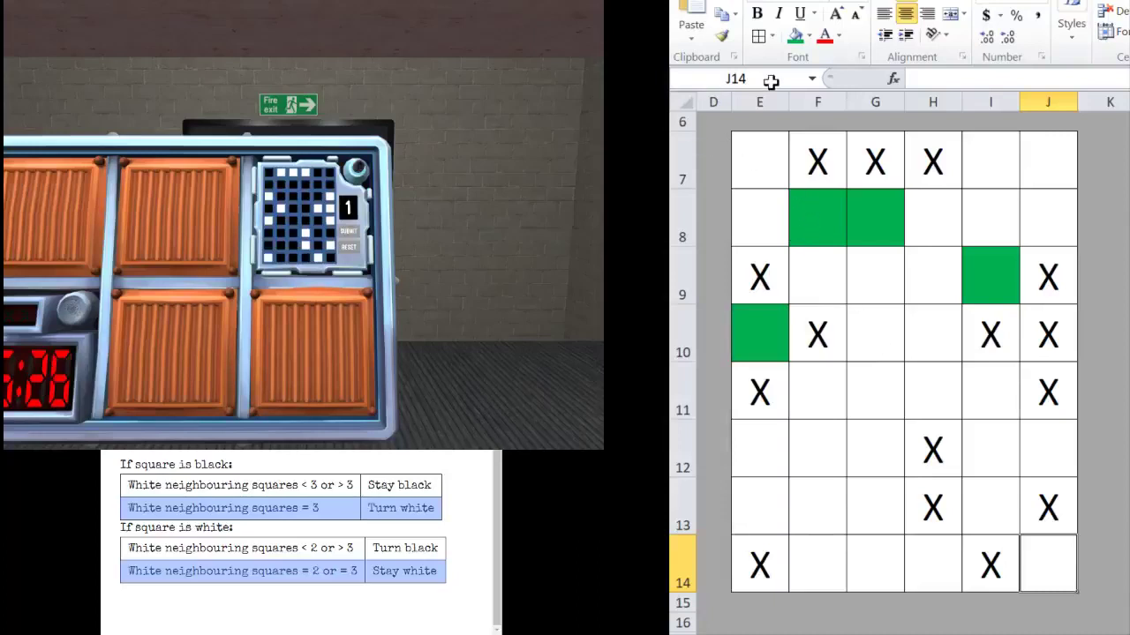
Shade the changing X cells F7, H7 and E9 green and check neighbours along rows 10–11
{"action": "left_click", "coordinate": [815, 159]}
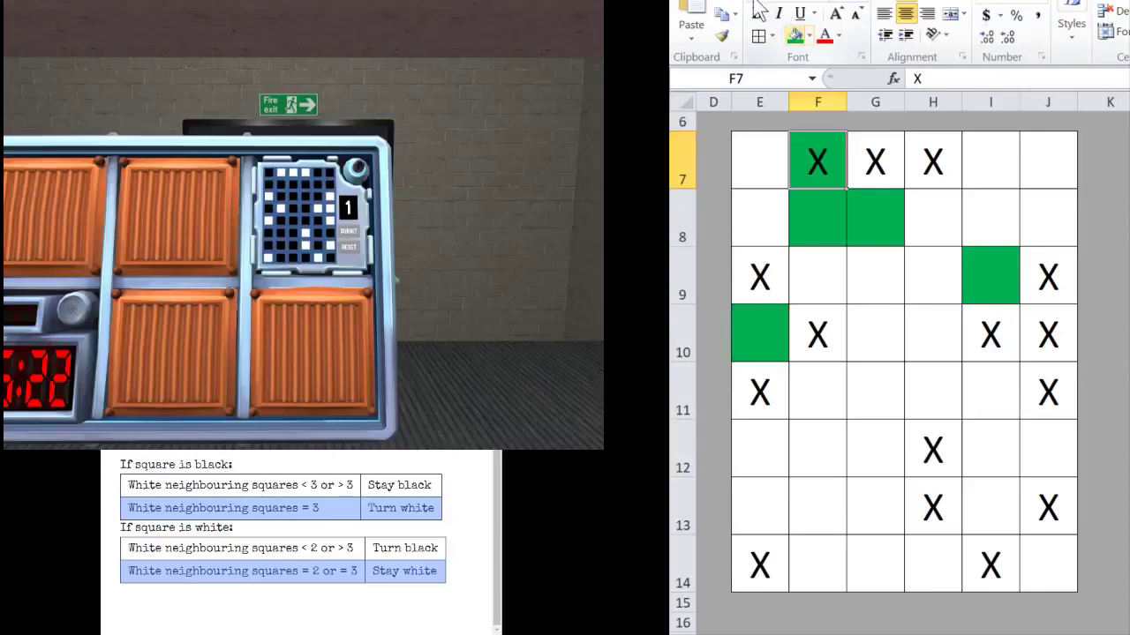
{"action": "left_click", "coordinate": [875, 159]}
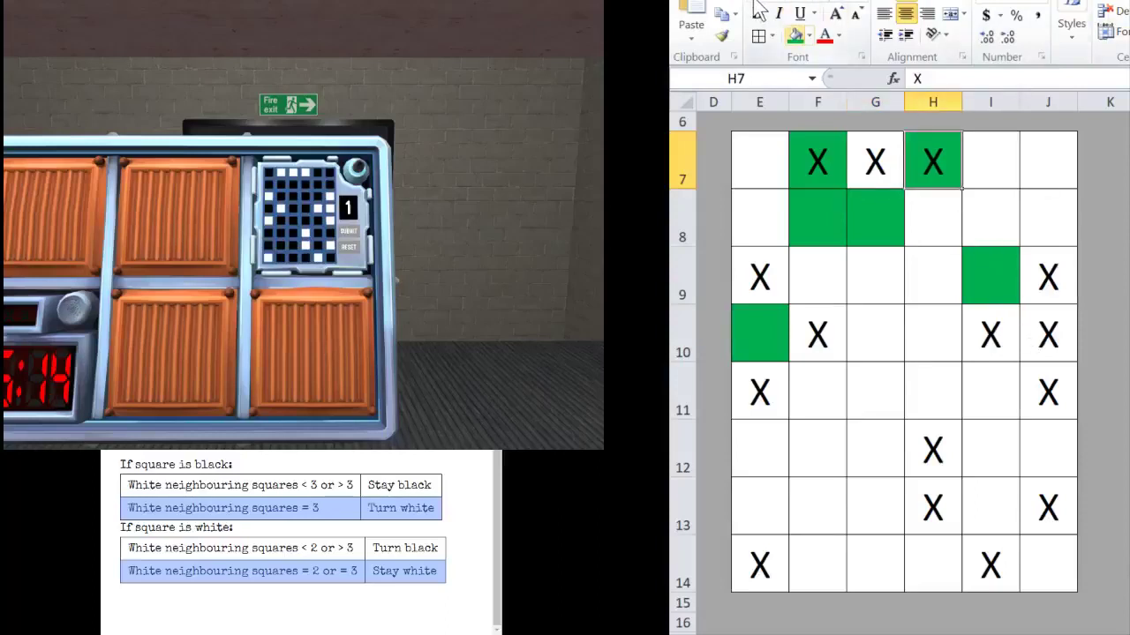
{"action": "left_click", "coordinate": [759, 275]}
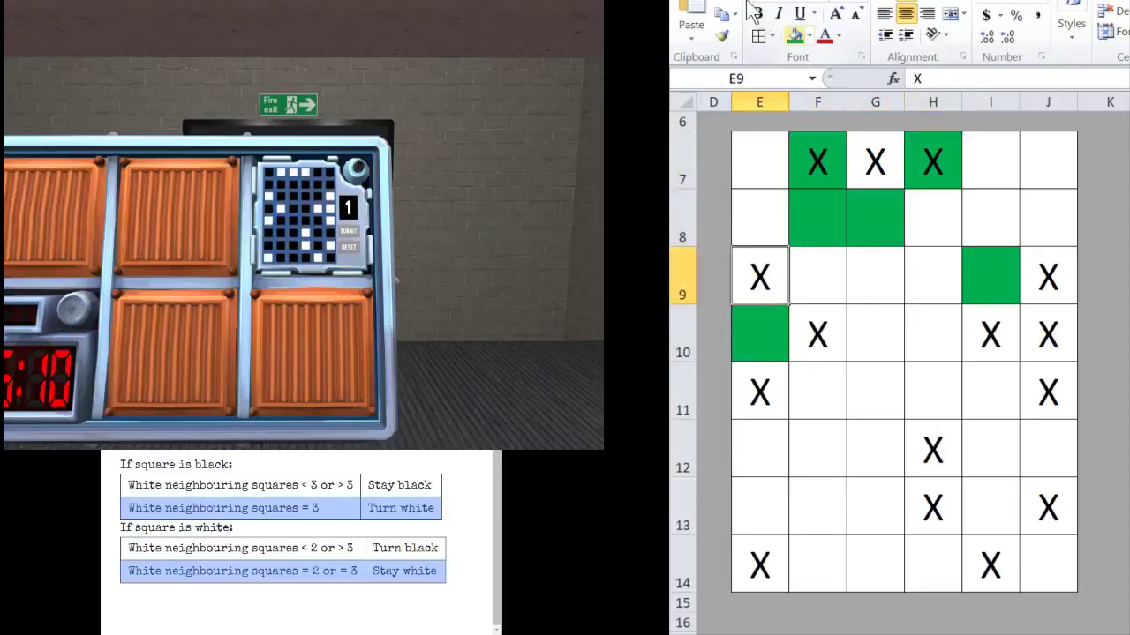
{"action": "left_click", "coordinate": [1048, 275]}
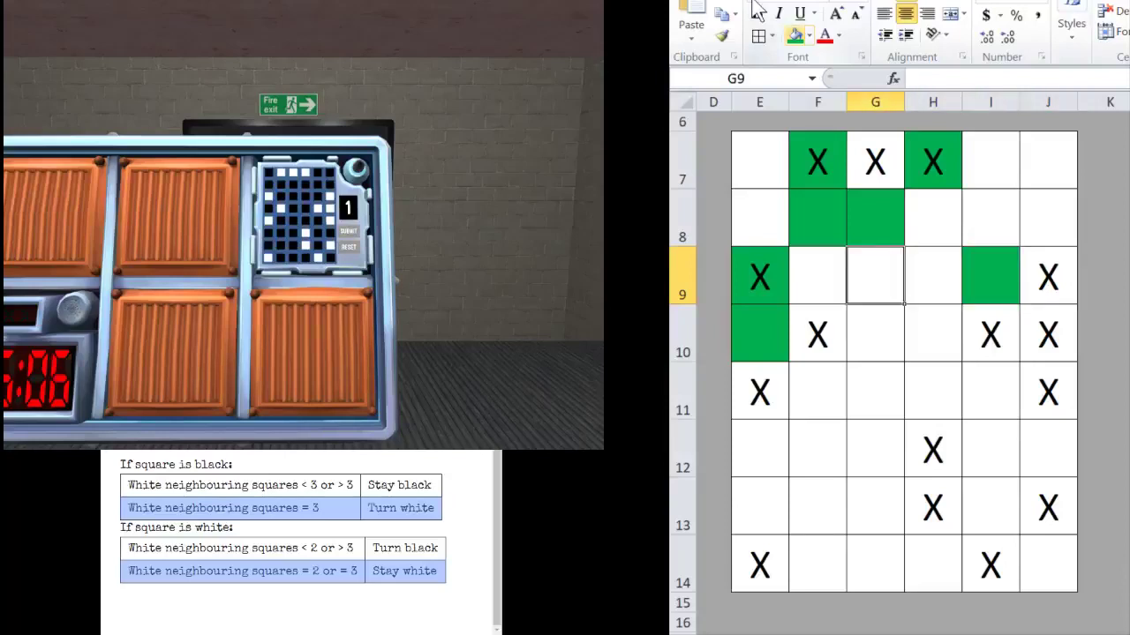
{"action": "left_click", "coordinate": [988, 334]}
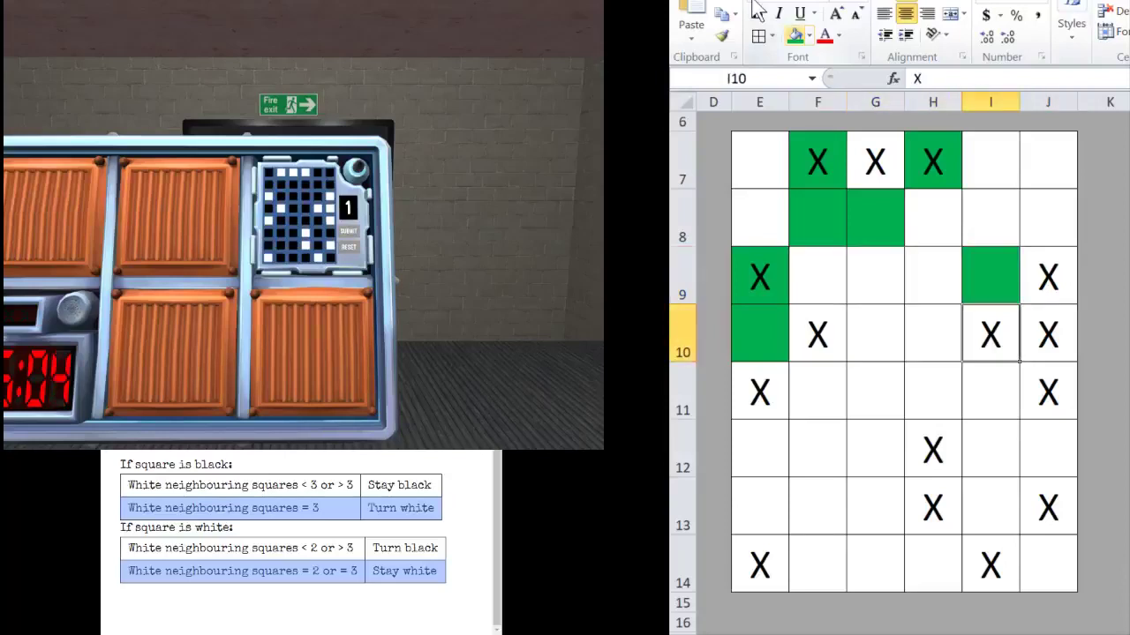
{"action": "left_click", "coordinate": [1048, 334]}
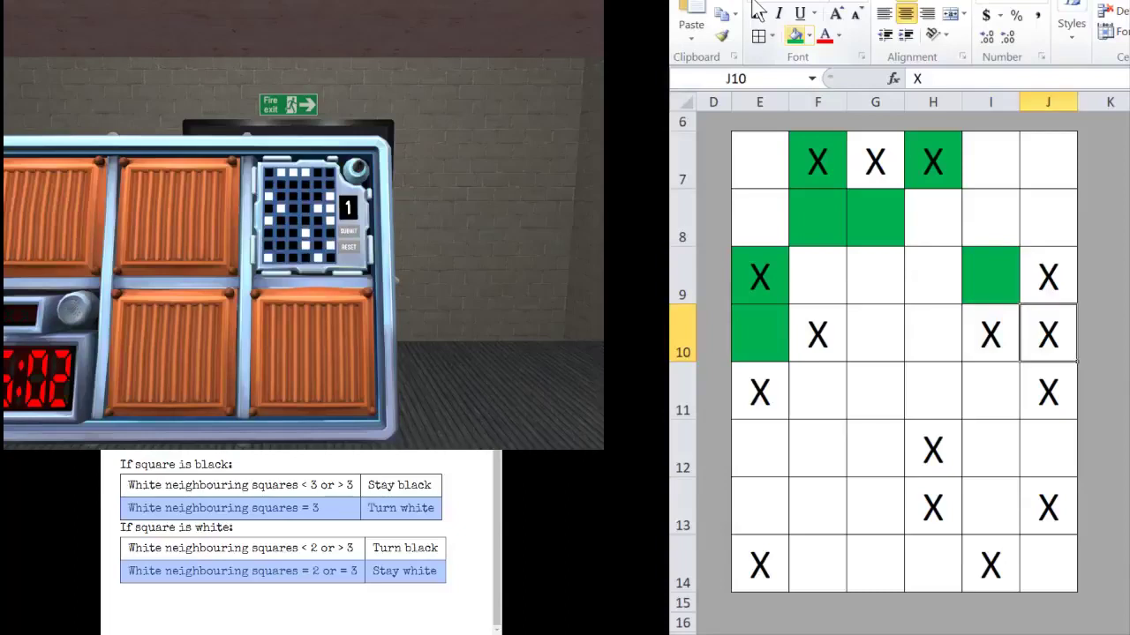
{"action": "left_click", "coordinate": [875, 392]}
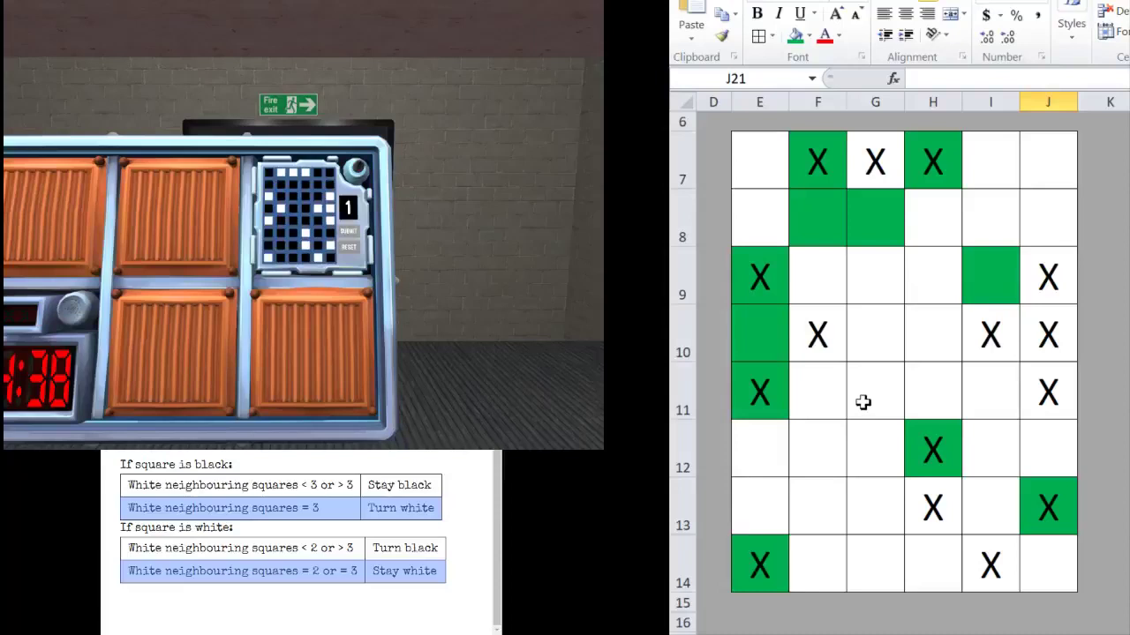
{"action": "mouse_move", "coordinate": [328, 291]}
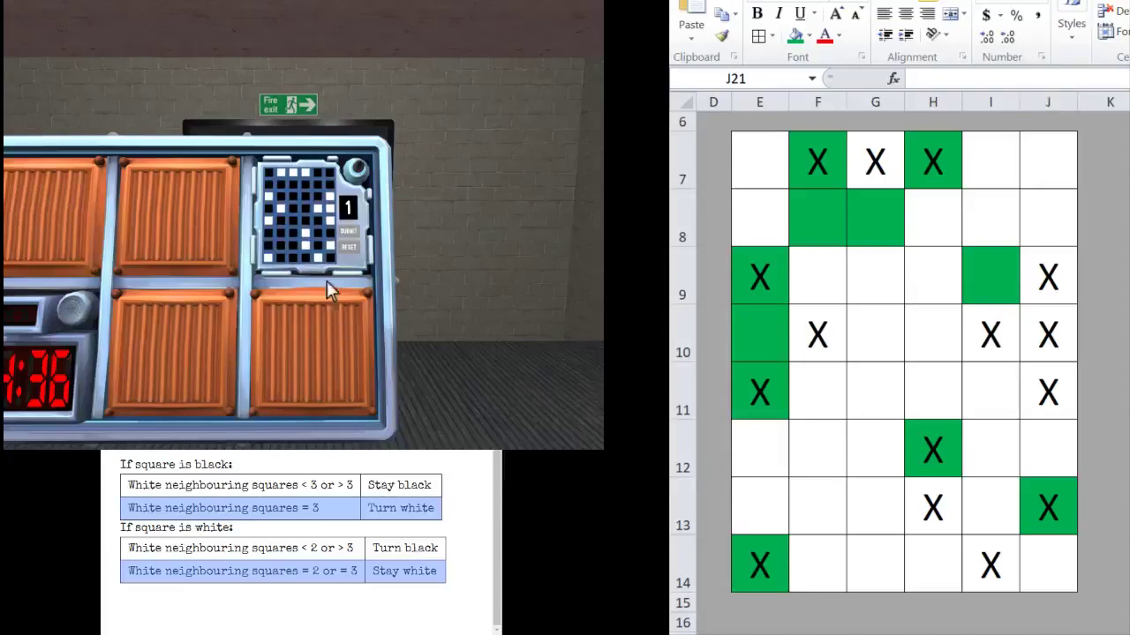
{"action": "mouse_move", "coordinate": [314, 297]}
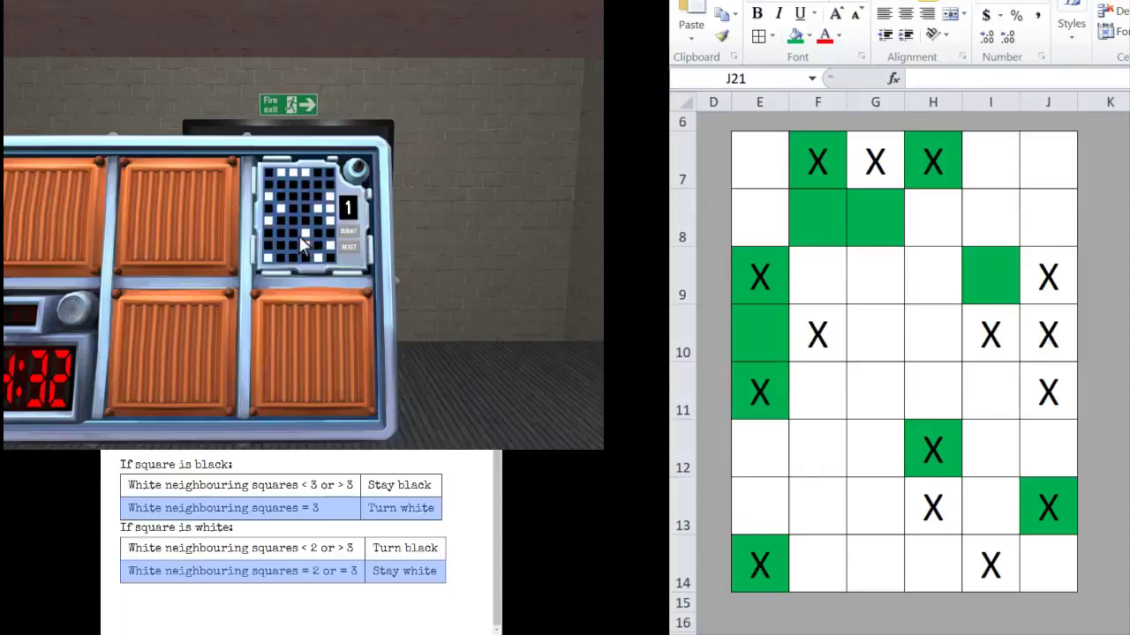
Flip the marked squares on the Game of Life module and submit the new generation
{"action": "left_click", "coordinate": [272, 196]}
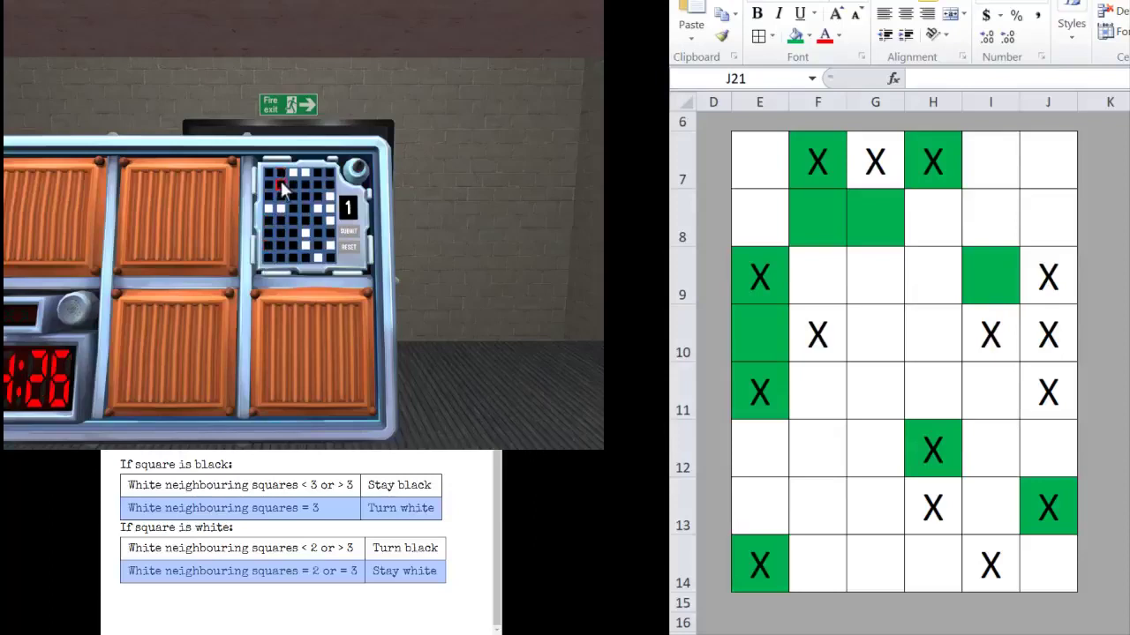
{"action": "left_click", "coordinate": [282, 182]}
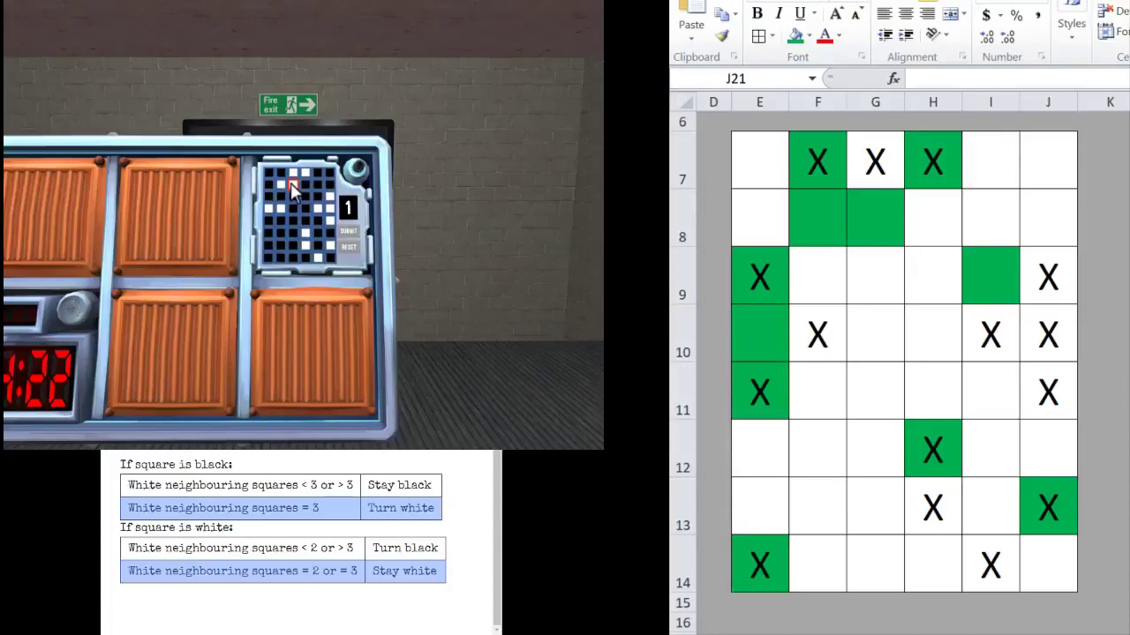
{"action": "left_click", "coordinate": [303, 174]}
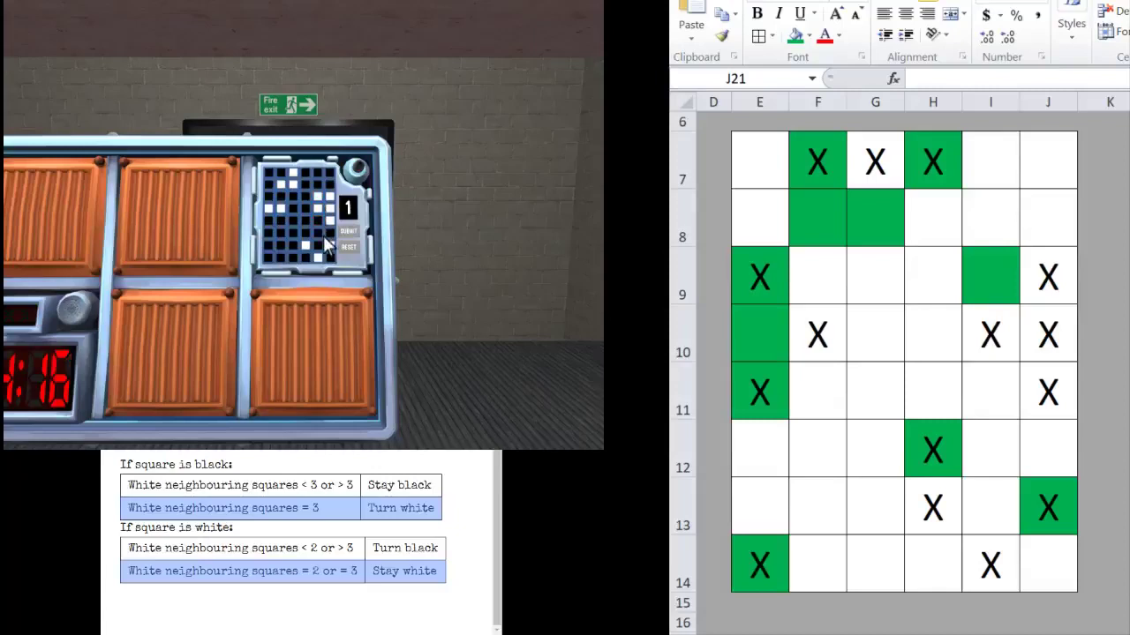
{"action": "mouse_move", "coordinate": [342, 343]}
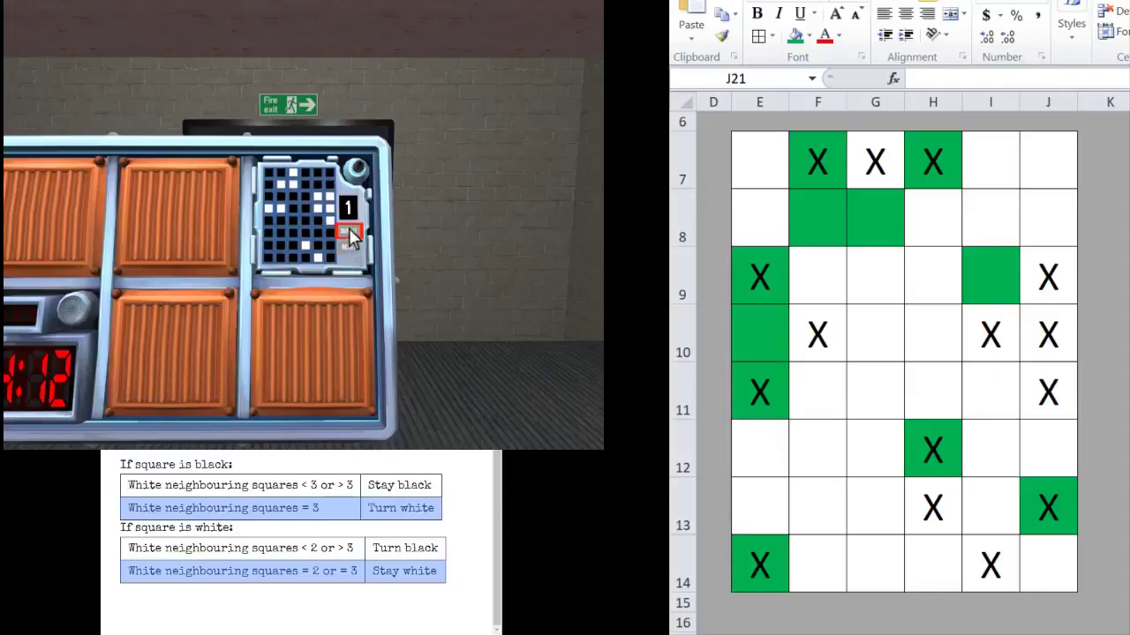
{"action": "left_click", "coordinate": [349, 233]}
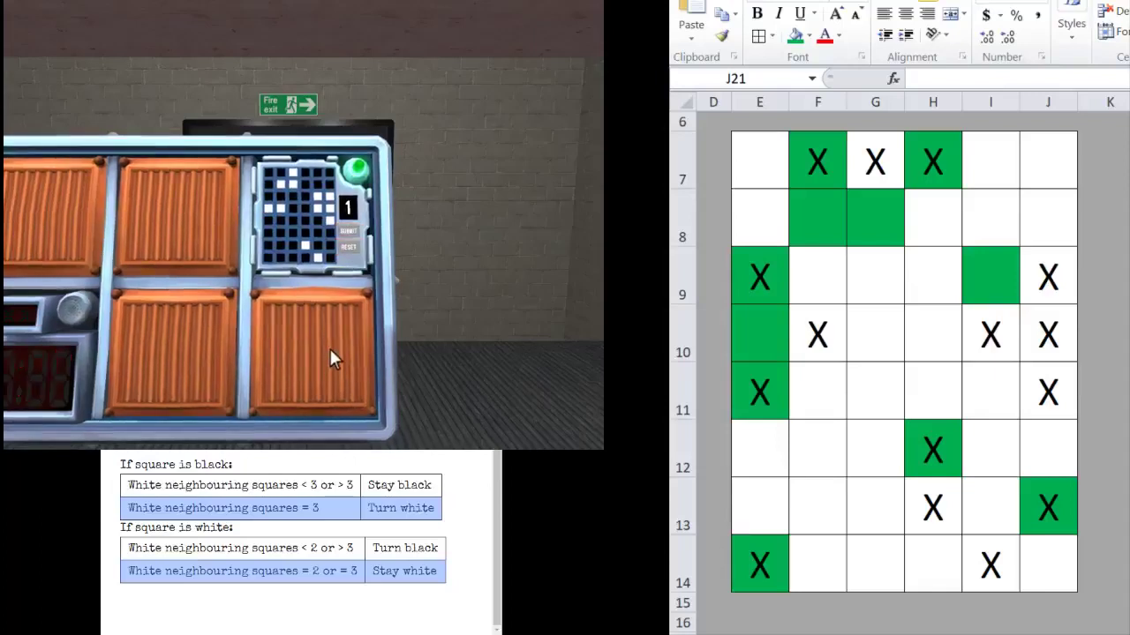
{"action": "left_click", "coordinate": [281, 233]}
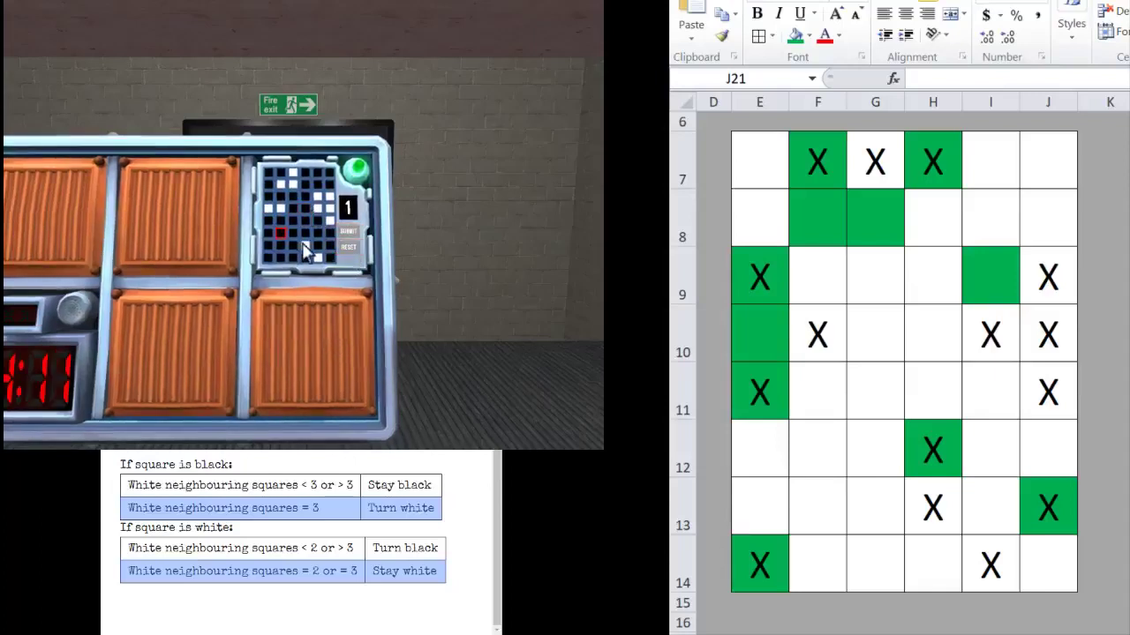
{"action": "left_click", "coordinate": [316, 246]}
{"action": "type", "text": "b"}
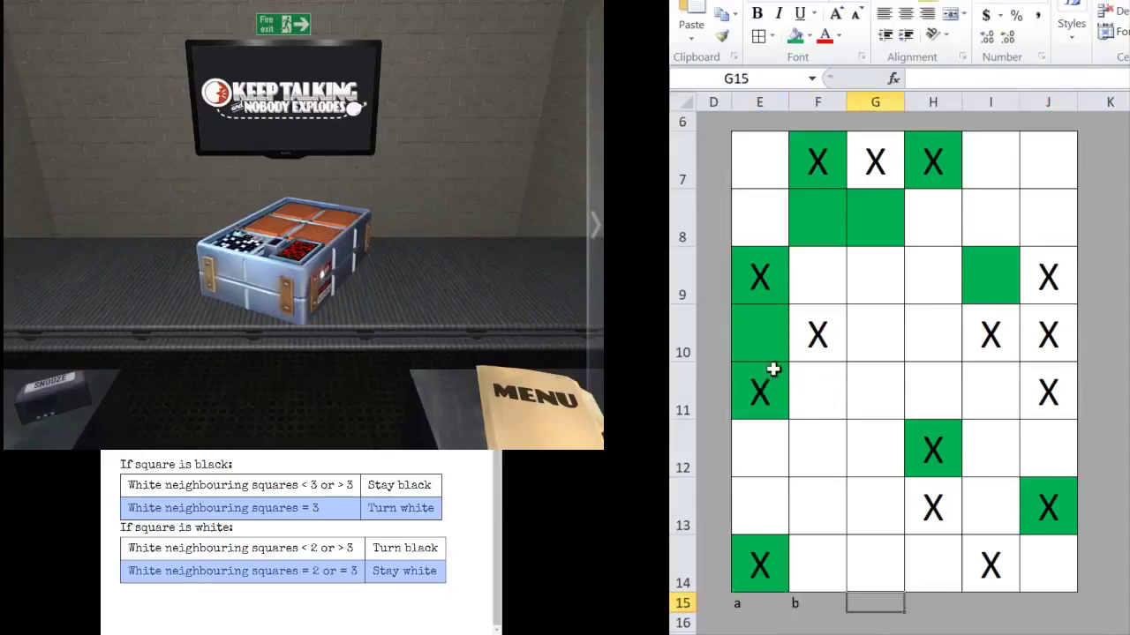
Add column letter labels under the cleared grid for the next module
{"action": "left_click", "coordinate": [988, 603]}
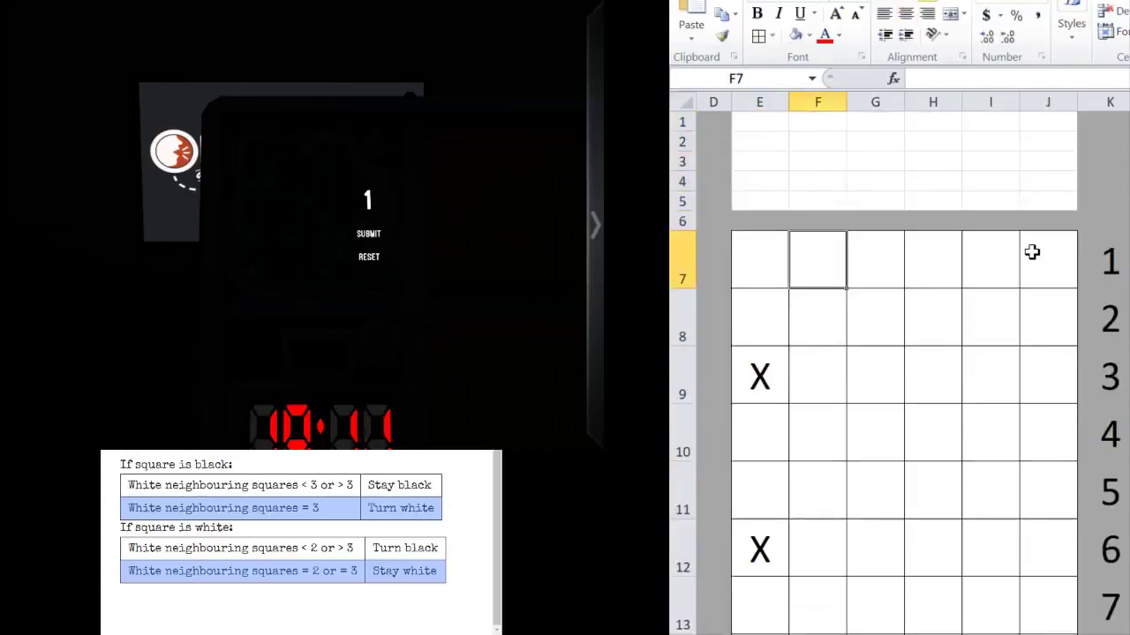
Enter X in a grid cell matching a white square on the new module
{"action": "type", "text": "X"}
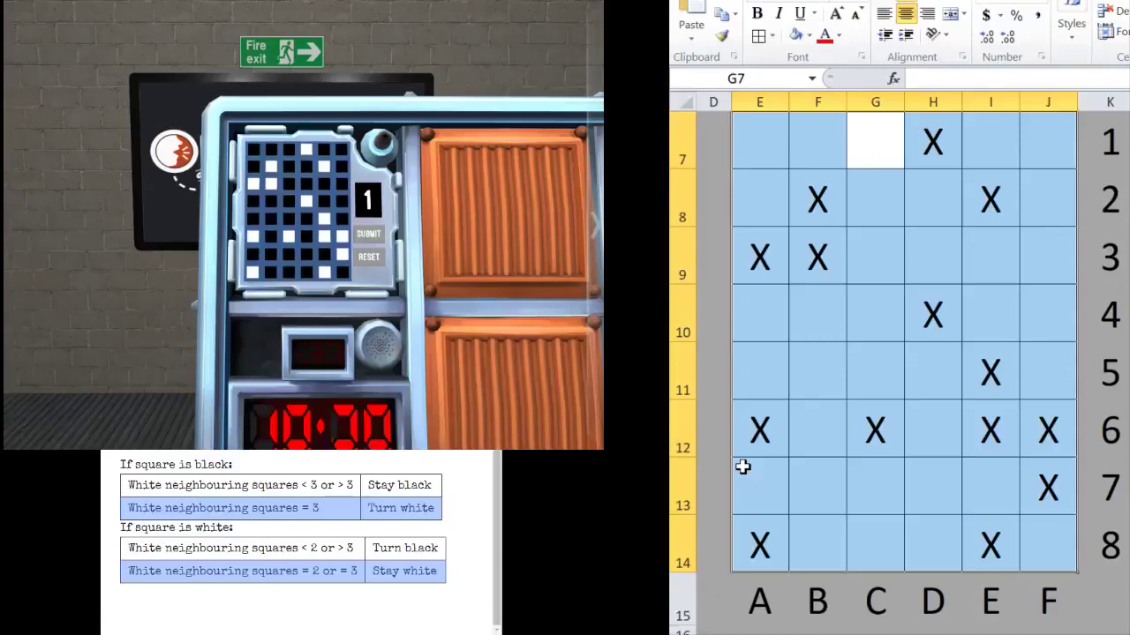
Check neighbour counts across rows 3–5, shading squares C3 and F5 as changing cells
{"action": "left_click", "coordinate": [988, 141]}
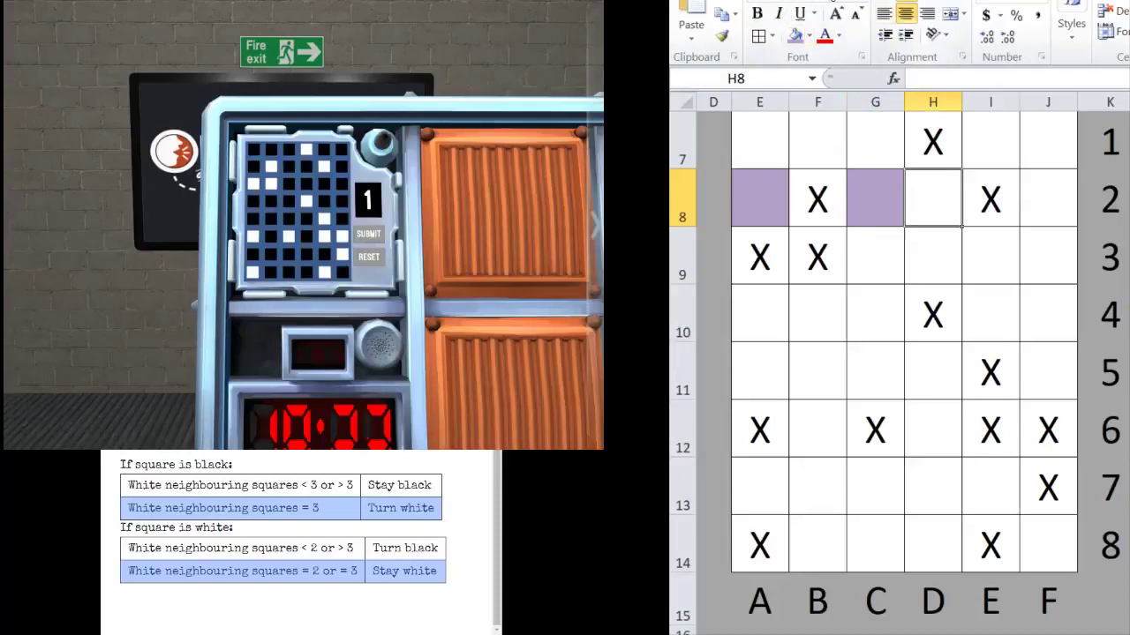
{"action": "left_click", "coordinate": [759, 258]}
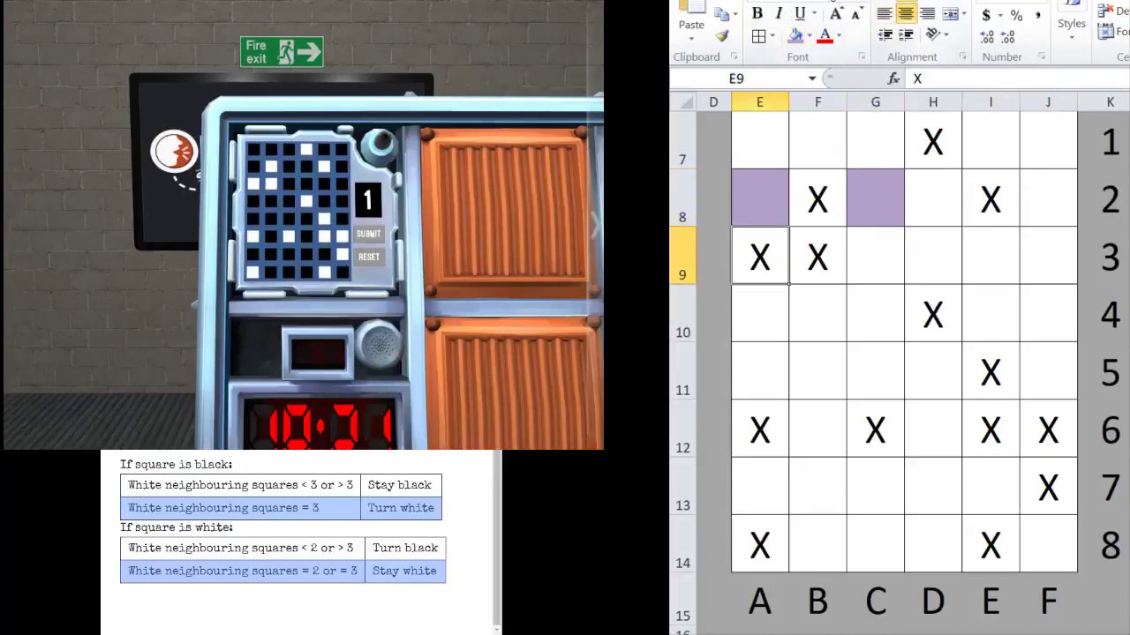
{"action": "left_click", "coordinate": [875, 256]}
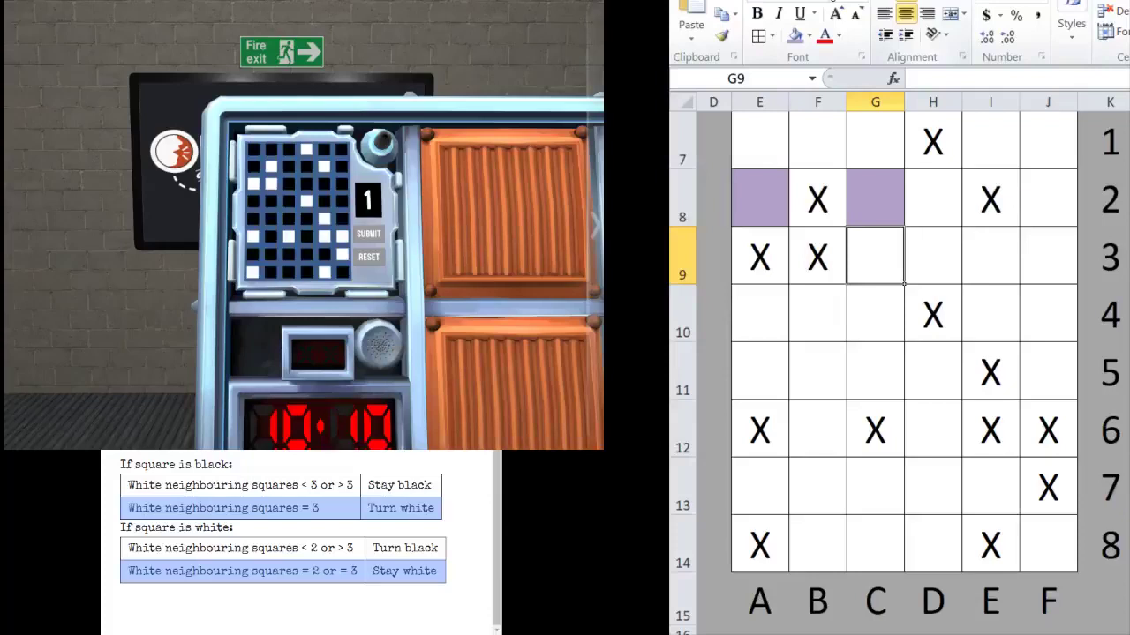
{"action": "left_click", "coordinate": [932, 256]}
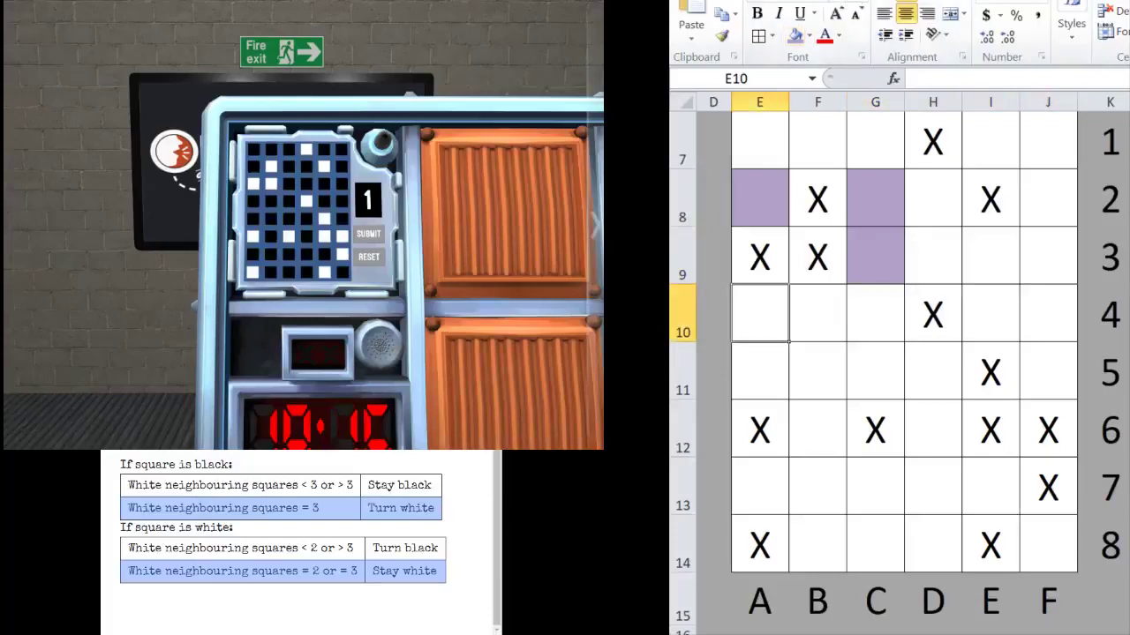
{"action": "left_click", "coordinate": [875, 314]}
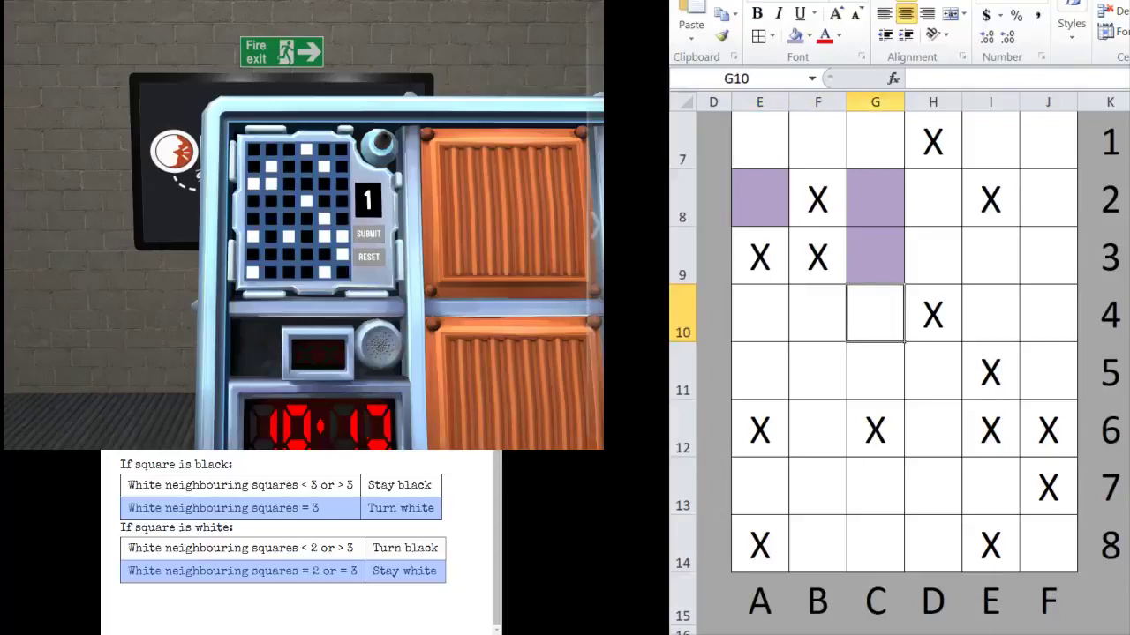
{"action": "left_click", "coordinate": [1048, 314]}
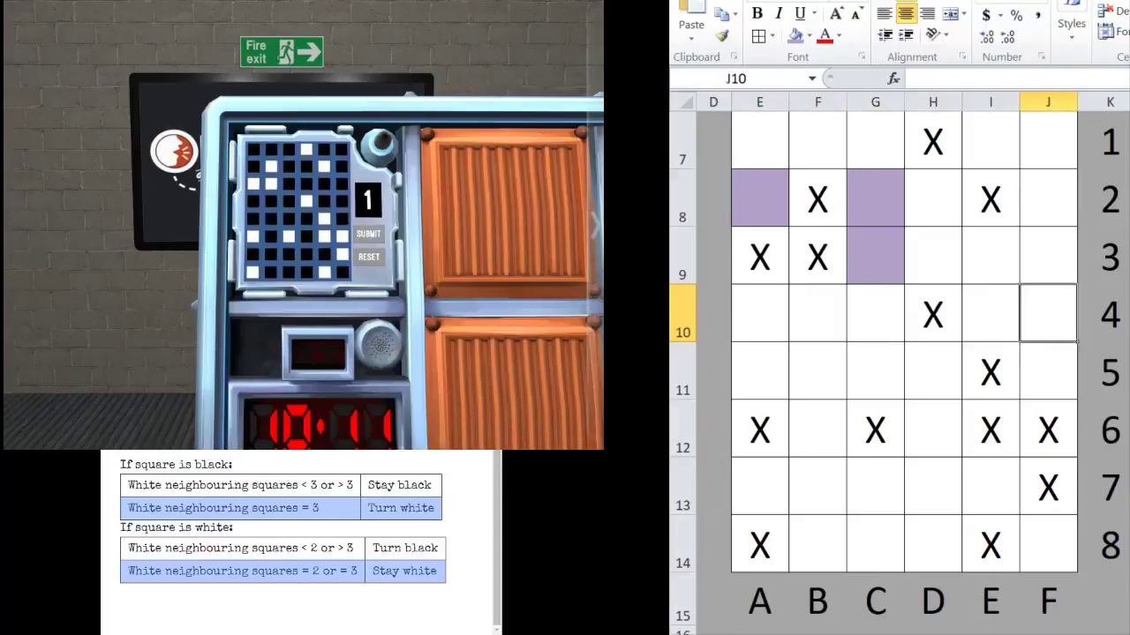
{"action": "left_click", "coordinate": [816, 371]}
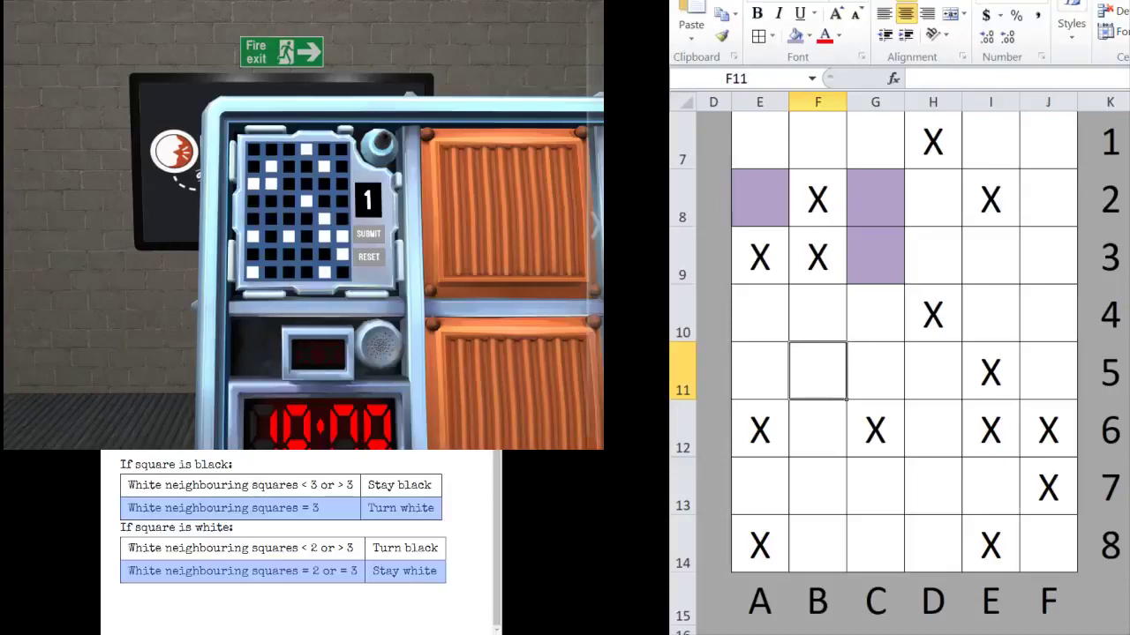
{"action": "left_click", "coordinate": [932, 371]}
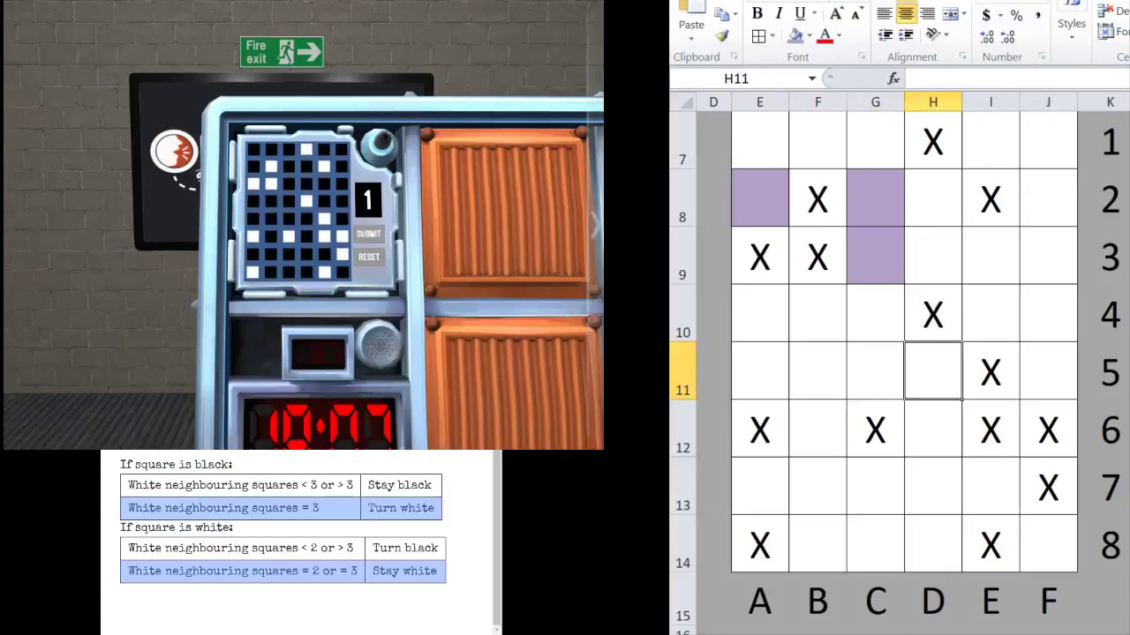
{"action": "left_click", "coordinate": [1048, 371]}
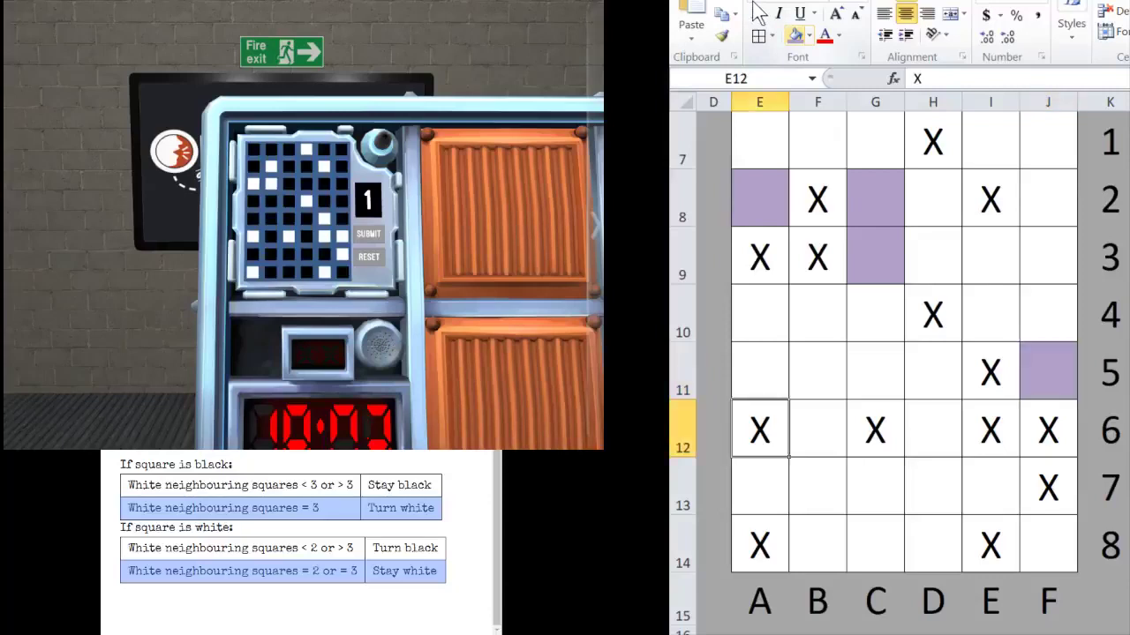
Shade squares D6, B7 and D7 as changing cells, then check F8 and C1
{"action": "left_click", "coordinate": [932, 429]}
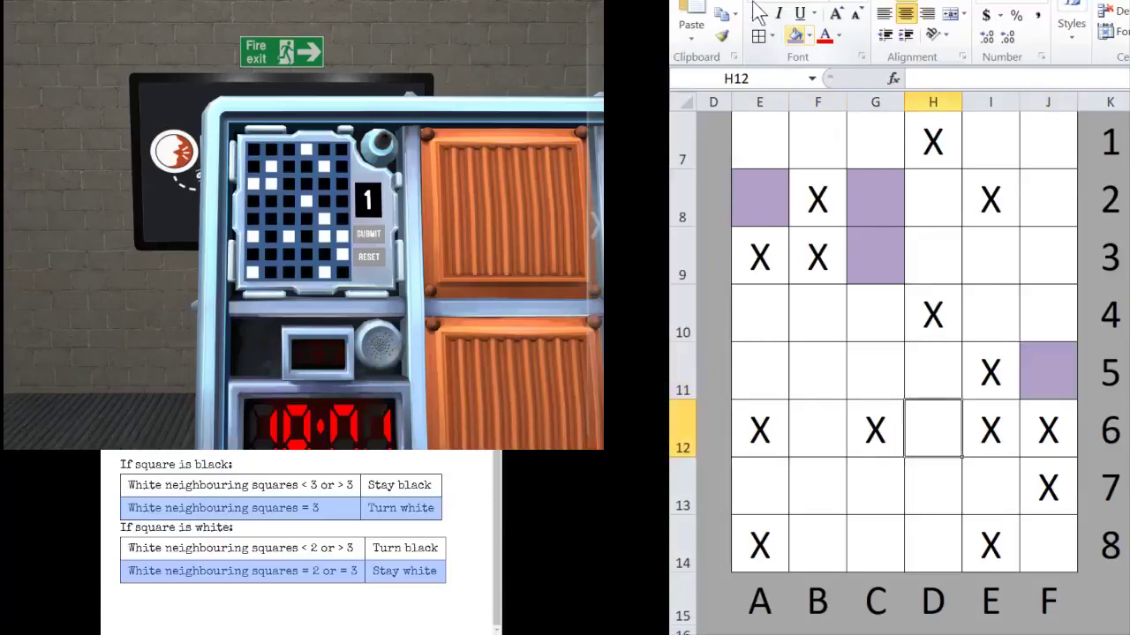
{"action": "left_click", "coordinate": [932, 431]}
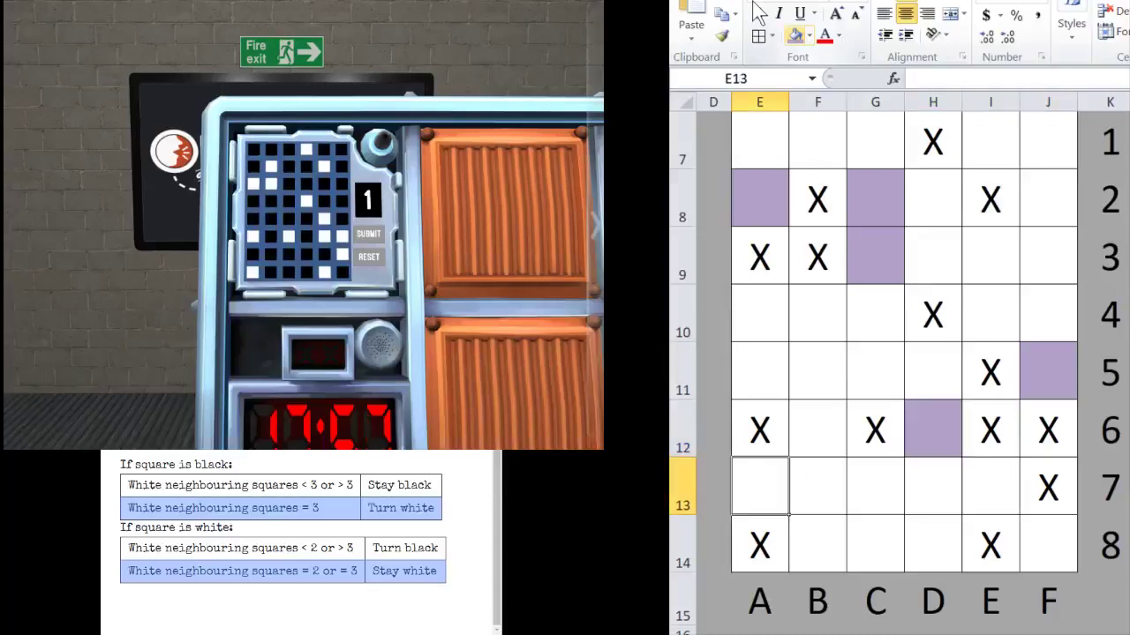
{"action": "left_click", "coordinate": [816, 487]}
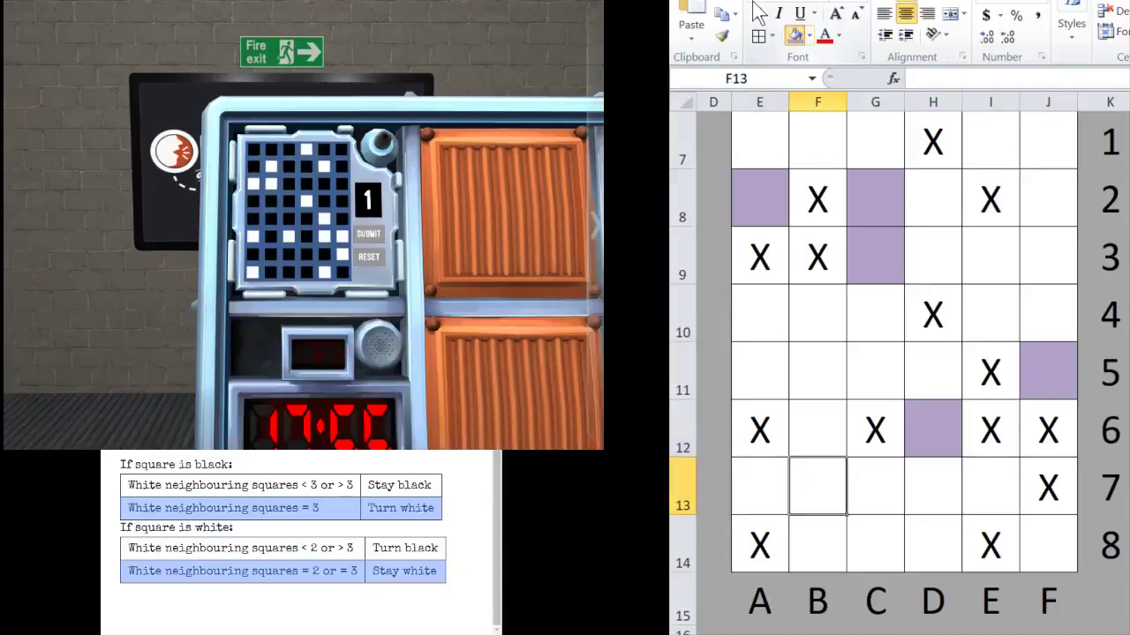
{"action": "left_click", "coordinate": [932, 487]}
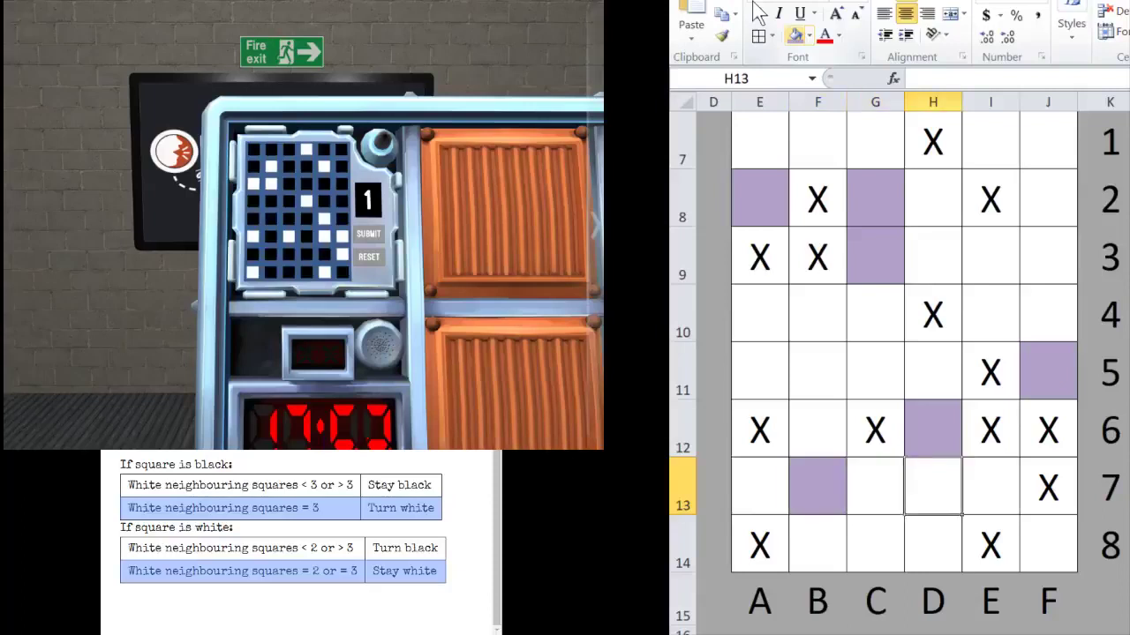
{"action": "left_click", "coordinate": [988, 487]}
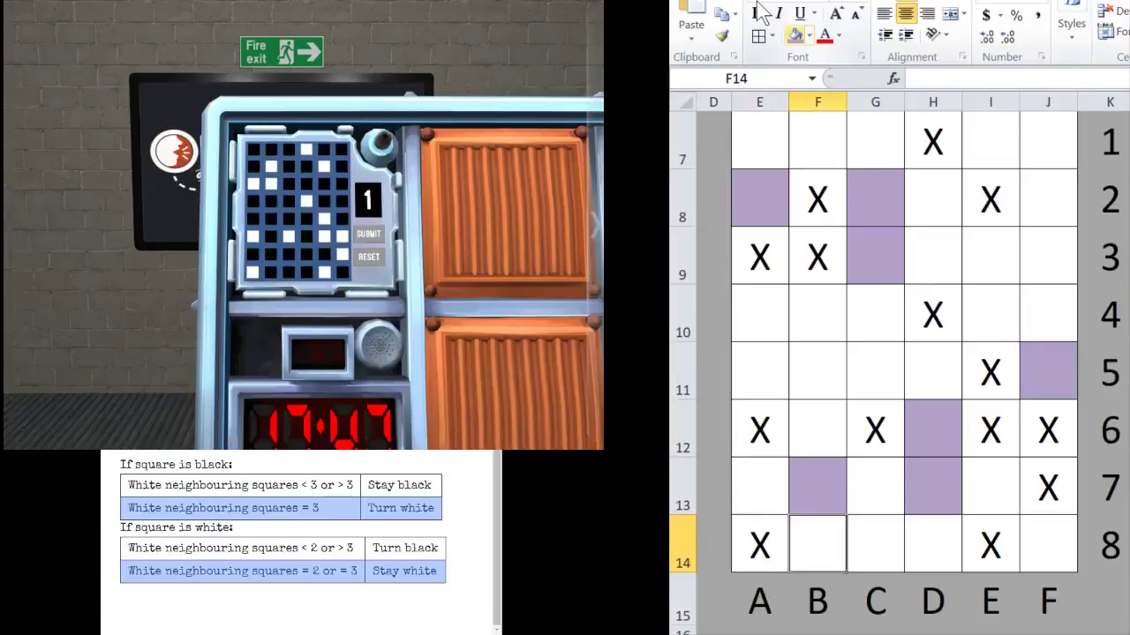
{"action": "left_click", "coordinate": [1048, 543]}
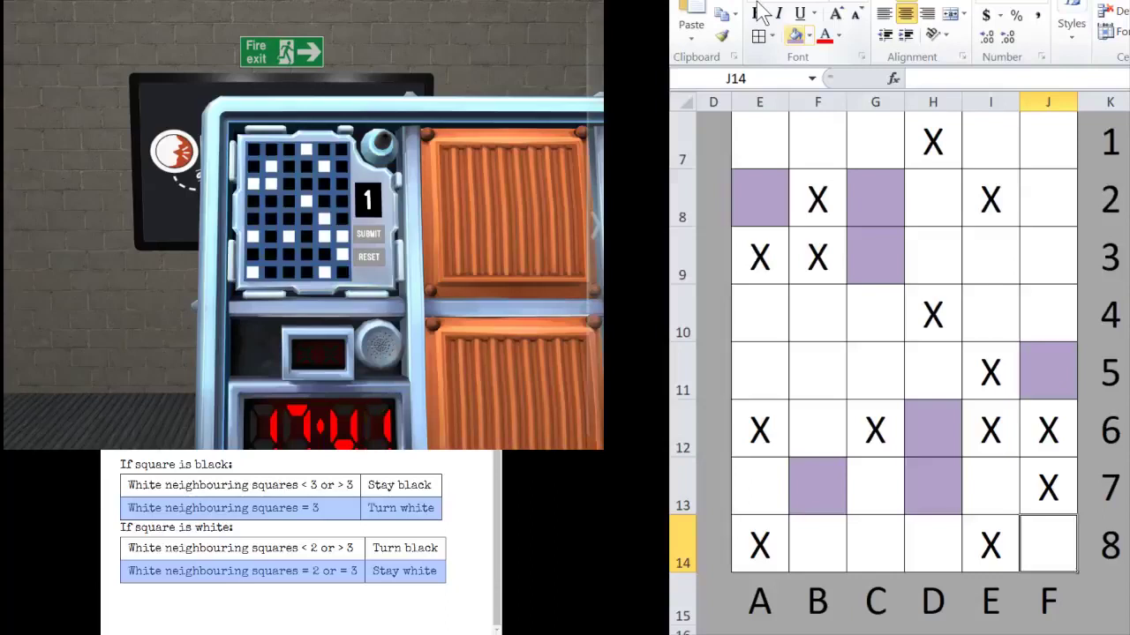
{"action": "left_click", "coordinate": [759, 141]}
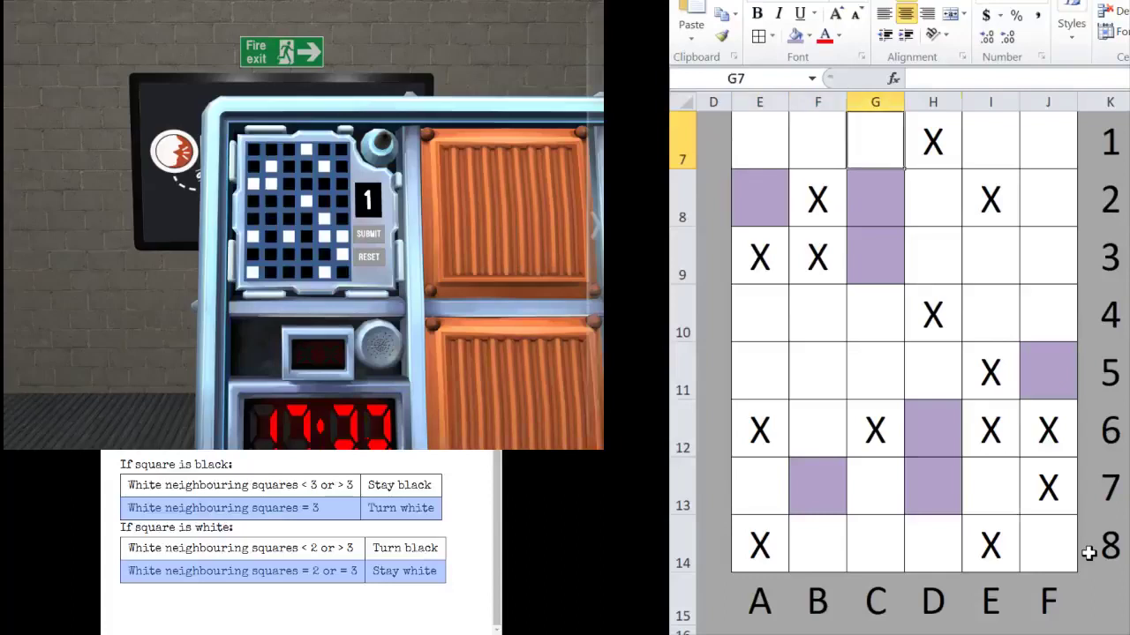
Shade squares D1, E2 and D4 as changing cells after rechecking C3
{"action": "left_click", "coordinate": [932, 141]}
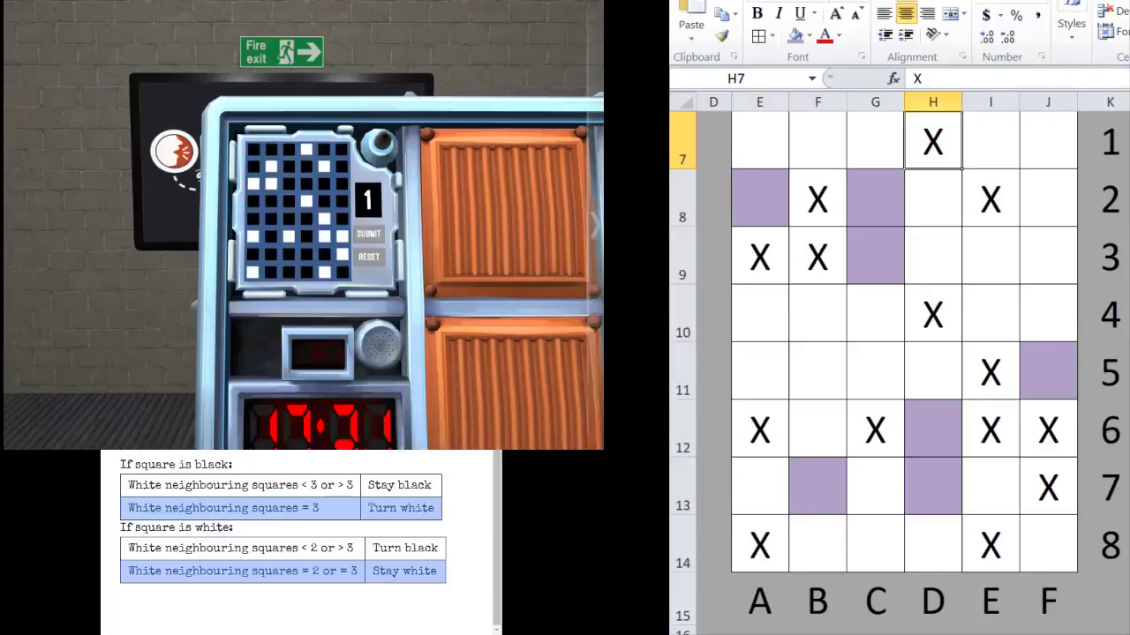
{"action": "left_click", "coordinate": [759, 198]}
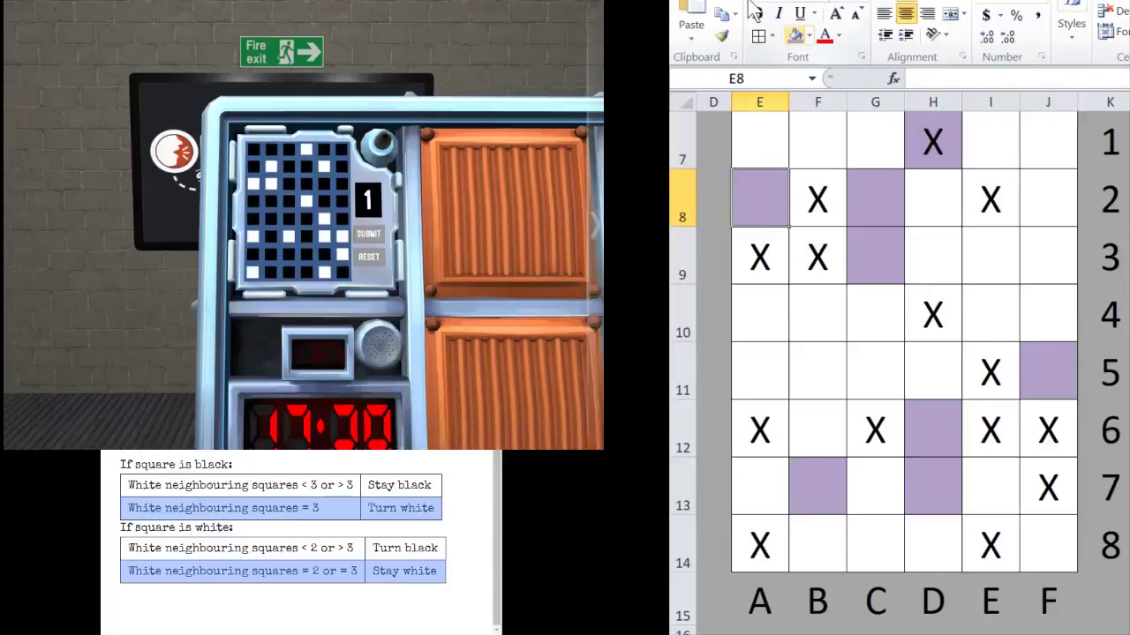
{"action": "left_click", "coordinate": [988, 199]}
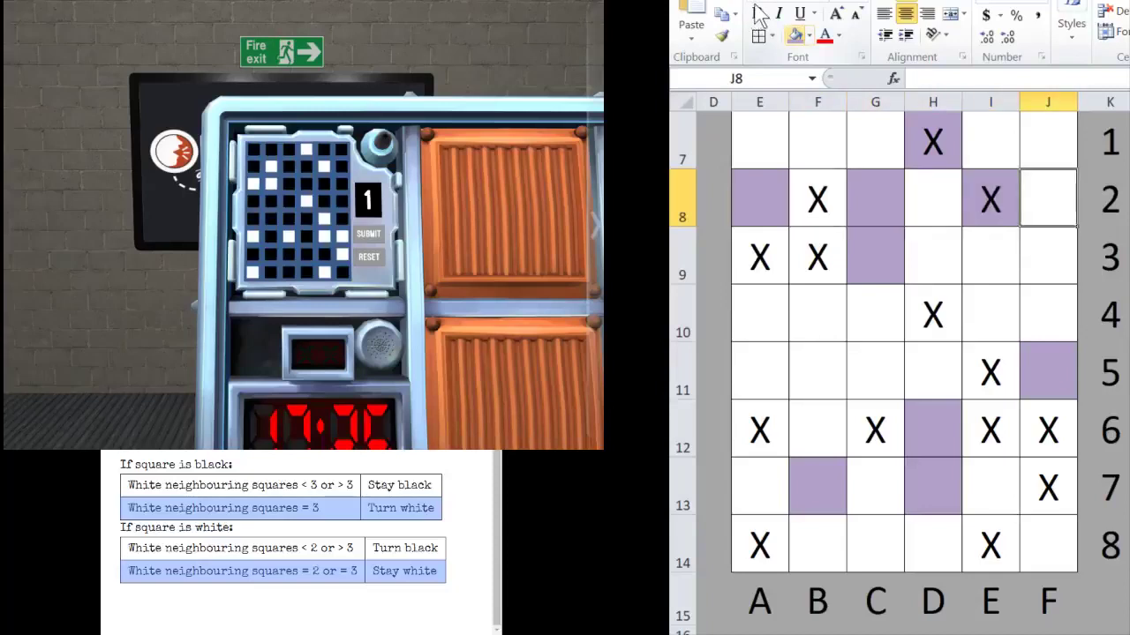
{"action": "left_click", "coordinate": [875, 256]}
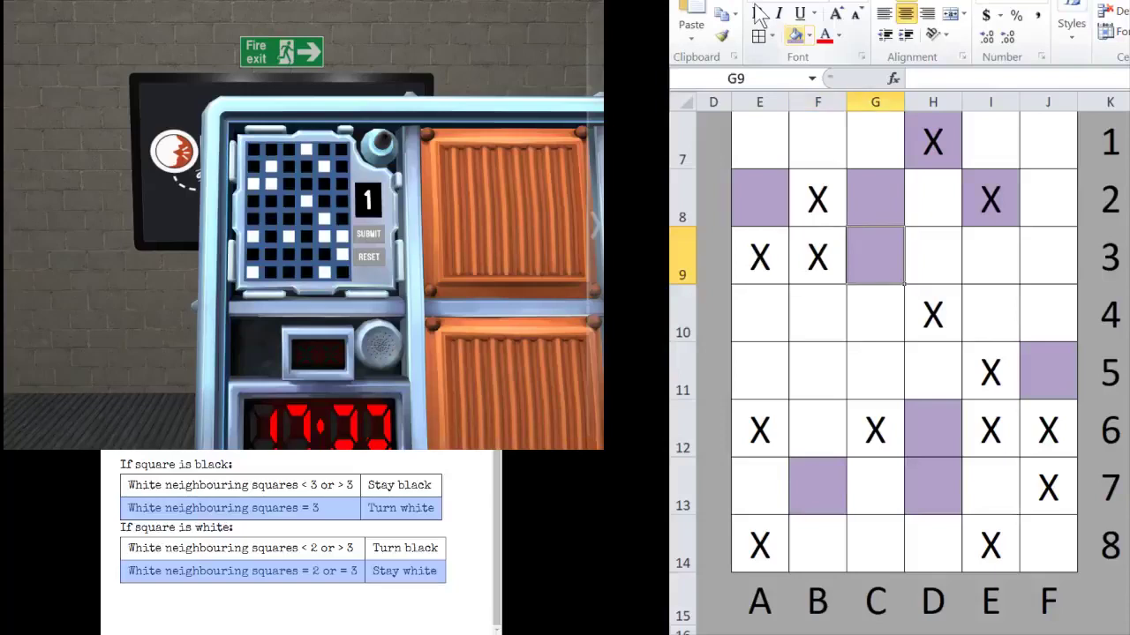
{"action": "left_click", "coordinate": [932, 314]}
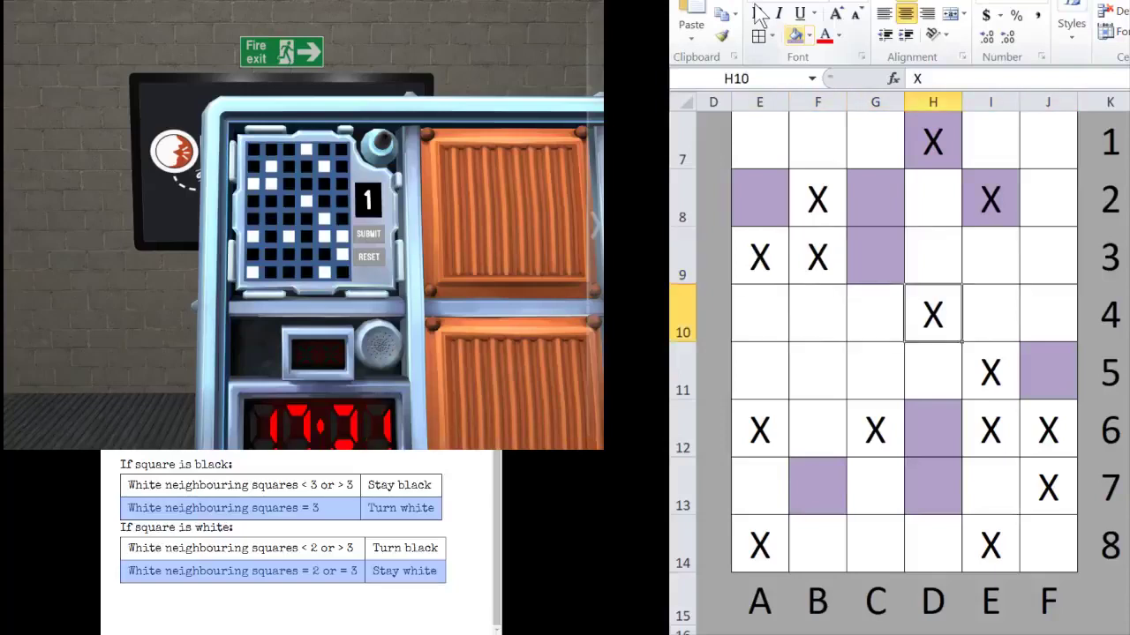
{"action": "left_click", "coordinate": [759, 371]}
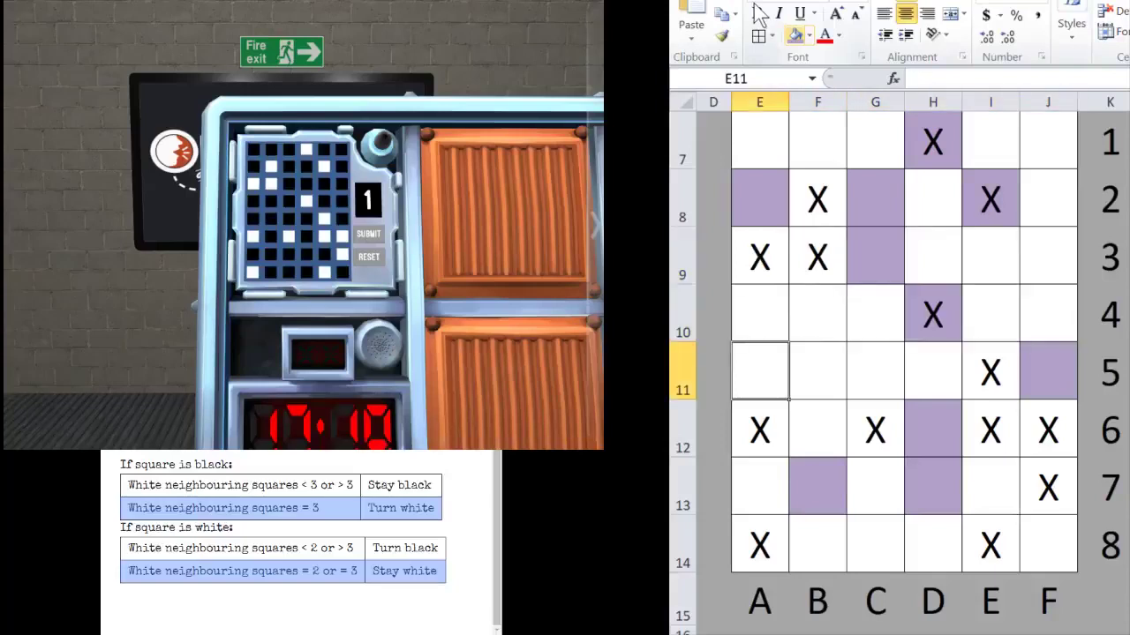
Shade squares A6, C6 and A8 as changing cells in the grid
{"action": "left_click", "coordinate": [988, 370]}
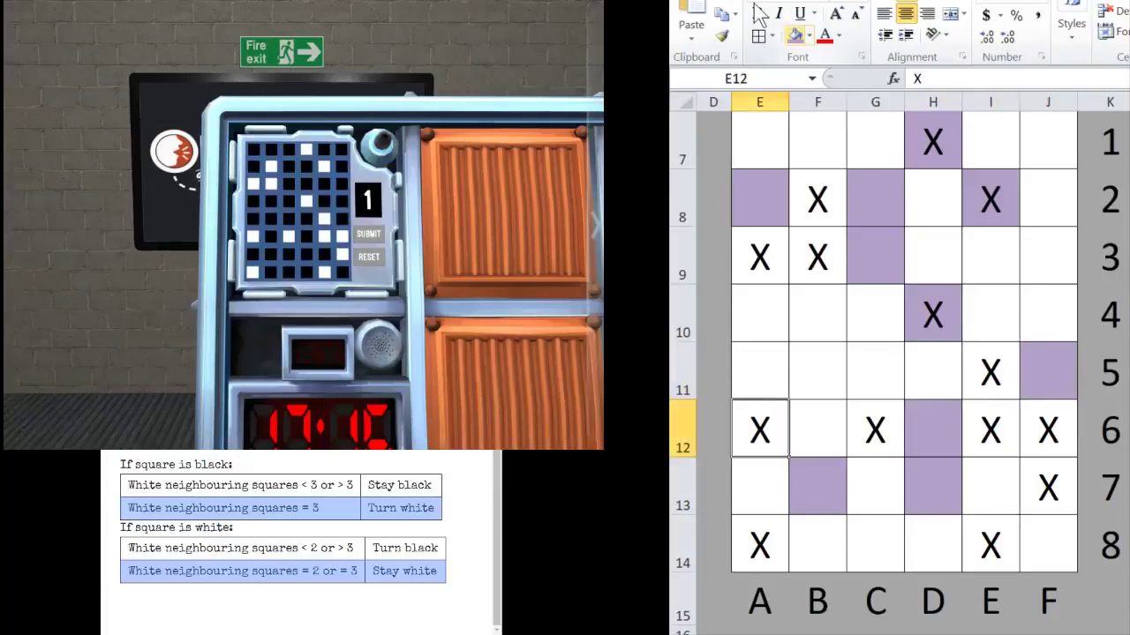
{"action": "left_click", "coordinate": [988, 430]}
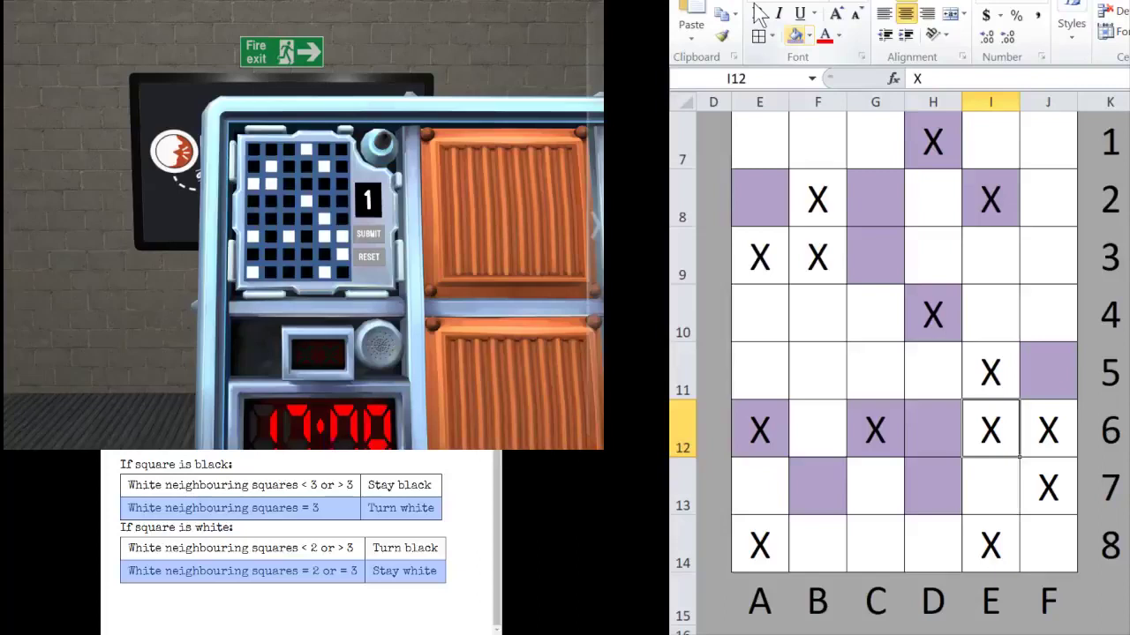
{"action": "left_click", "coordinate": [759, 487]}
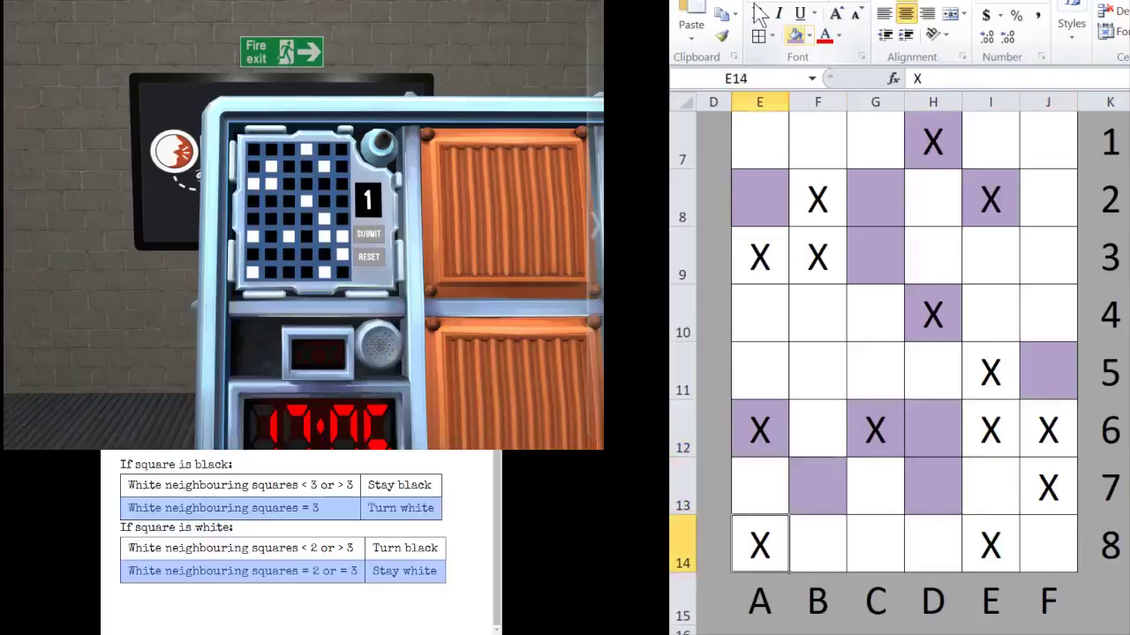
{"action": "left_click", "coordinate": [815, 543]}
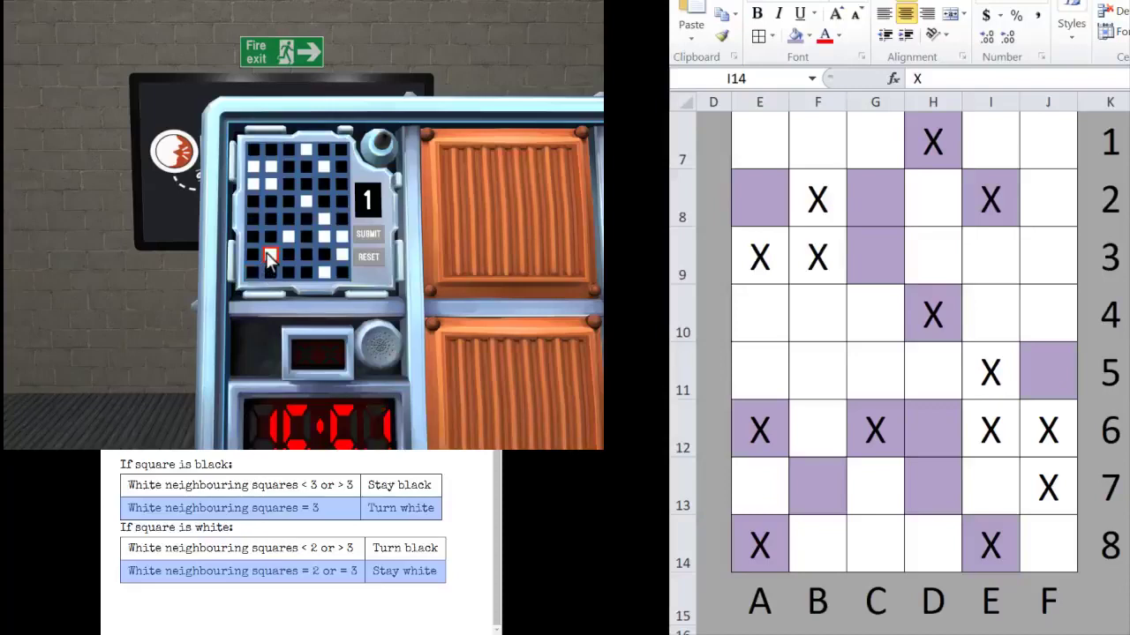
Toggle two squares on the bomb's Game of Life module grid
{"action": "left_click", "coordinate": [286, 168]}
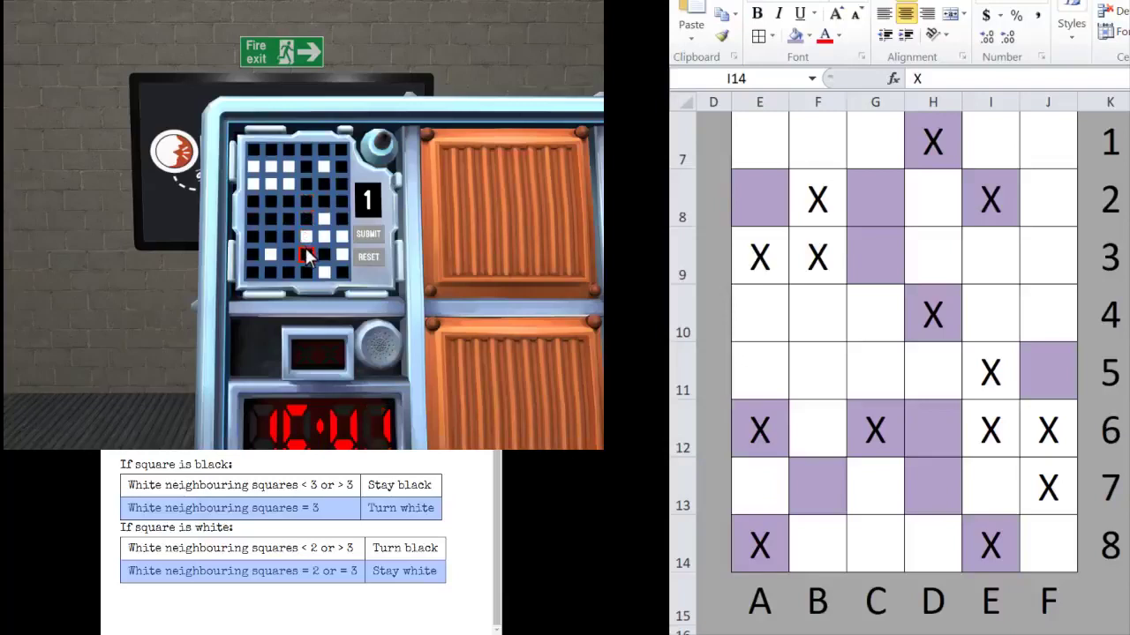
{"action": "left_click", "coordinate": [307, 236]}
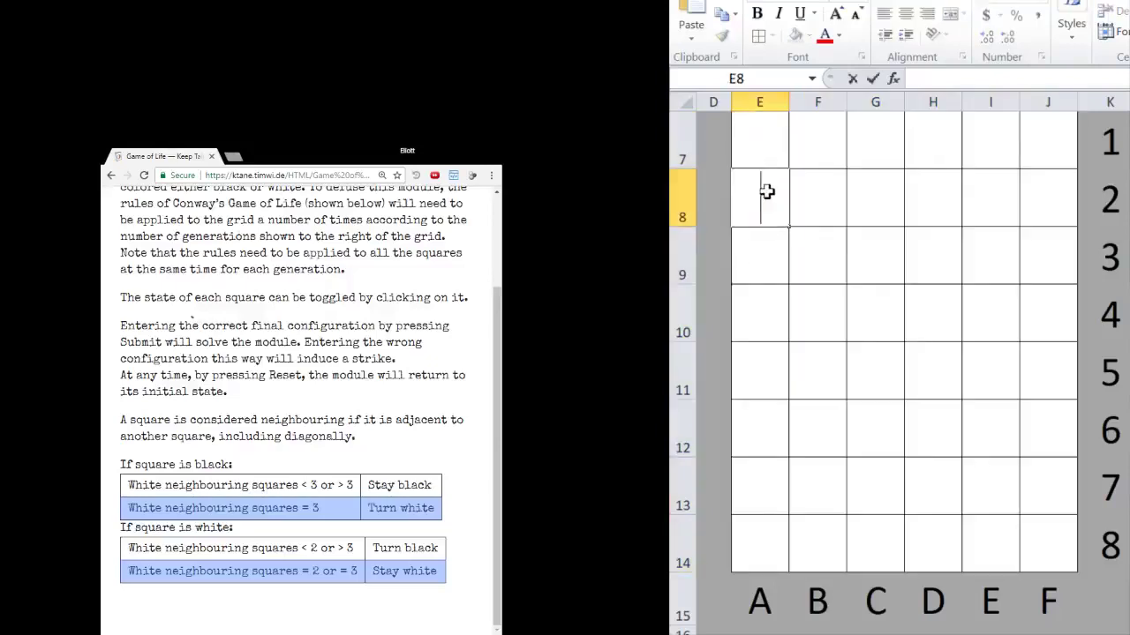
Enter an X into the first black-square cell of the cleared grid
{"action": "type", "text": "X"}
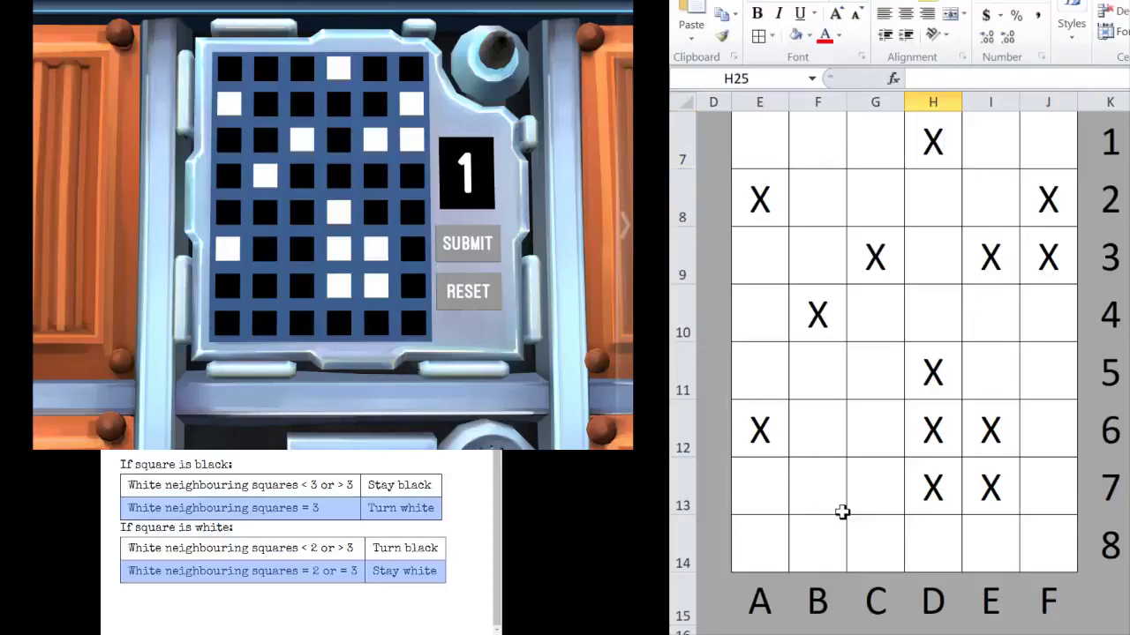
{"action": "mouse_move", "coordinate": [962, 540]}
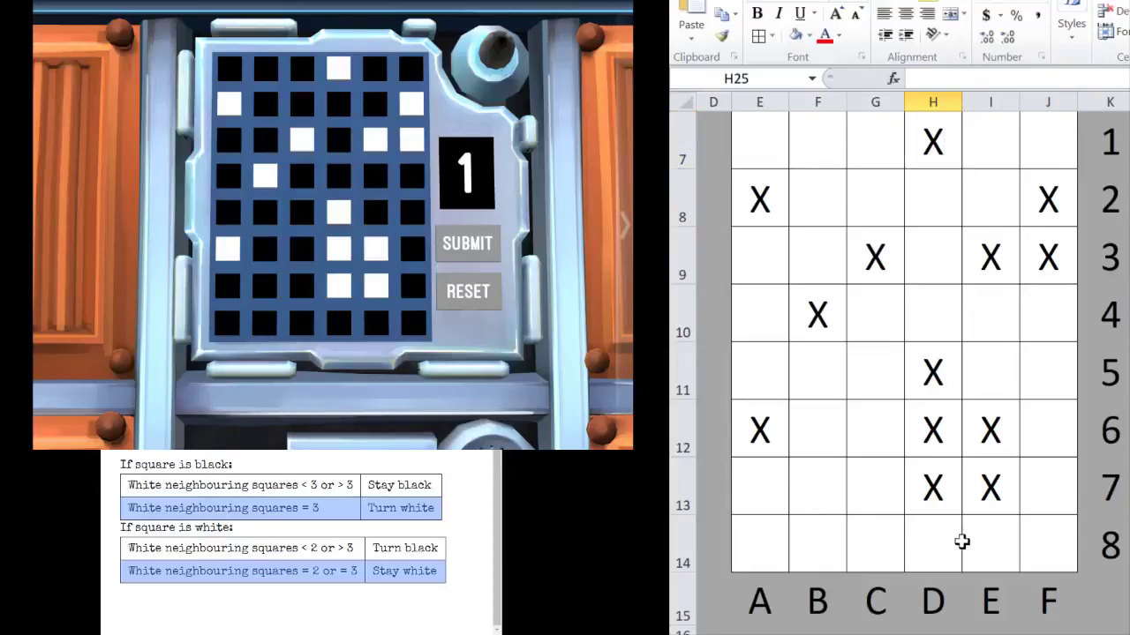
{"action": "mouse_move", "coordinate": [773, 120]}
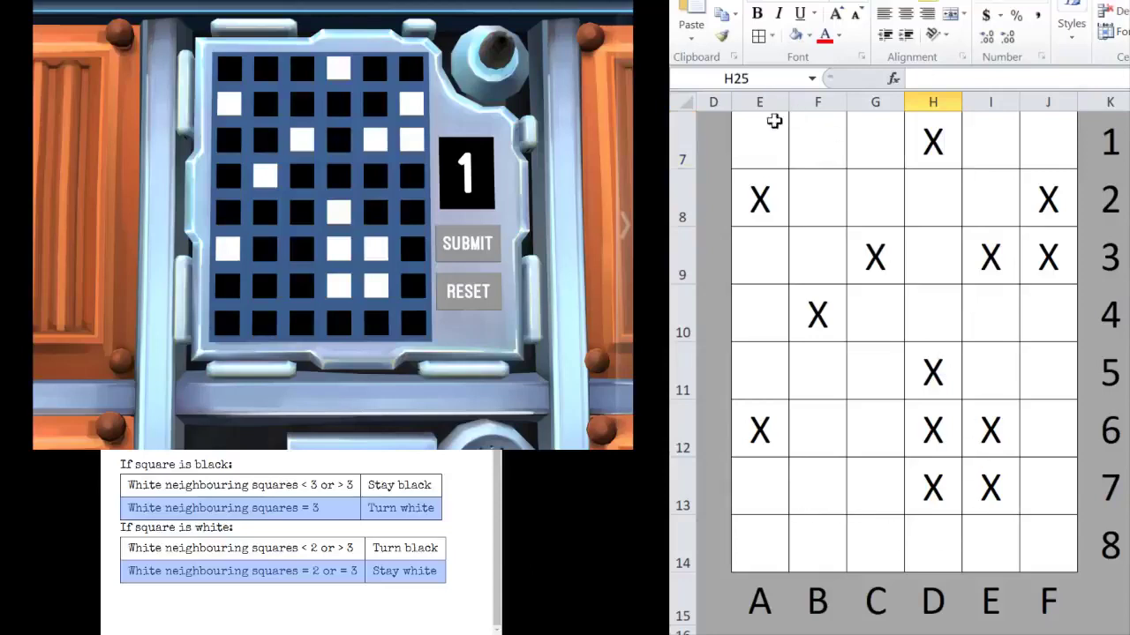
{"action": "left_click", "coordinate": [759, 141]}
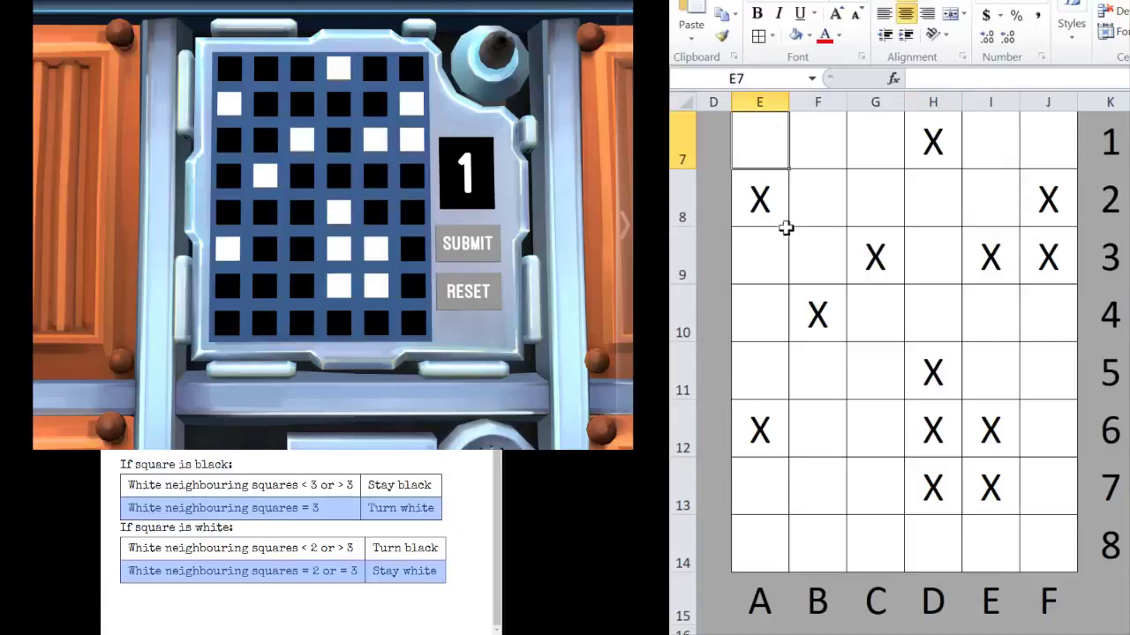
{"action": "mouse_move", "coordinate": [696, 192]}
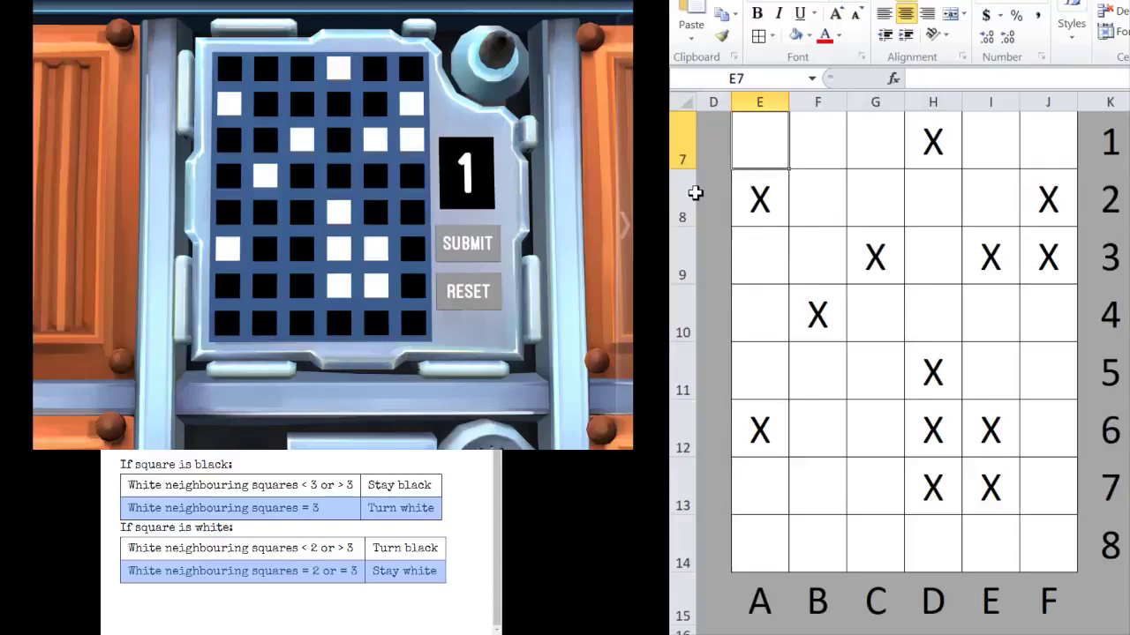
{"action": "mouse_move", "coordinate": [814, 152]}
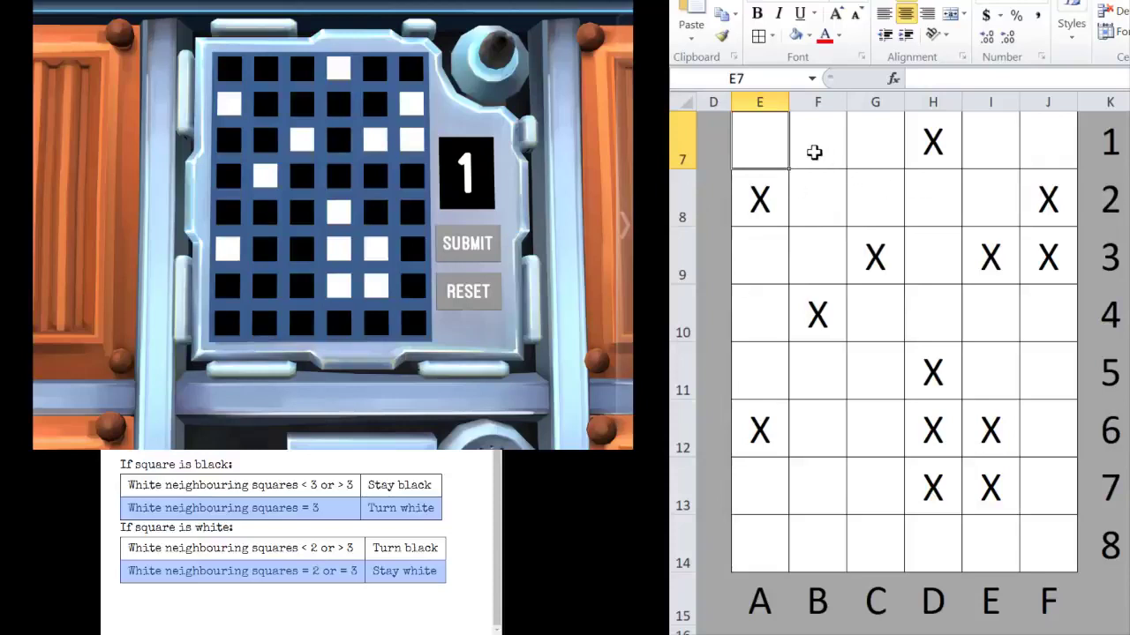
{"action": "left_click", "coordinate": [875, 258]}
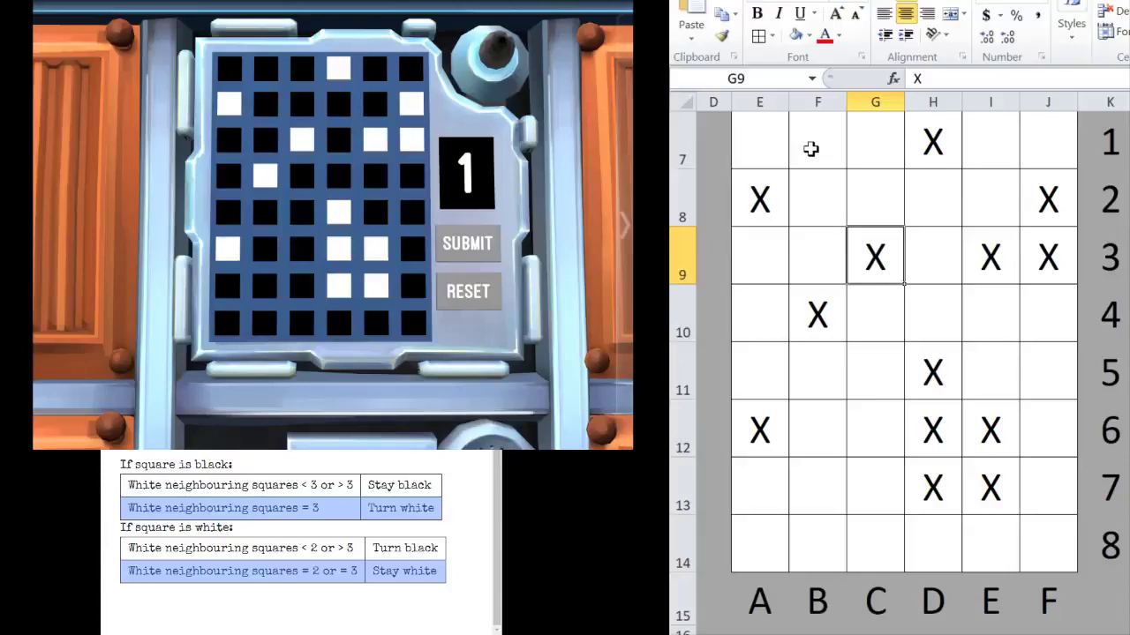
{"action": "left_click_drag", "start_coordinate": [815, 198], "coordinate": [932, 314]}
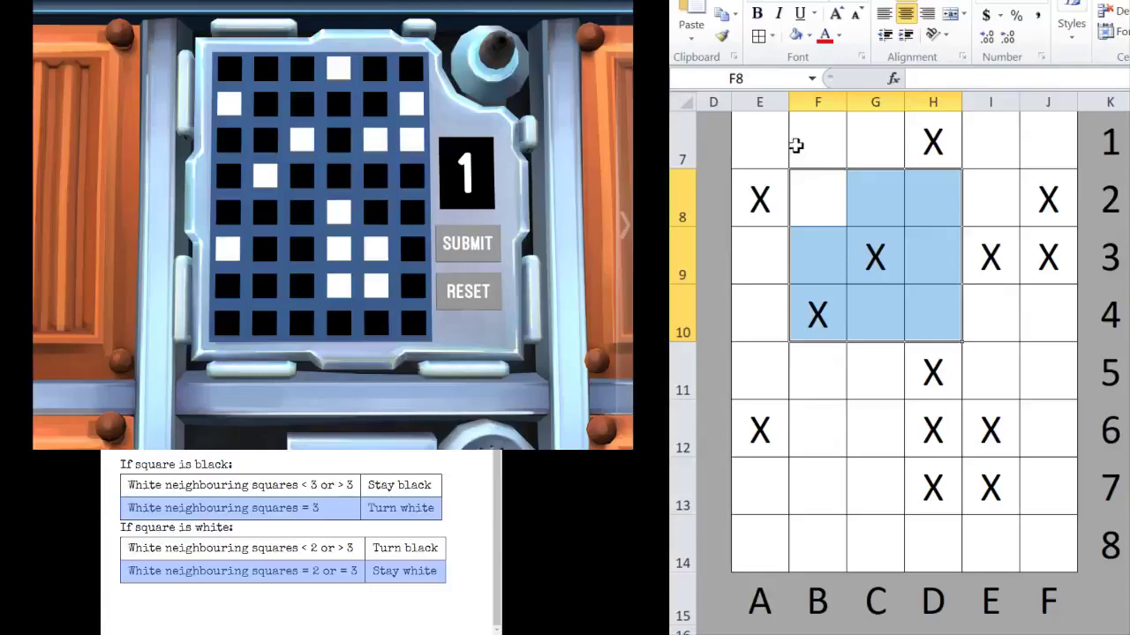
{"action": "mouse_move", "coordinate": [808, 145]}
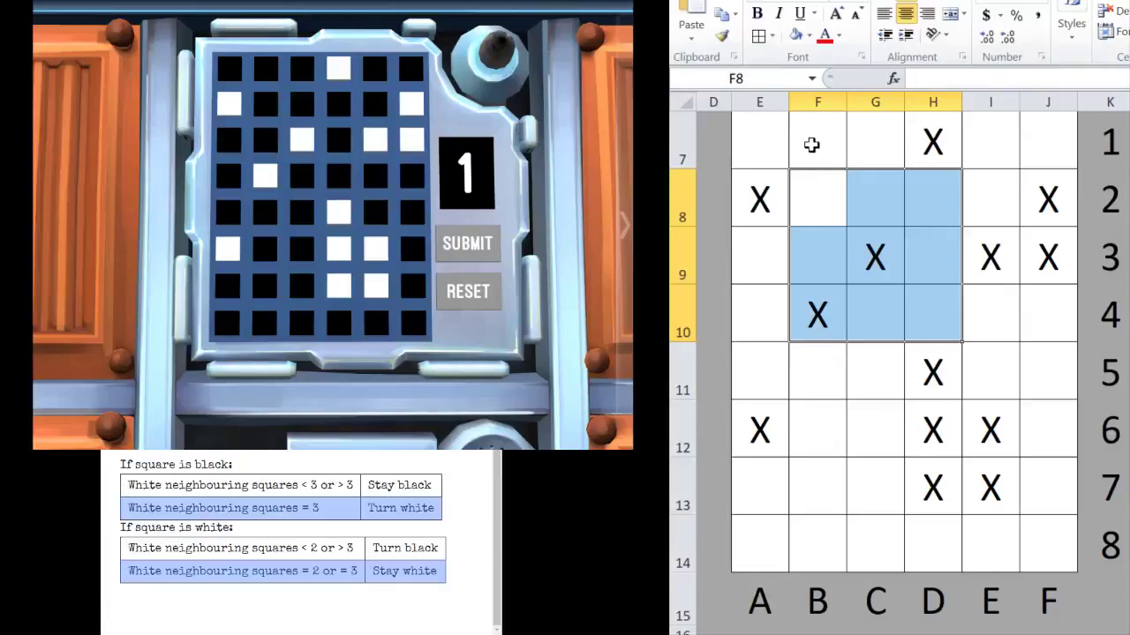
{"action": "mouse_move", "coordinate": [789, 131]}
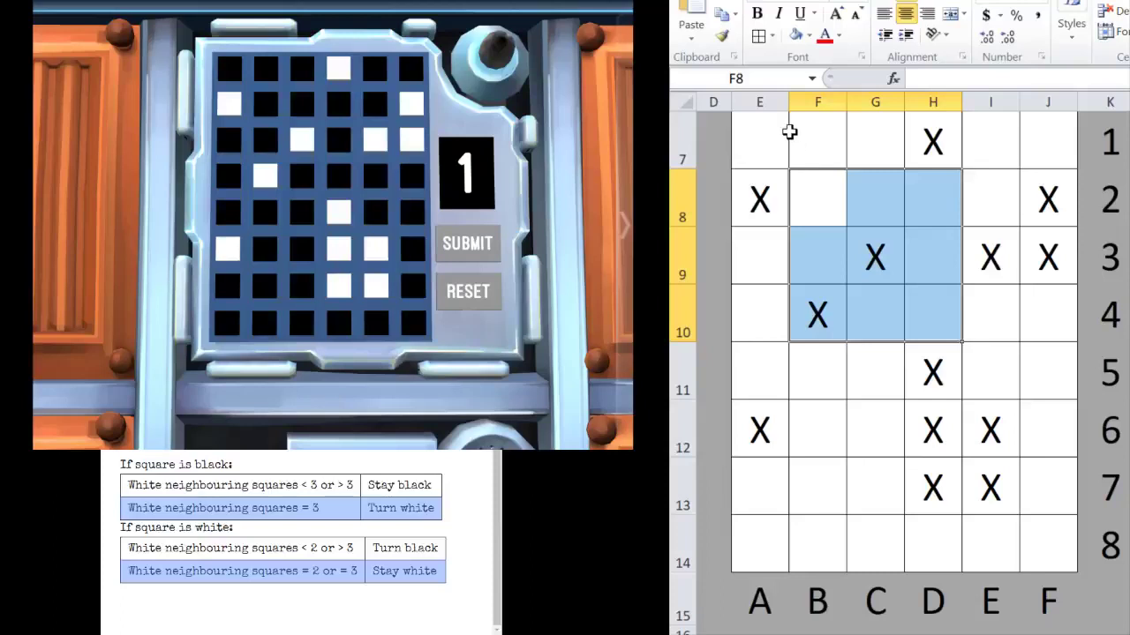
{"action": "mouse_move", "coordinate": [931, 248]}
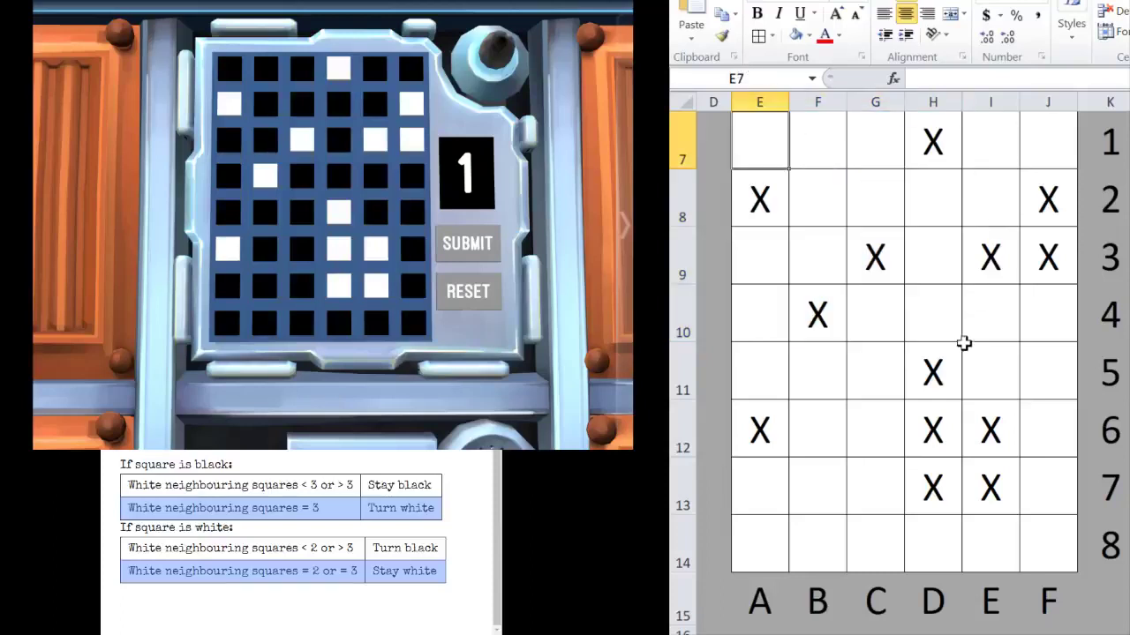
{"action": "mouse_move", "coordinate": [1017, 247]}
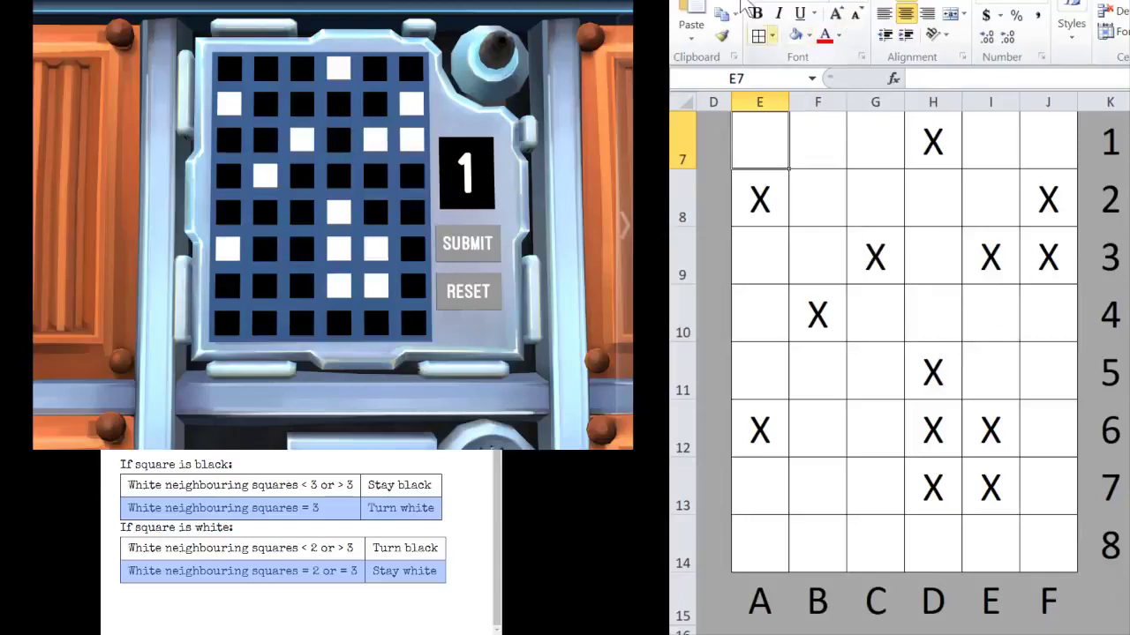
Check rows 1-4 and pick the changing squares D2, B3, C4, D4 and E4
{"action": "left_click", "coordinate": [816, 141]}
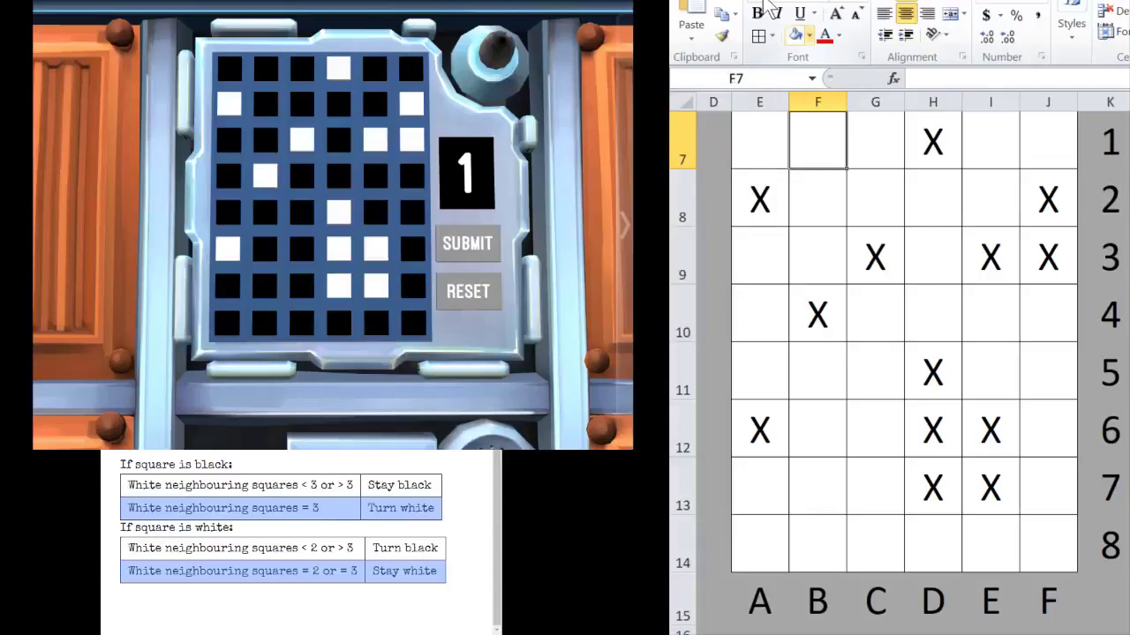
{"action": "left_click", "coordinate": [1049, 142]}
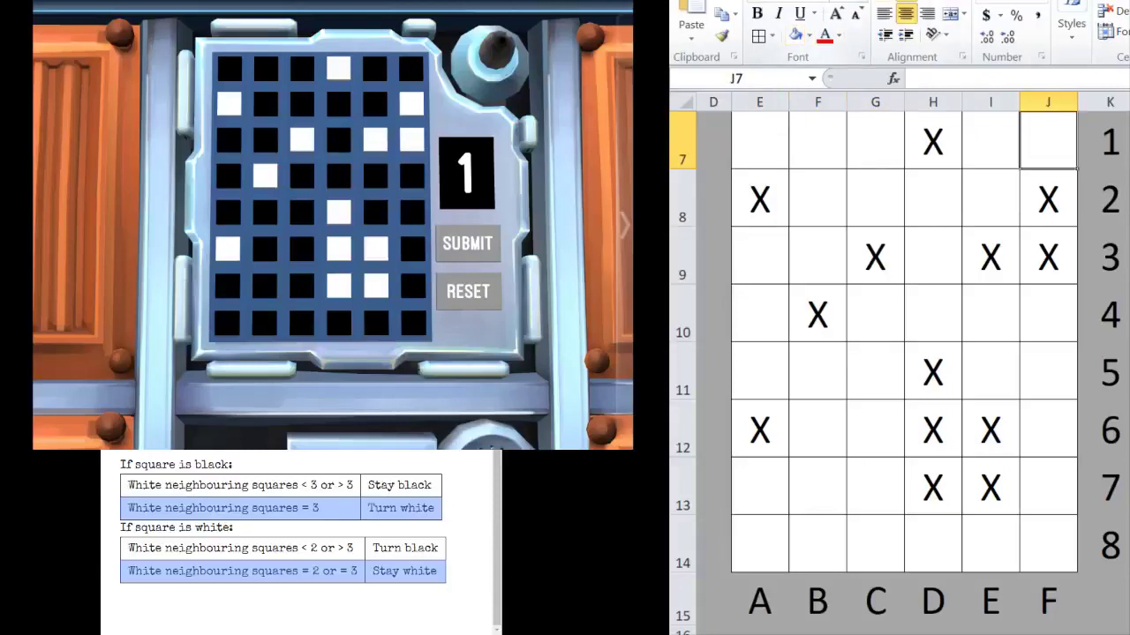
{"action": "left_click", "coordinate": [816, 197]}
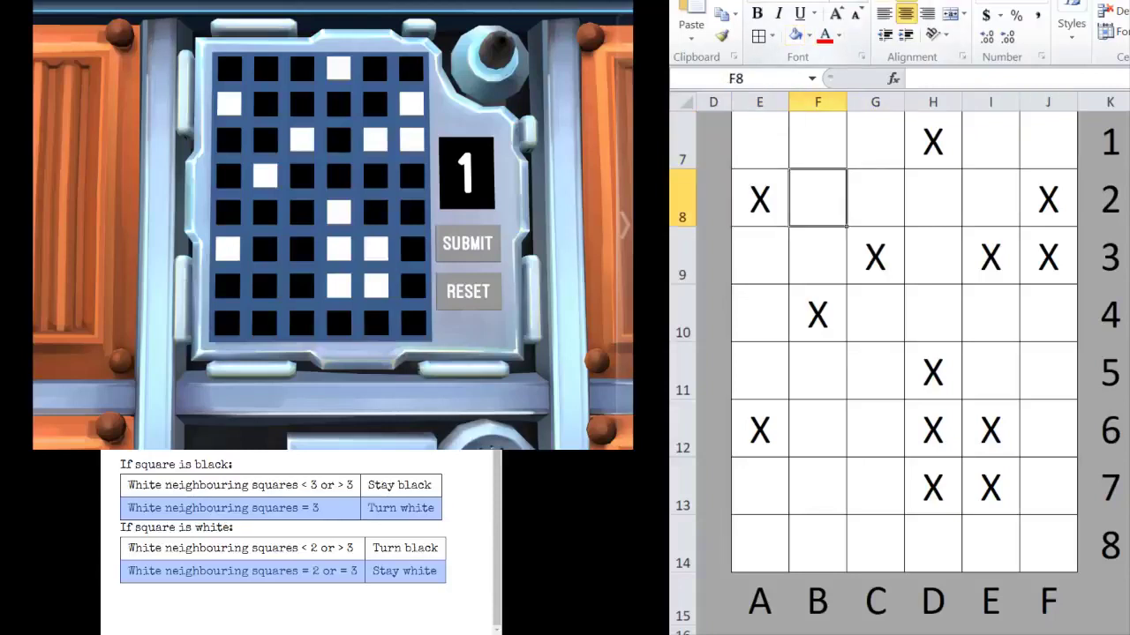
{"action": "left_click", "coordinate": [931, 198]}
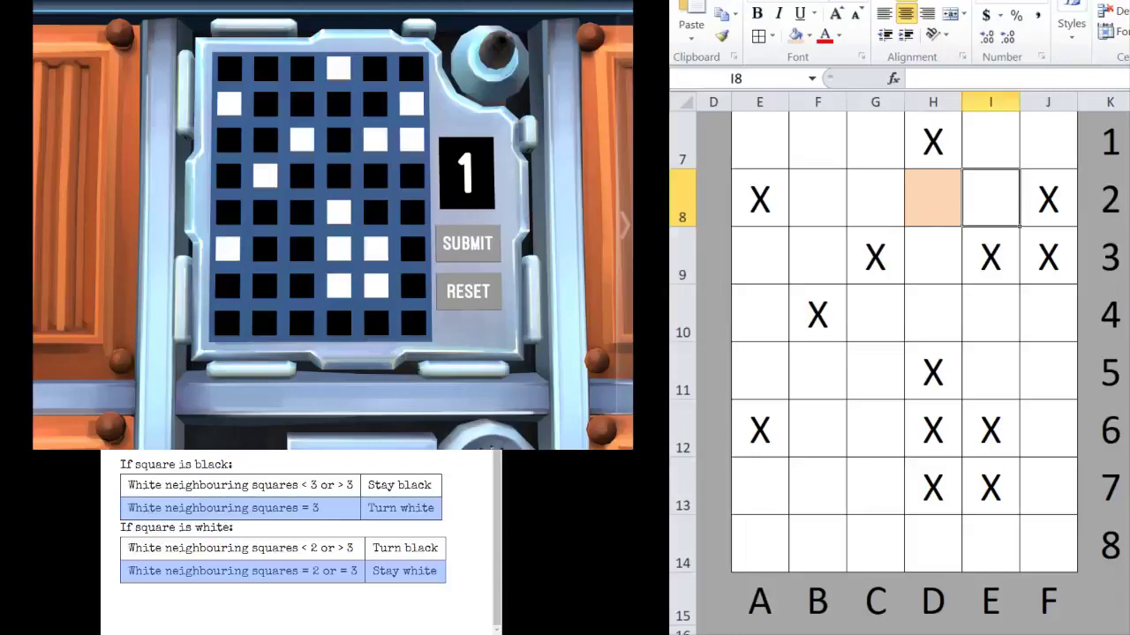
{"action": "left_click", "coordinate": [759, 256]}
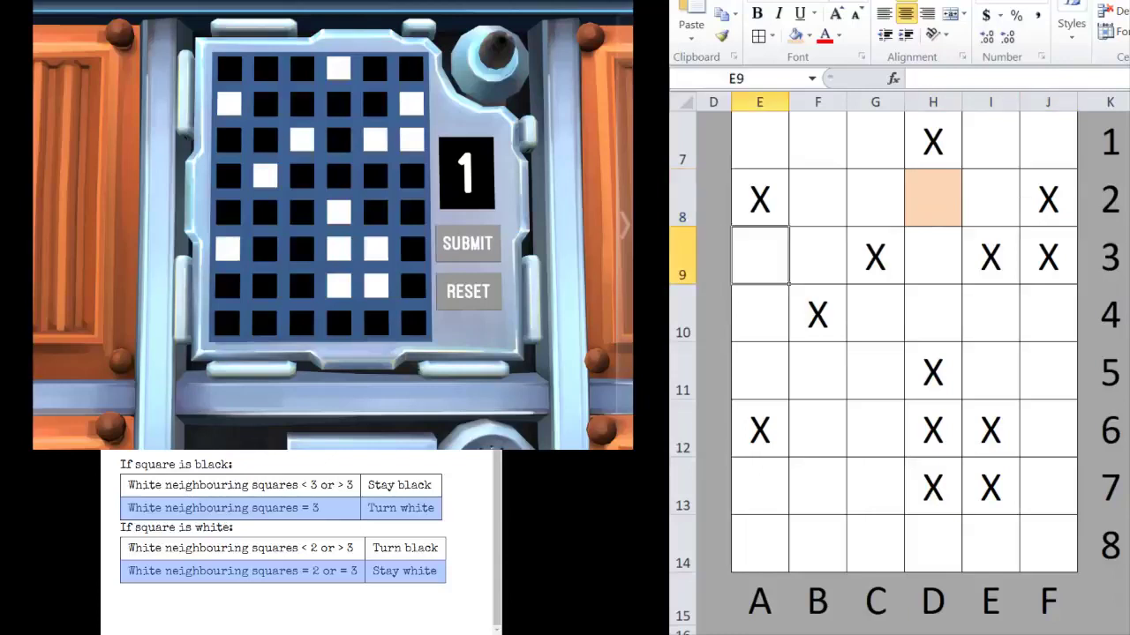
{"action": "left_click", "coordinate": [816, 256]}
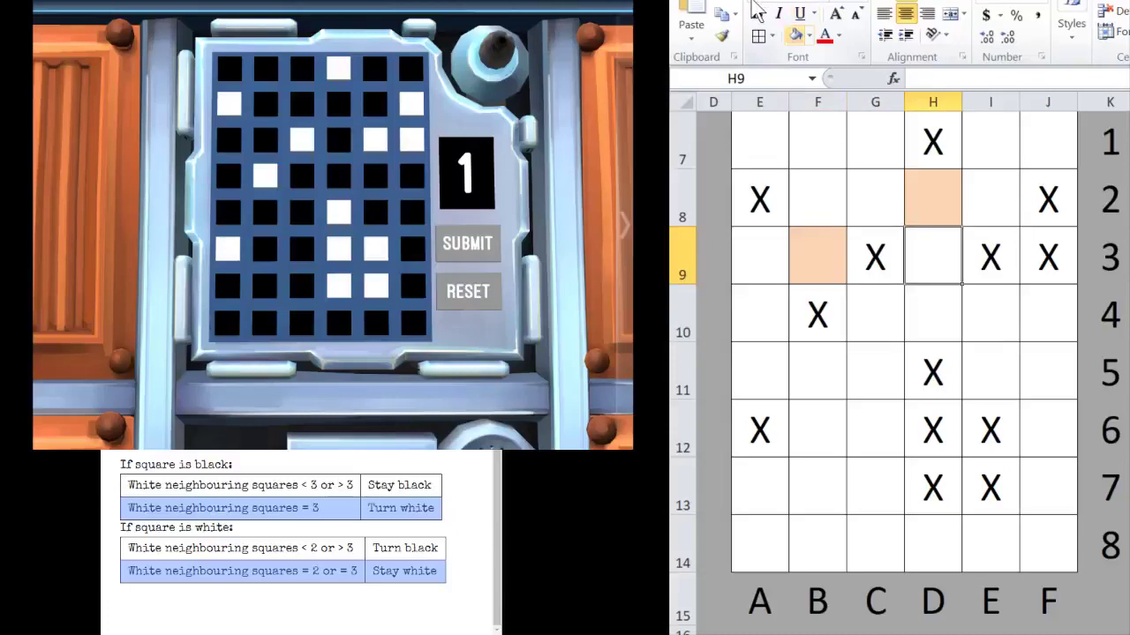
{"action": "left_click", "coordinate": [759, 314]}
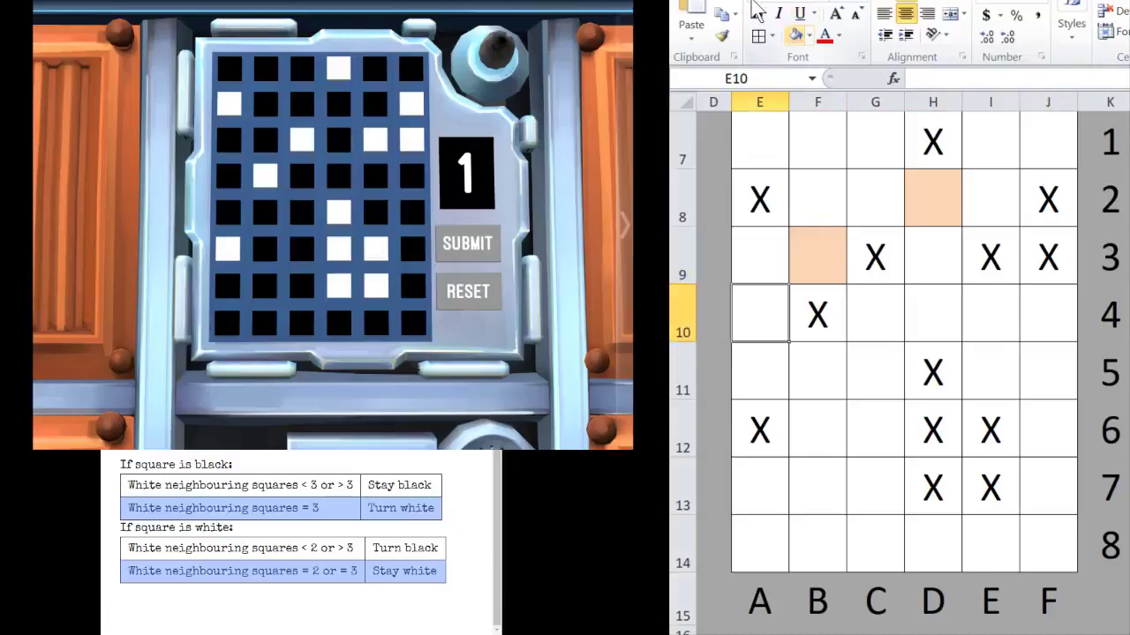
{"action": "left_click", "coordinate": [875, 314]}
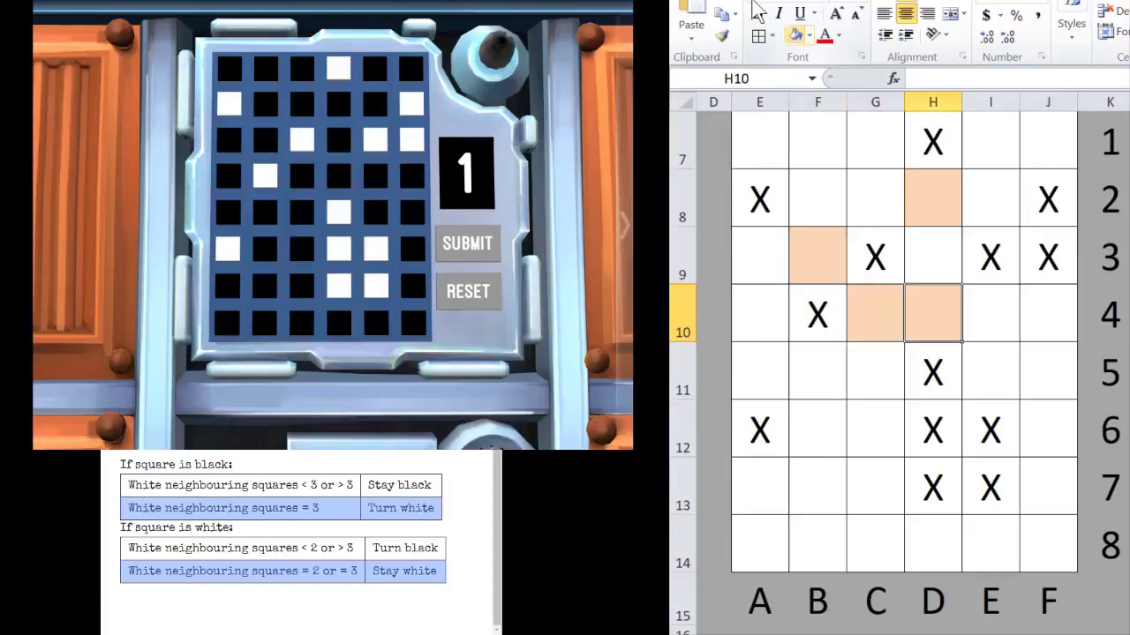
{"action": "left_click", "coordinate": [988, 314]}
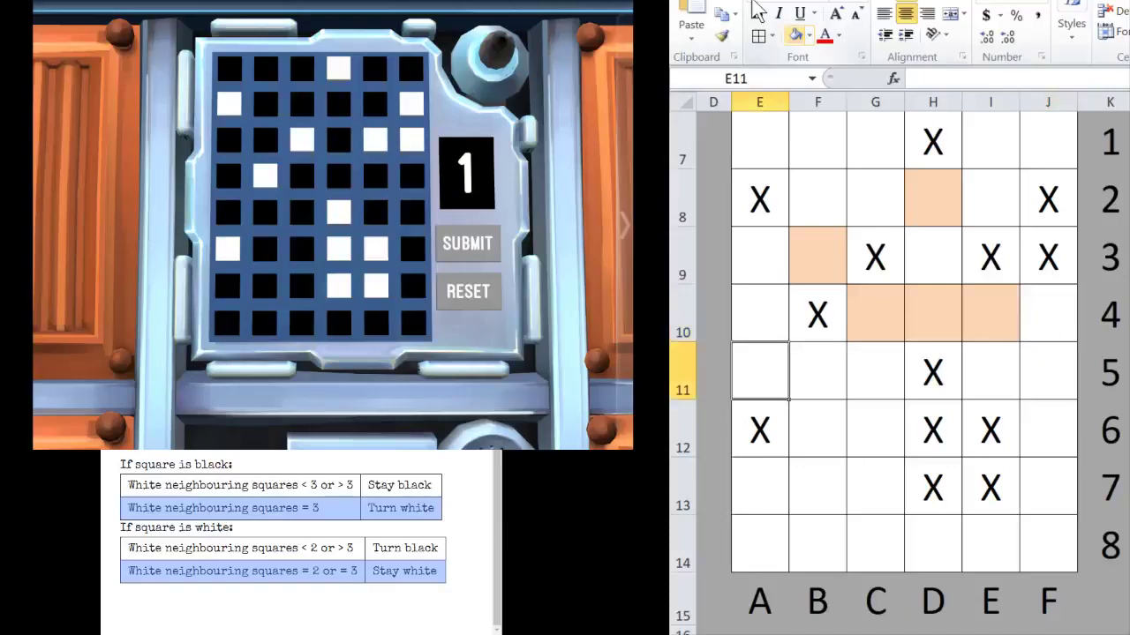
Check rows 5-8 and pick the changing squares C5, E5 and C6 for shading
{"action": "left_click", "coordinate": [875, 371]}
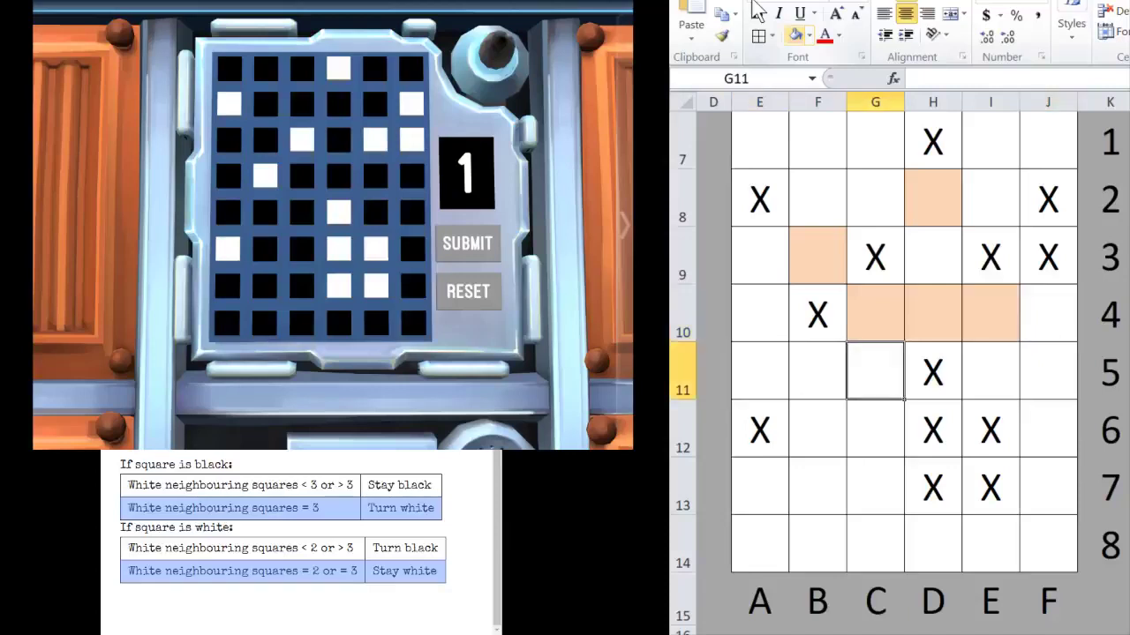
{"action": "left_click", "coordinate": [932, 370]}
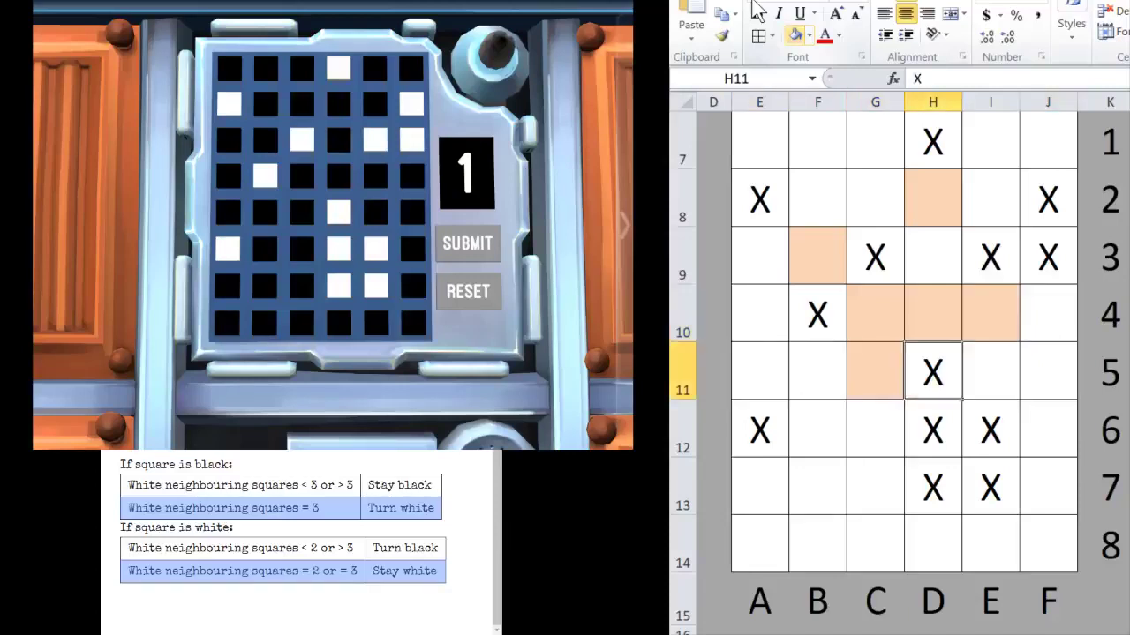
{"action": "left_click", "coordinate": [1048, 370]}
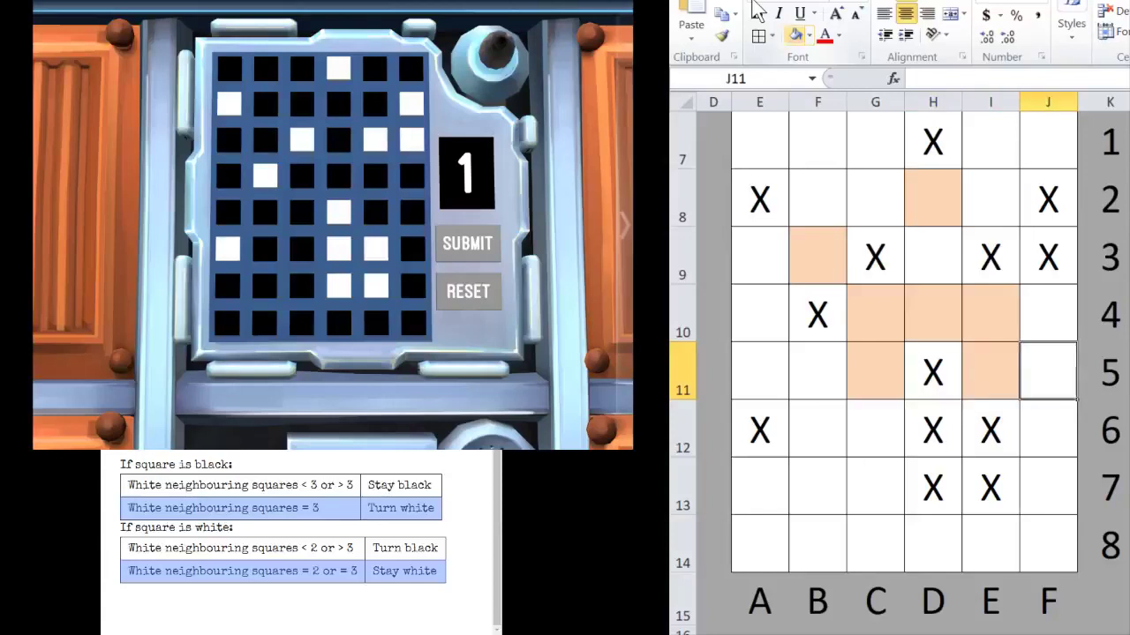
{"action": "left_click", "coordinate": [815, 428]}
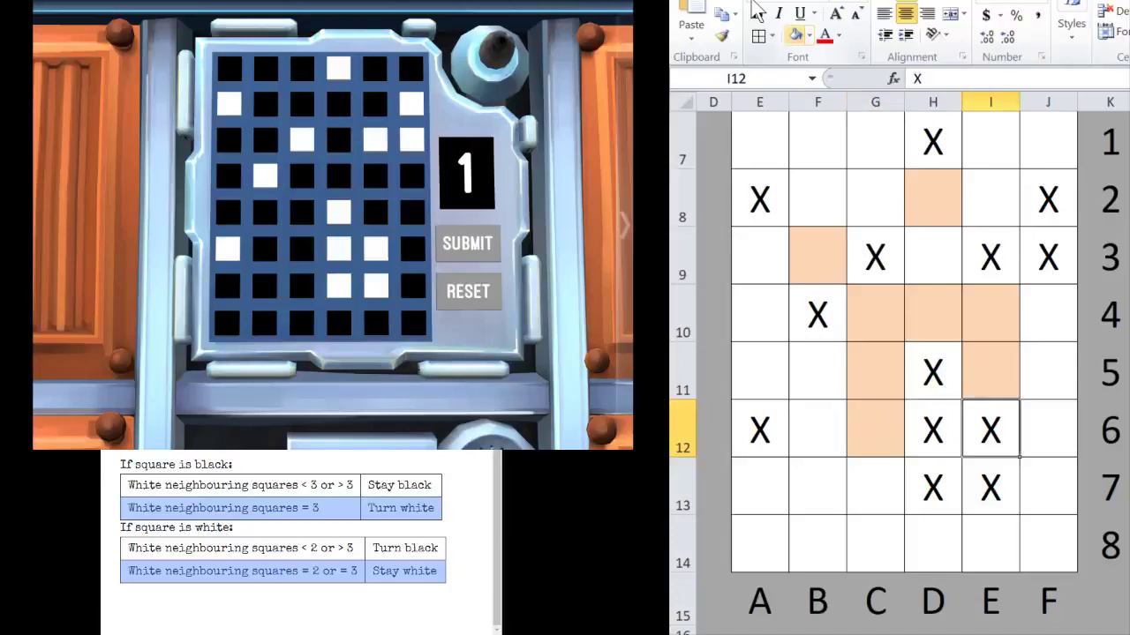
{"action": "left_click", "coordinate": [759, 486]}
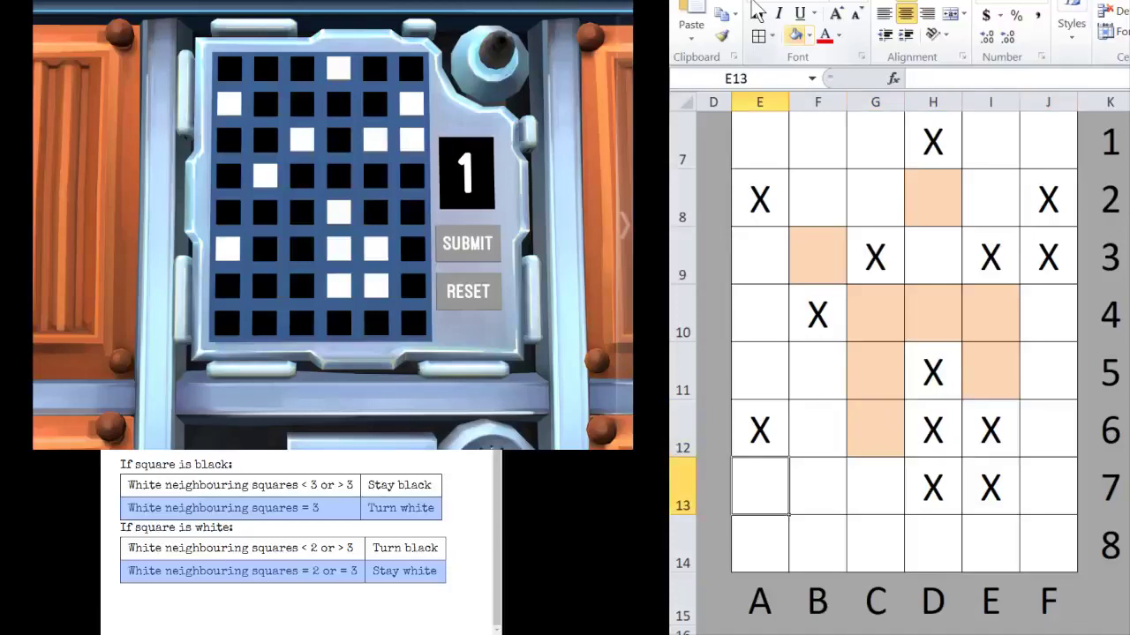
{"action": "left_click", "coordinate": [875, 487]}
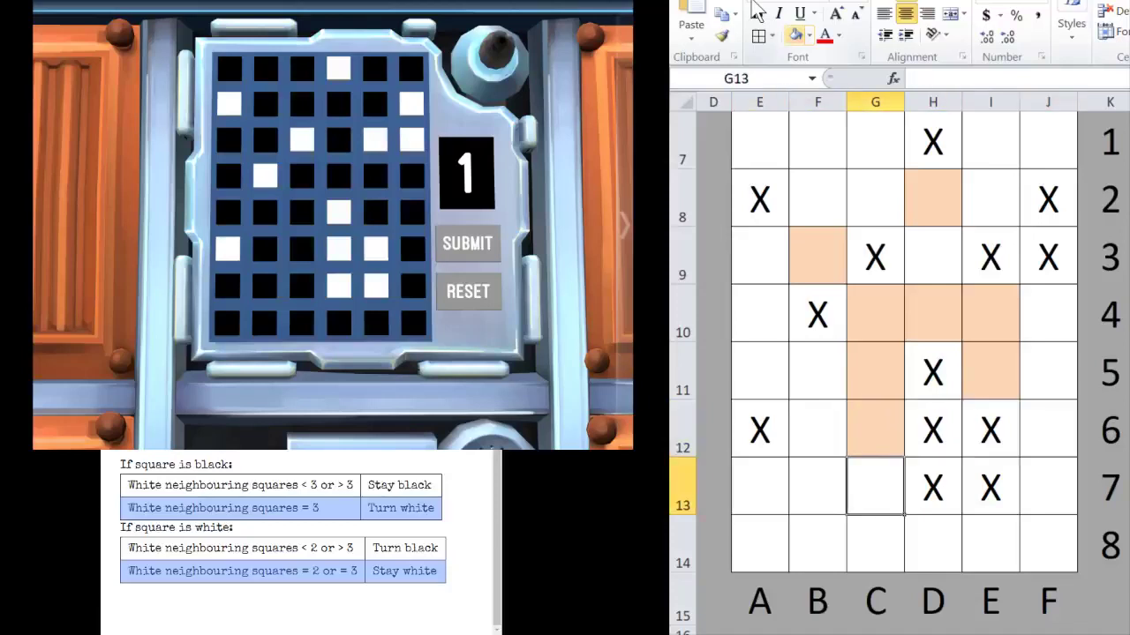
{"action": "left_click", "coordinate": [816, 544]}
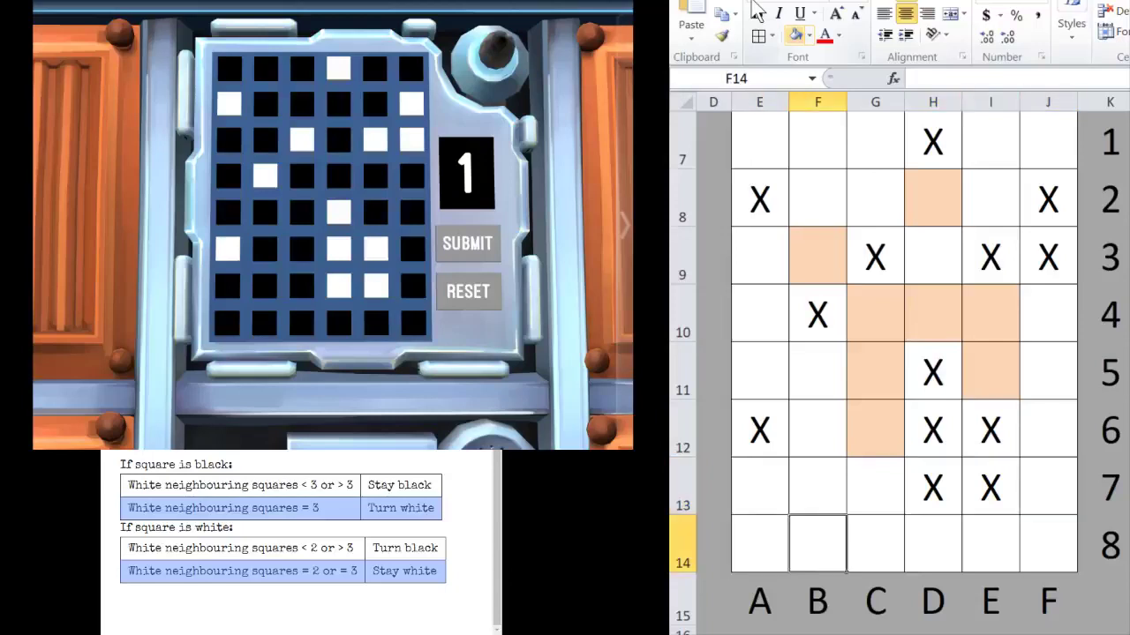
{"action": "left_click", "coordinate": [1048, 544]}
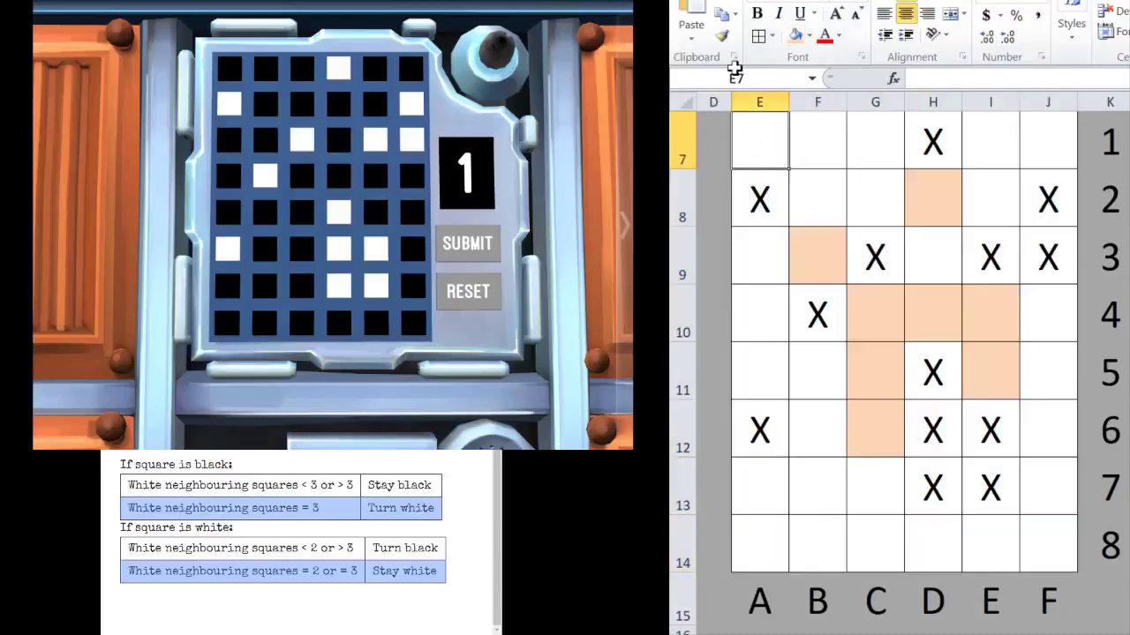
Shade the remaining changing cells E8, G9 and F10 orange
{"action": "left_click", "coordinate": [932, 141]}
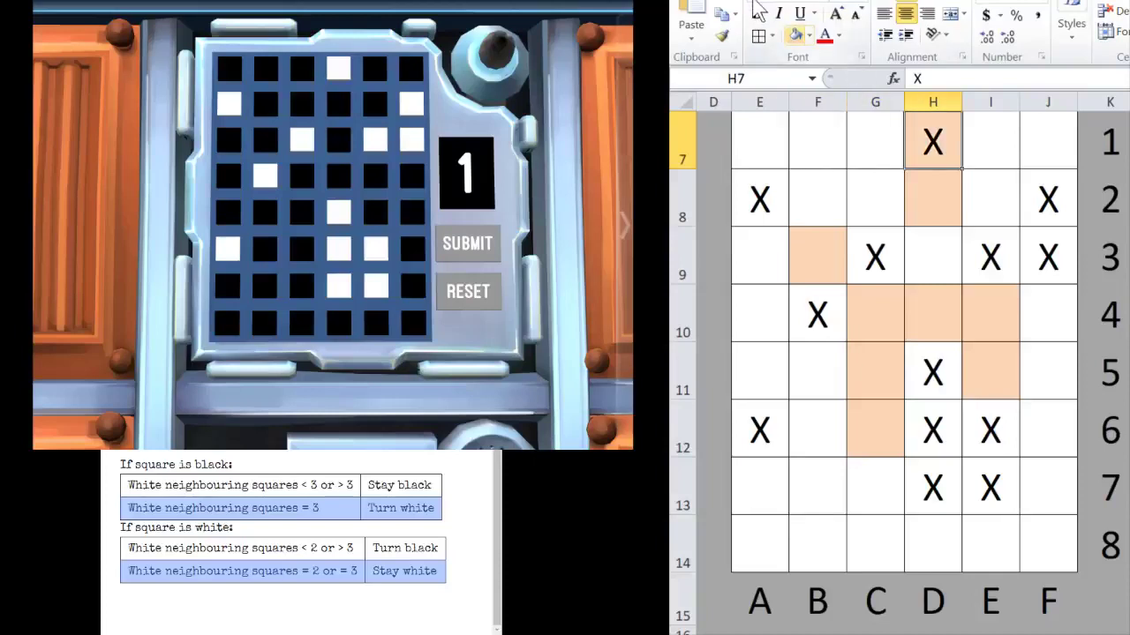
{"action": "left_click", "coordinate": [759, 198]}
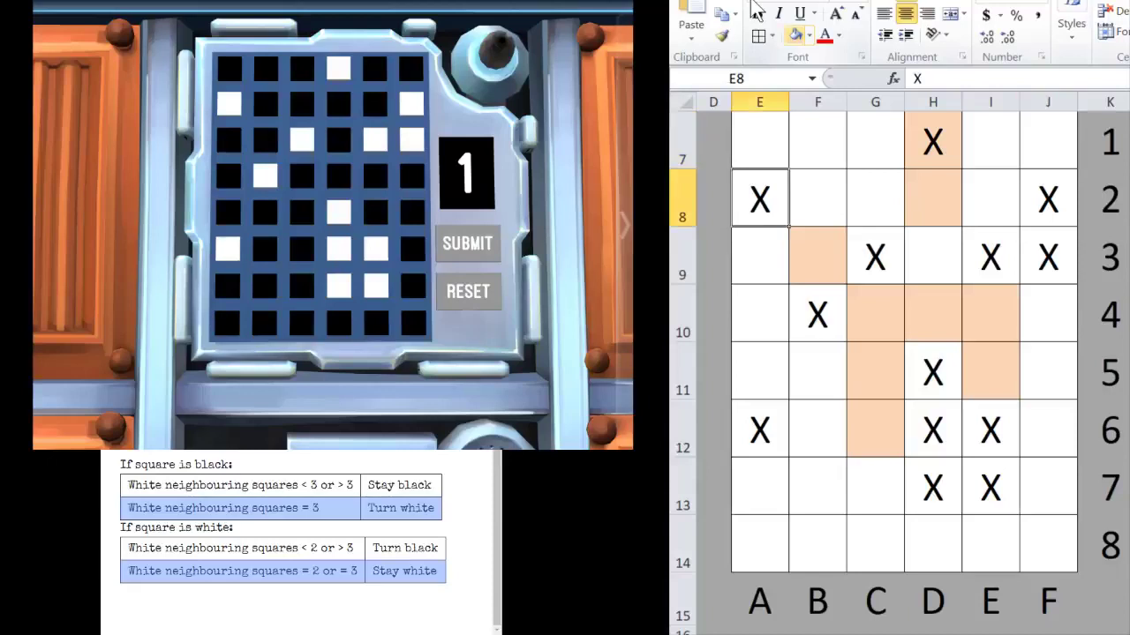
{"action": "left_click", "coordinate": [759, 197]}
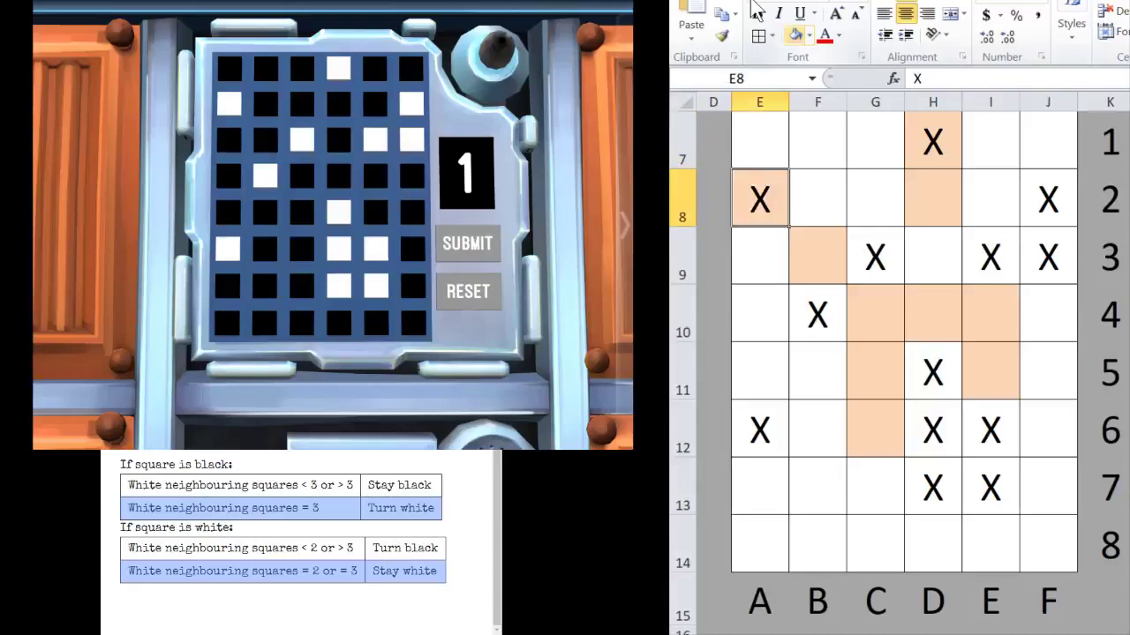
{"action": "left_click", "coordinate": [876, 256]}
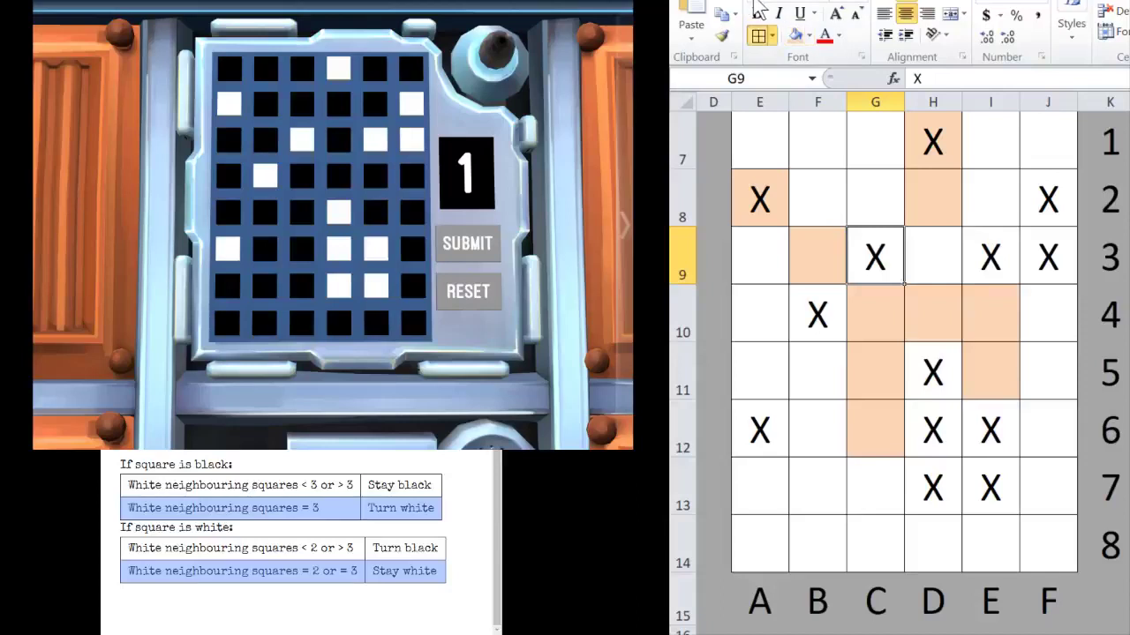
{"action": "left_click", "coordinate": [988, 256]}
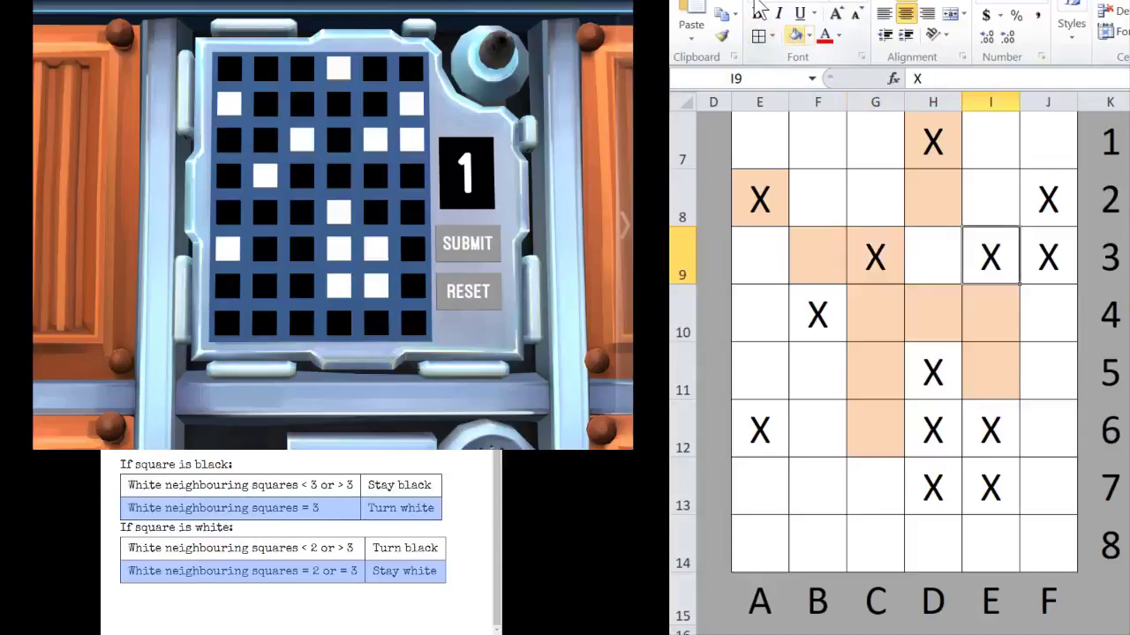
{"action": "left_click", "coordinate": [816, 314]}
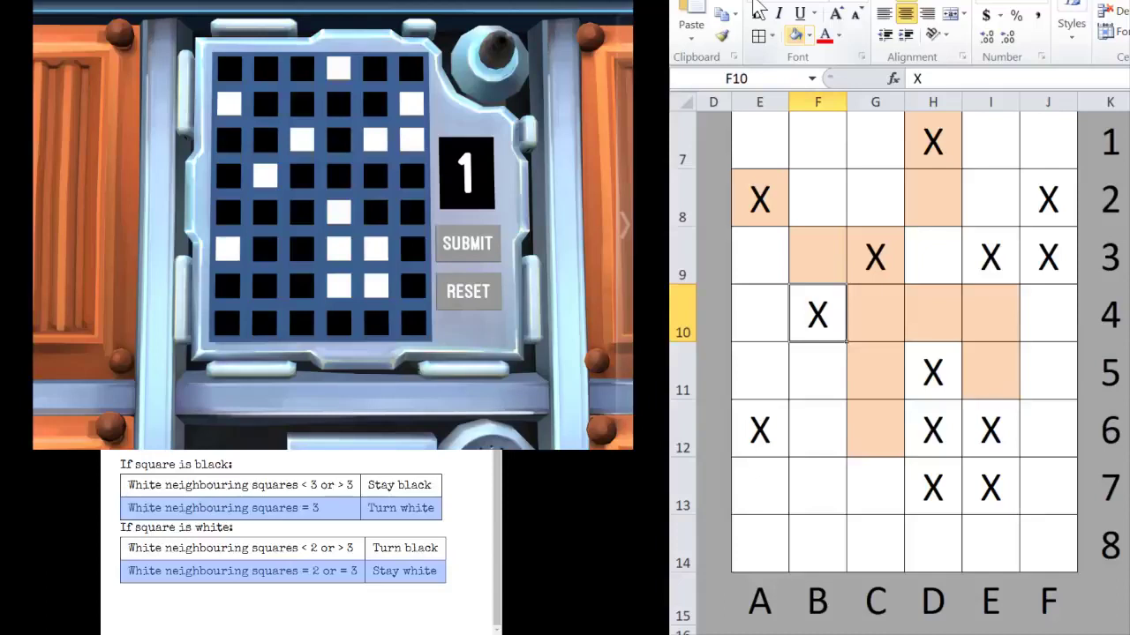
{"action": "left_click", "coordinate": [988, 314]}
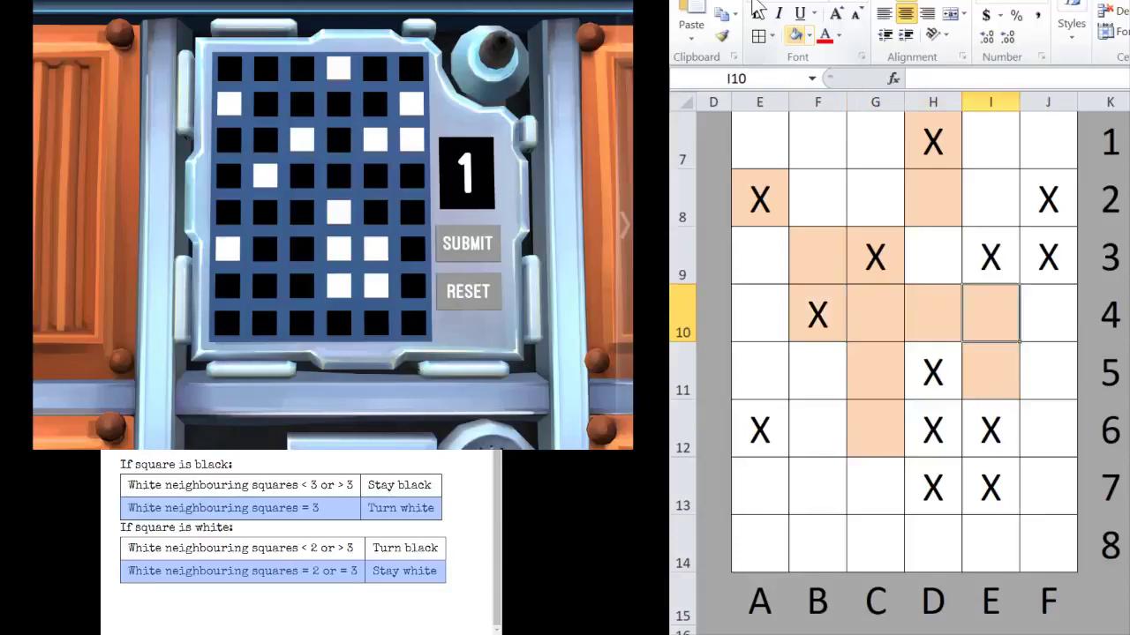
Shade the changing cells E12, H12 and I12 orange, reaching thirteen shaded cells
{"action": "left_click", "coordinate": [1046, 371]}
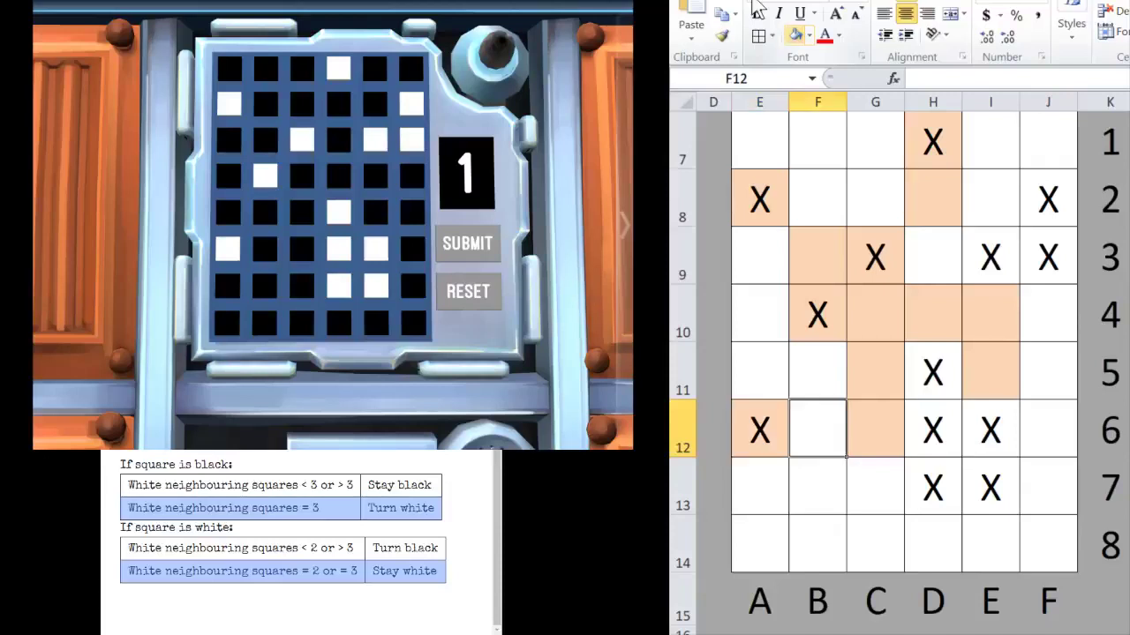
{"action": "left_click", "coordinate": [932, 431]}
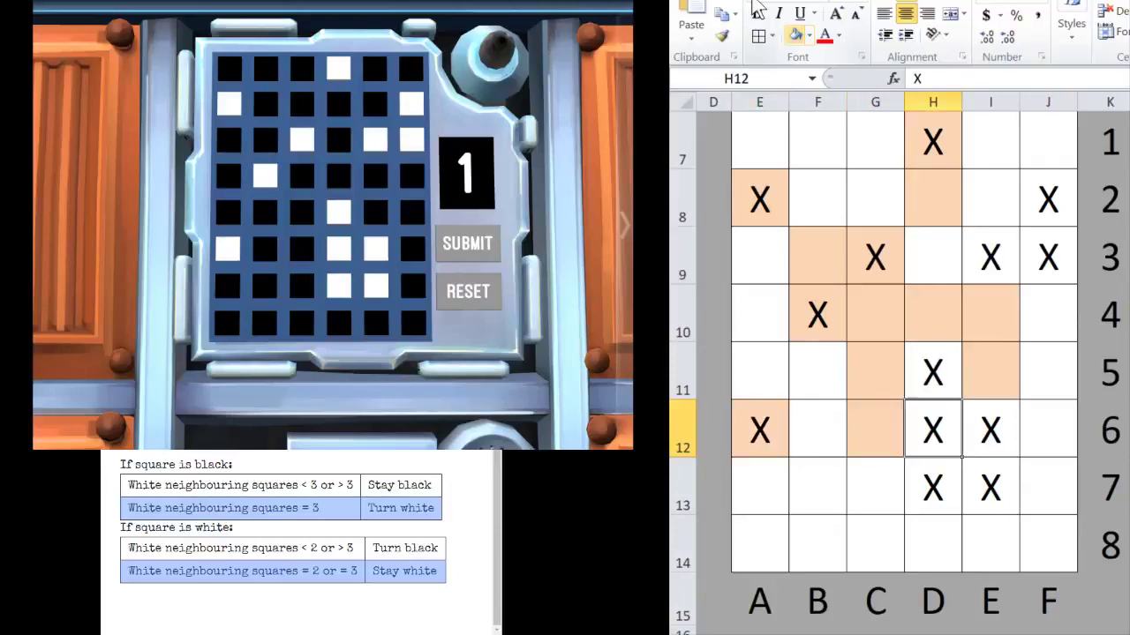
{"action": "left_click", "coordinate": [988, 429]}
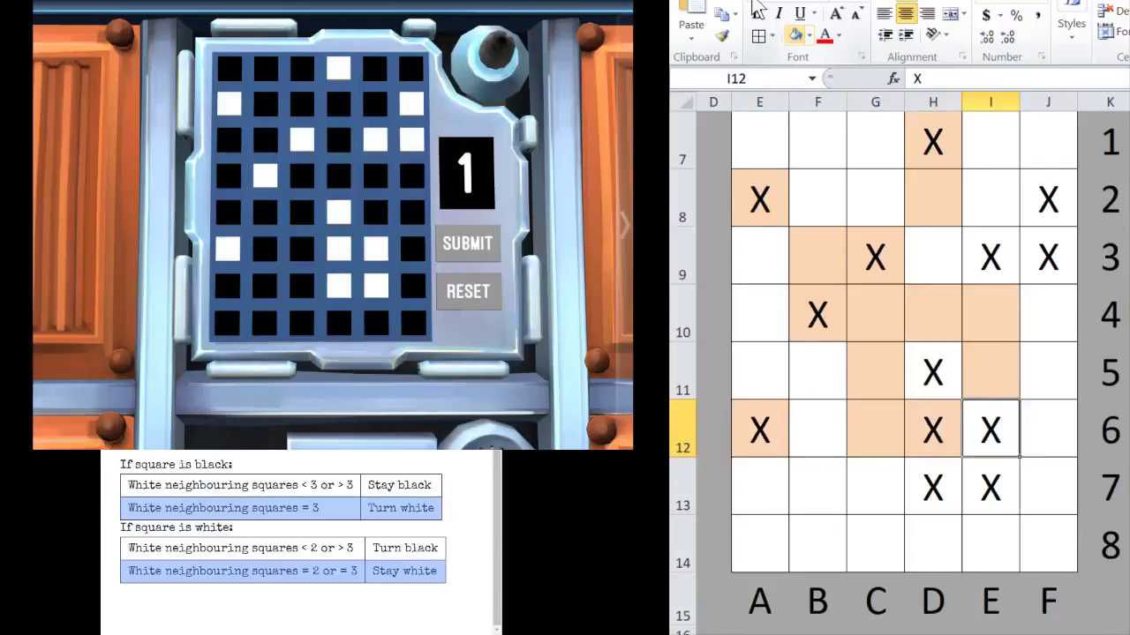
{"action": "left_click", "coordinate": [989, 431]}
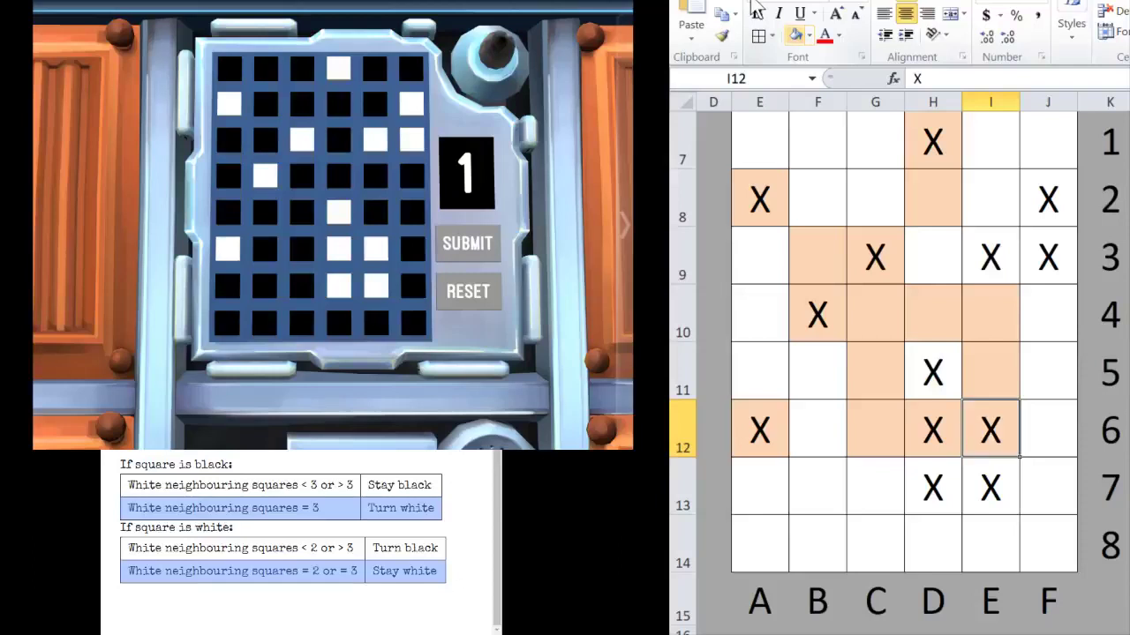
{"action": "left_click", "coordinate": [988, 488]}
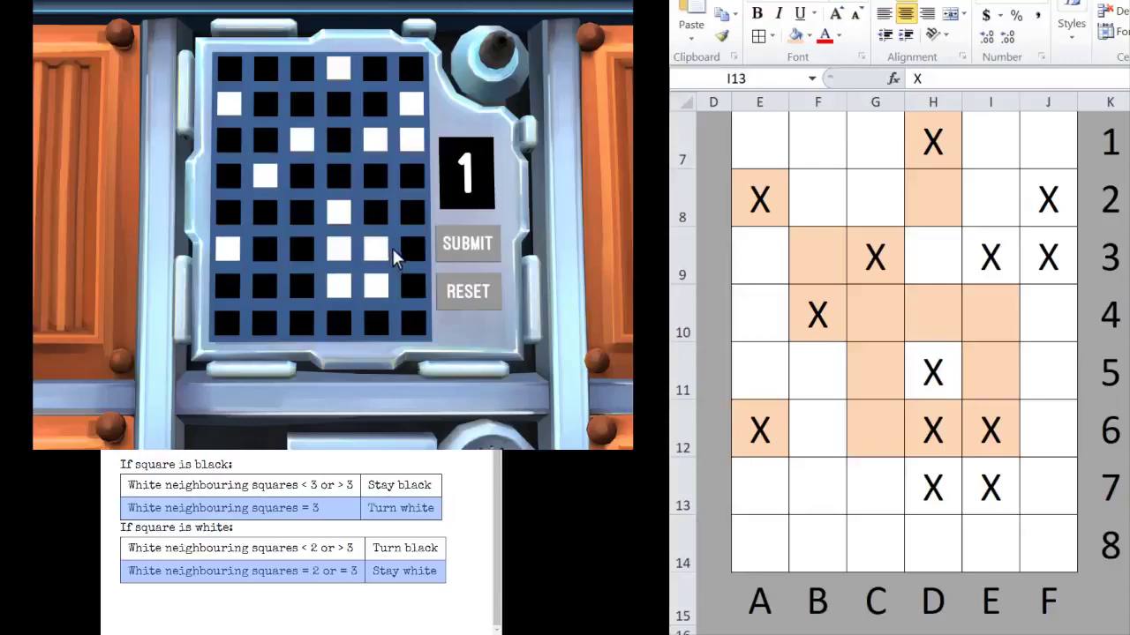
{"action": "mouse_move", "coordinate": [466, 210]}
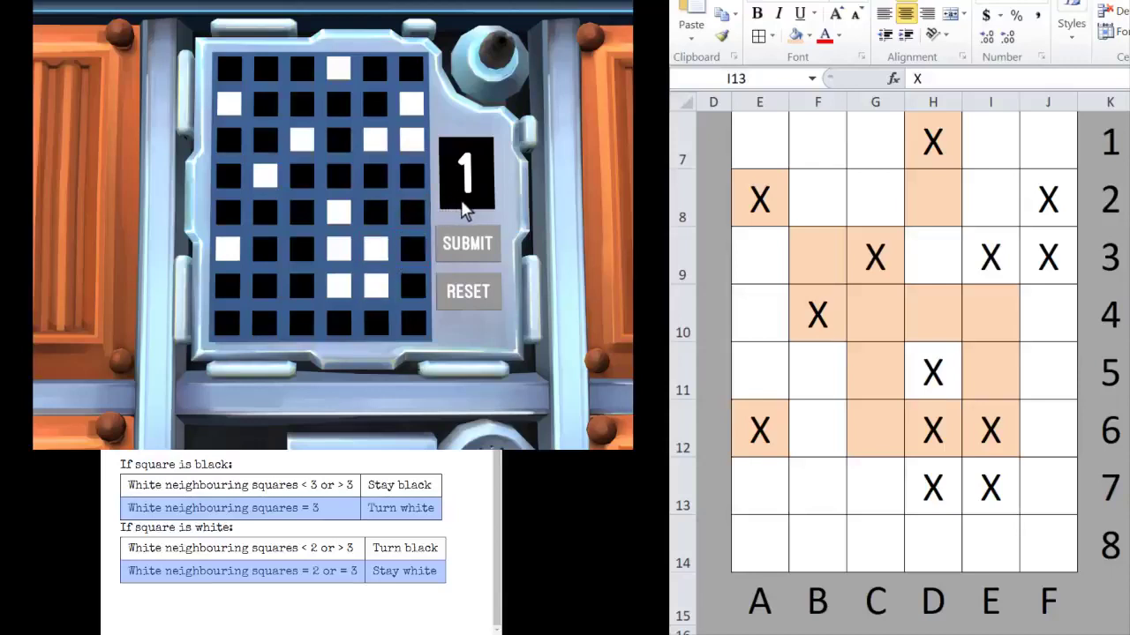
{"action": "mouse_move", "coordinate": [452, 187]}
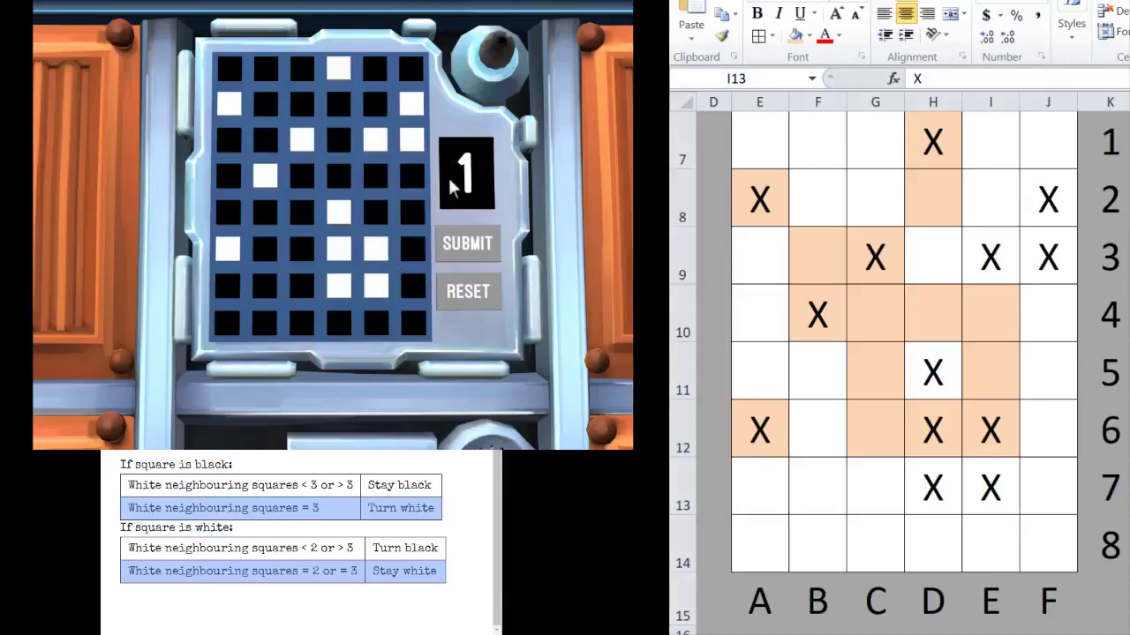
{"action": "mouse_move", "coordinate": [477, 221]}
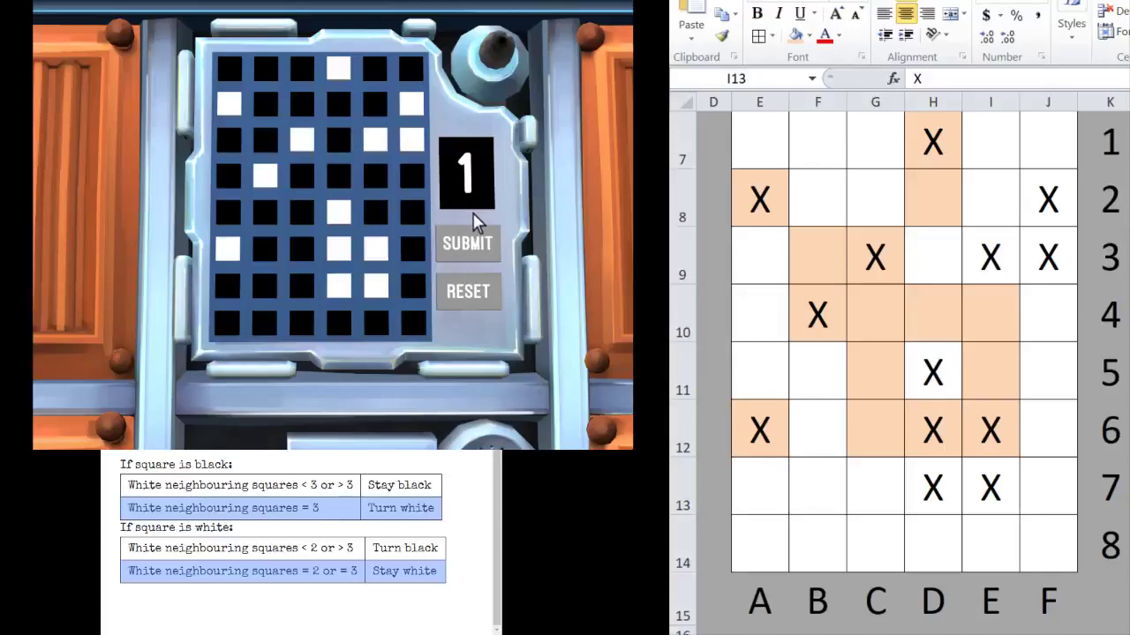
{"action": "mouse_move", "coordinate": [487, 219]}
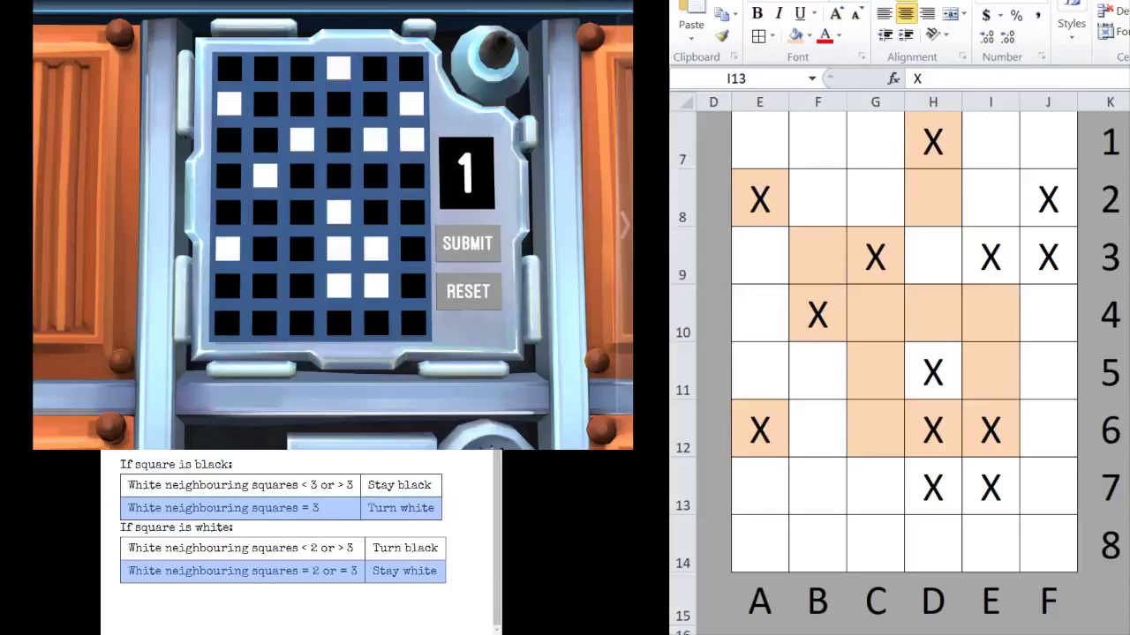
{"action": "mouse_move", "coordinate": [628, 333]}
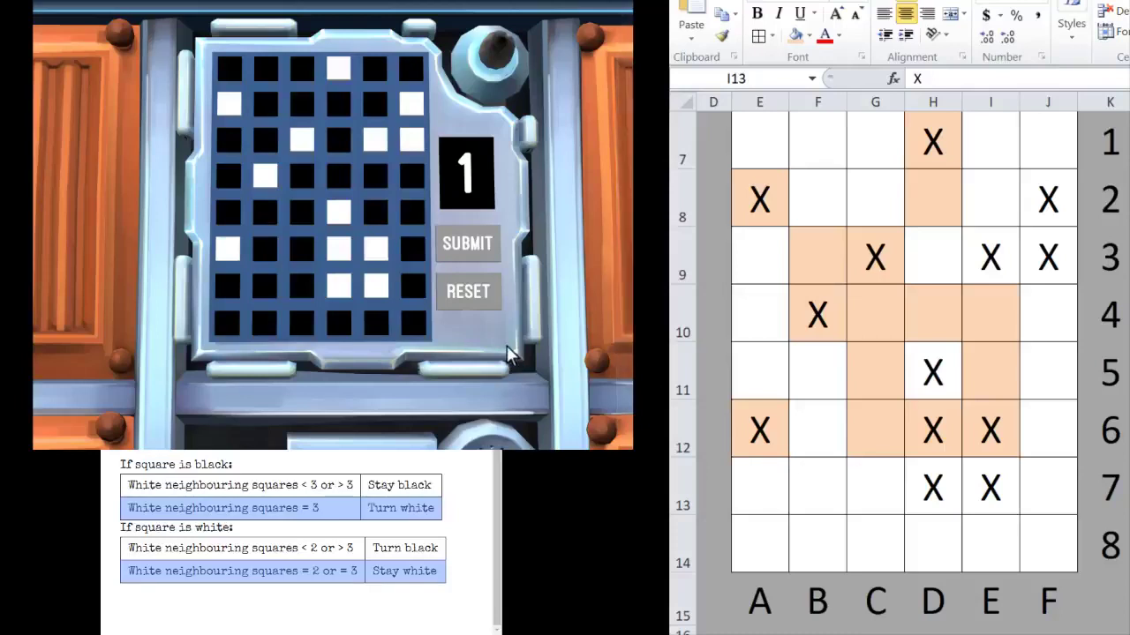
{"action": "mouse_move", "coordinate": [318, 221]}
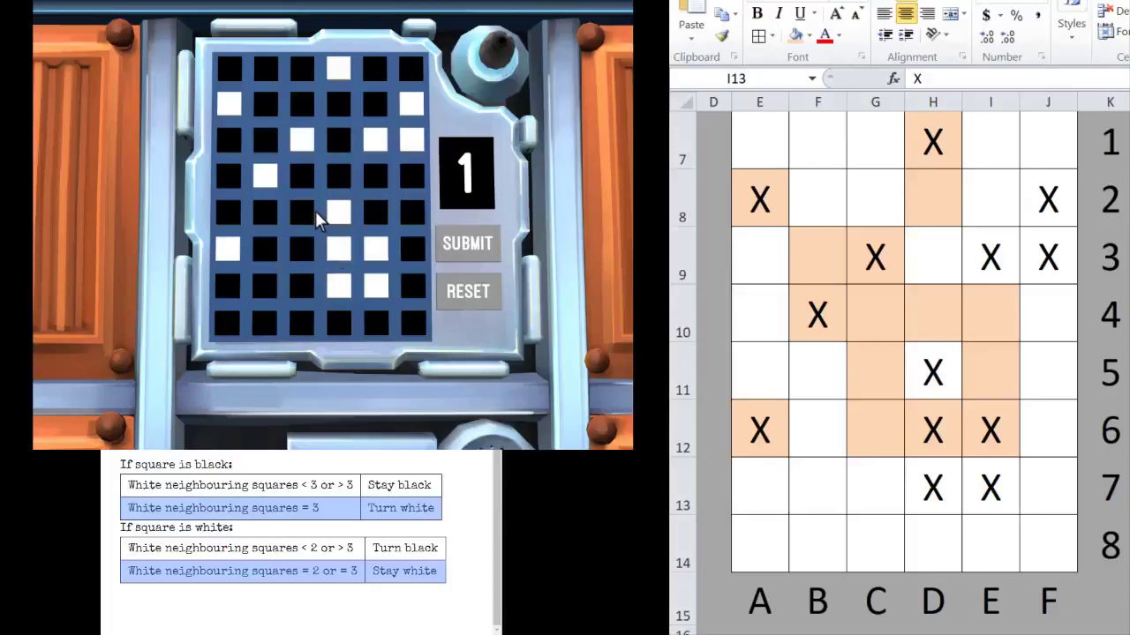
Toggle the module's squares to the next generation and submit, defusing the bomb
{"action": "left_click", "coordinate": [227, 141]}
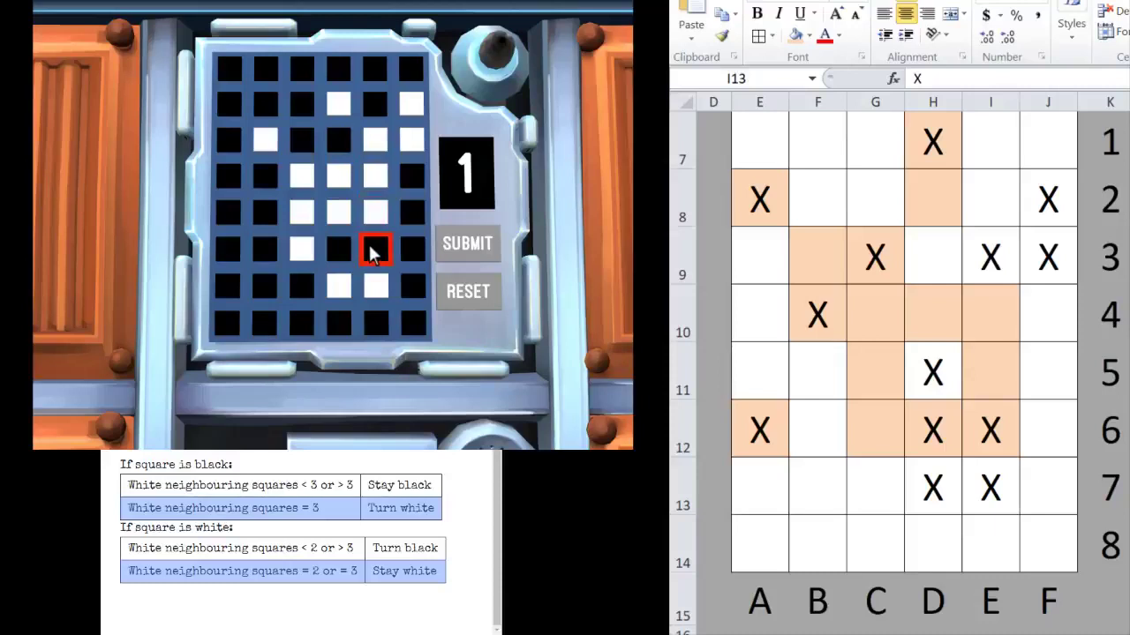
{"action": "left_click", "coordinate": [468, 243]}
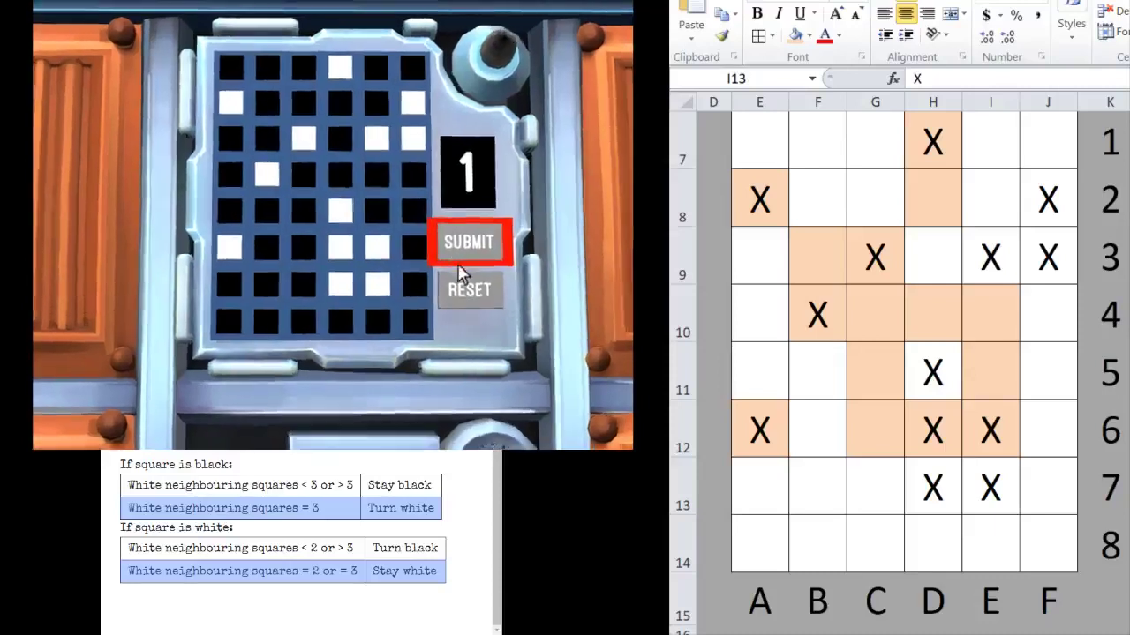
{"action": "left_click", "coordinate": [470, 241]}
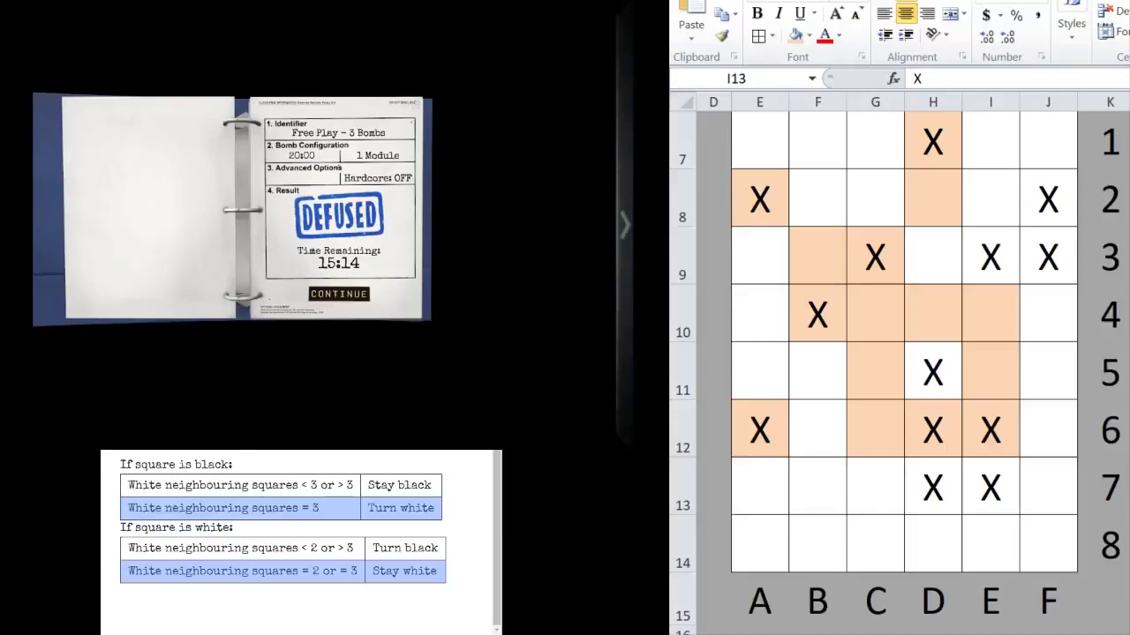
Select the grid cells in rows 7 to 13 of the worksheet
{"action": "left_click_drag", "start_coordinate": [759, 142], "coordinate": [990, 487]}
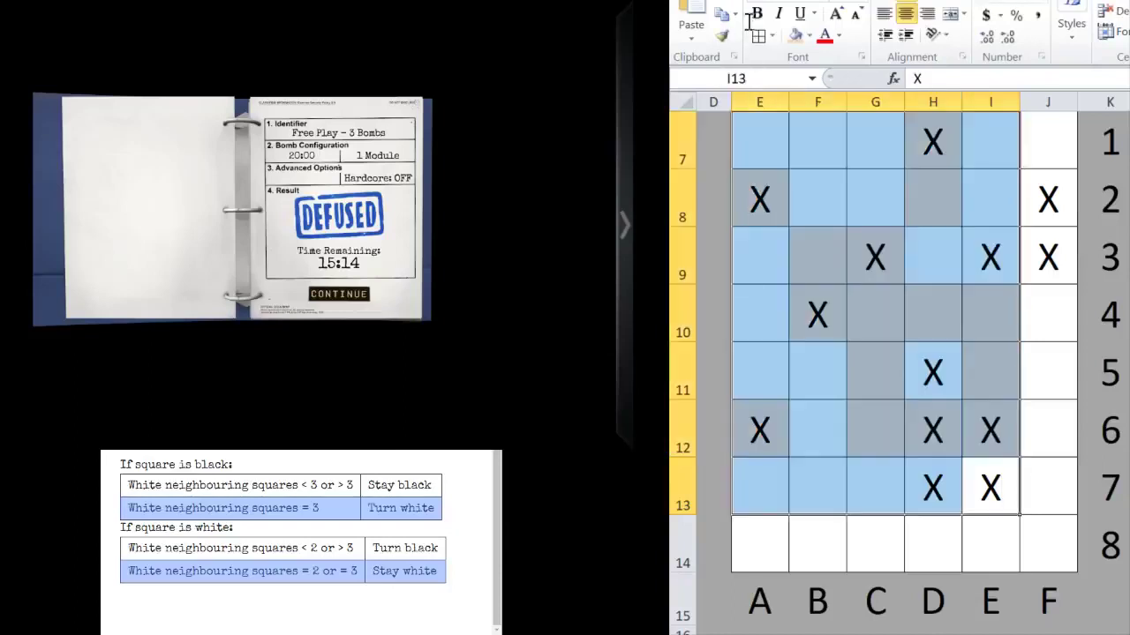